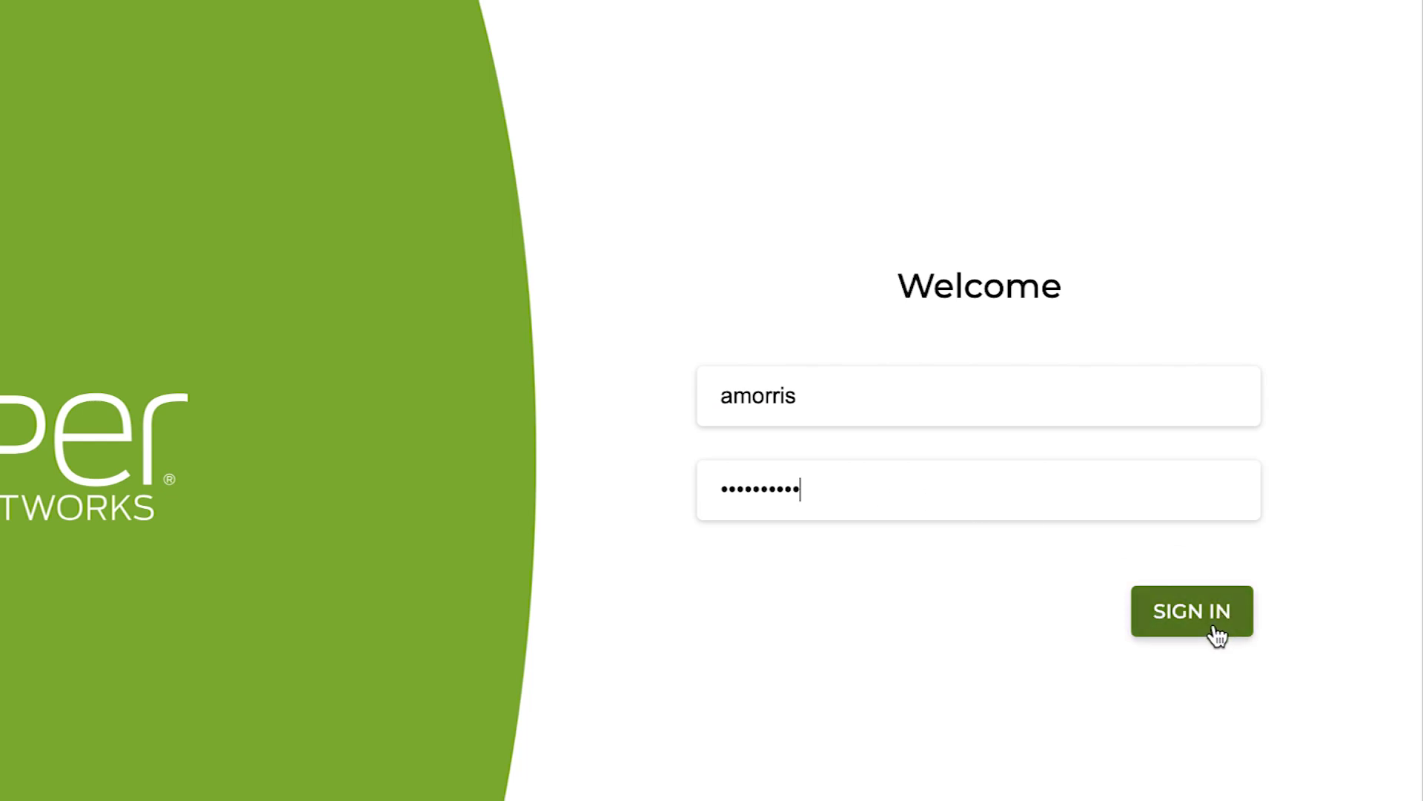
- Sign in and scroll through the dashboard's router status, alarms, config, health and map
click(1192, 610)
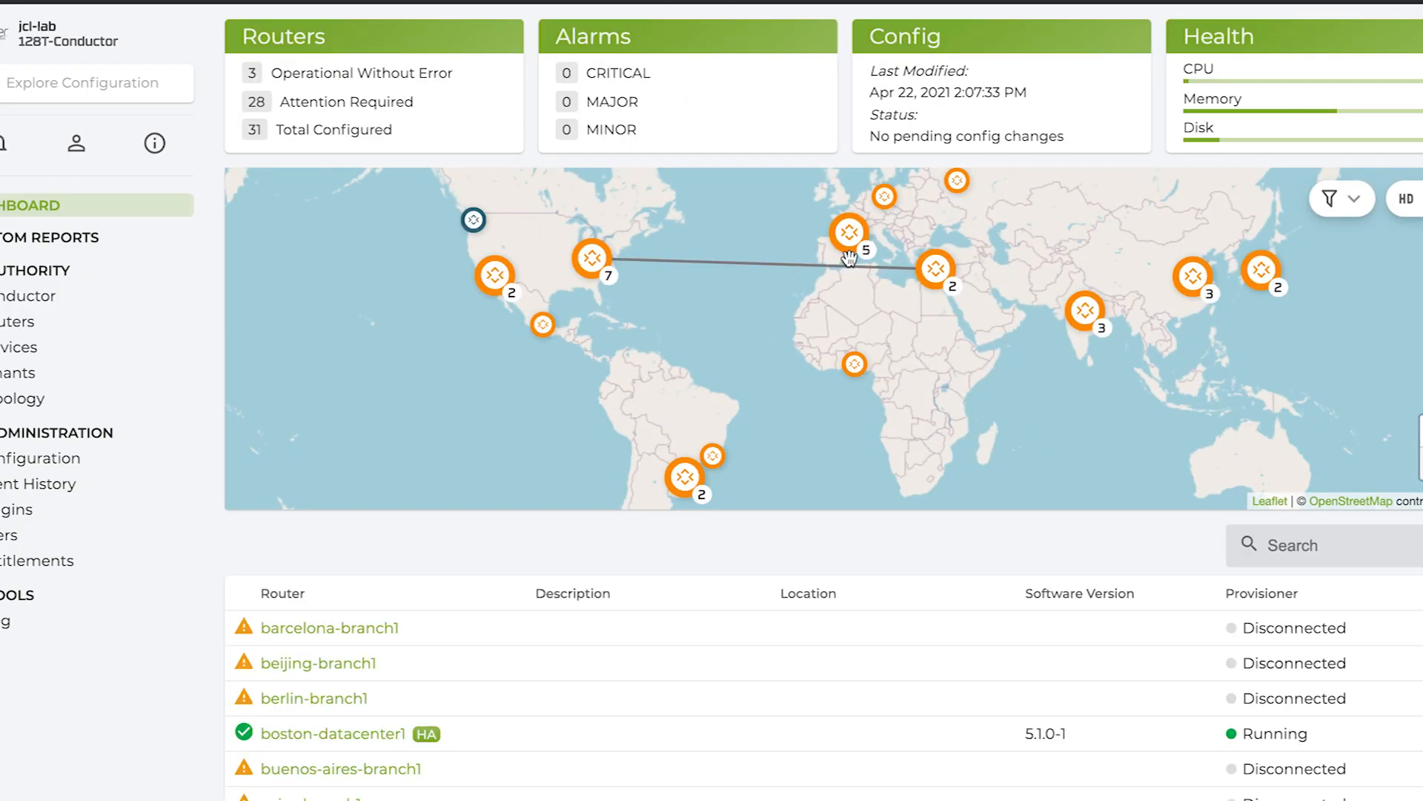
mouse_move(713, 529)
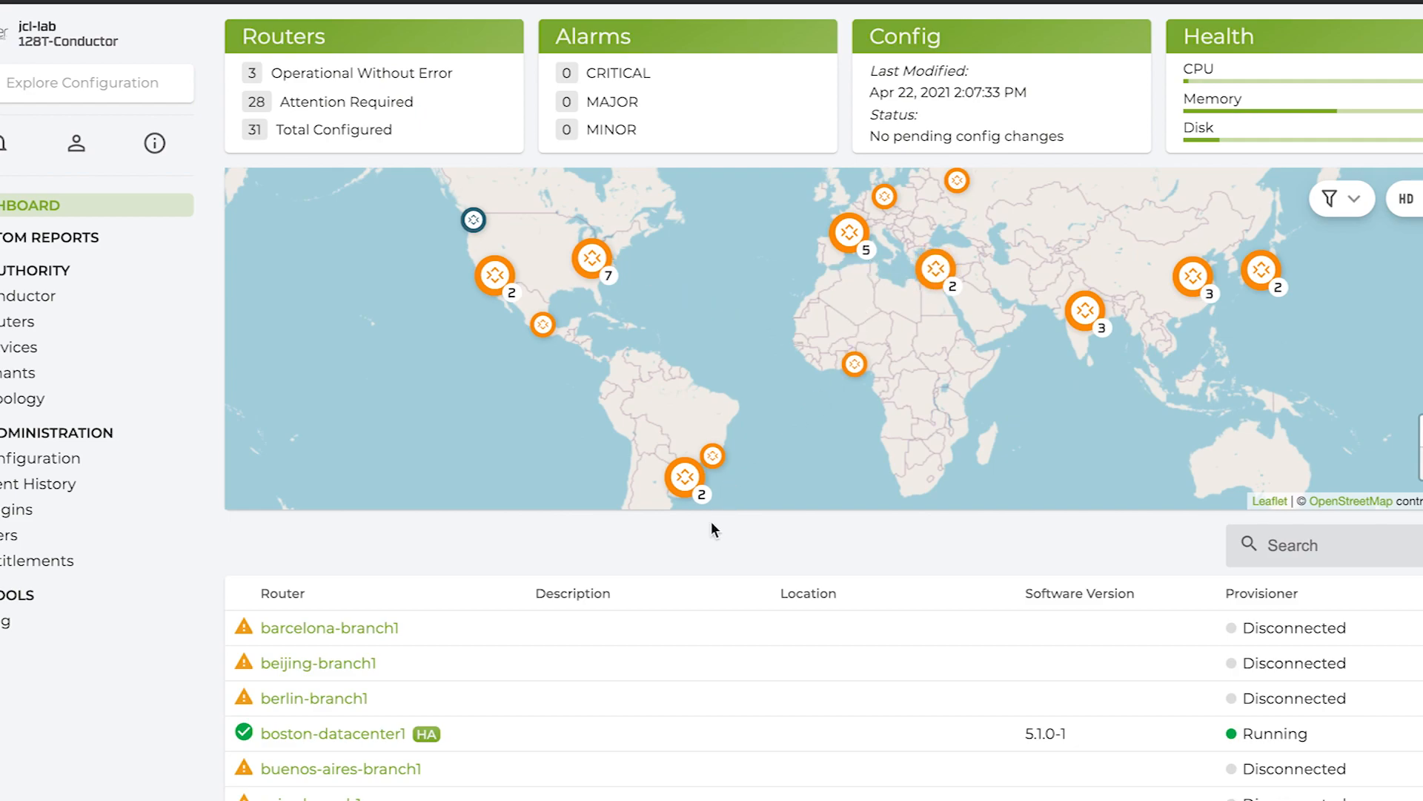
mouse_move(716, 542)
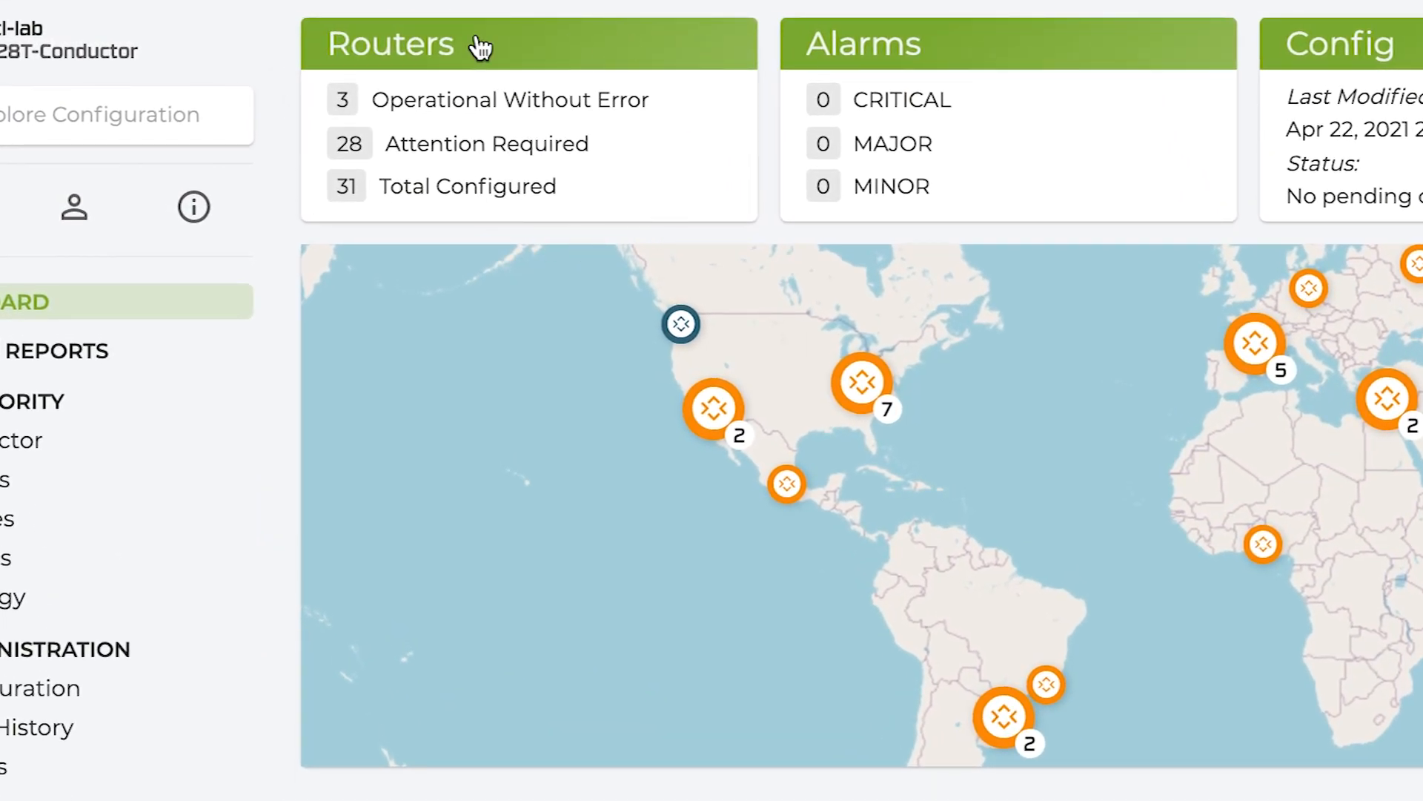
mouse_move(622, 193)
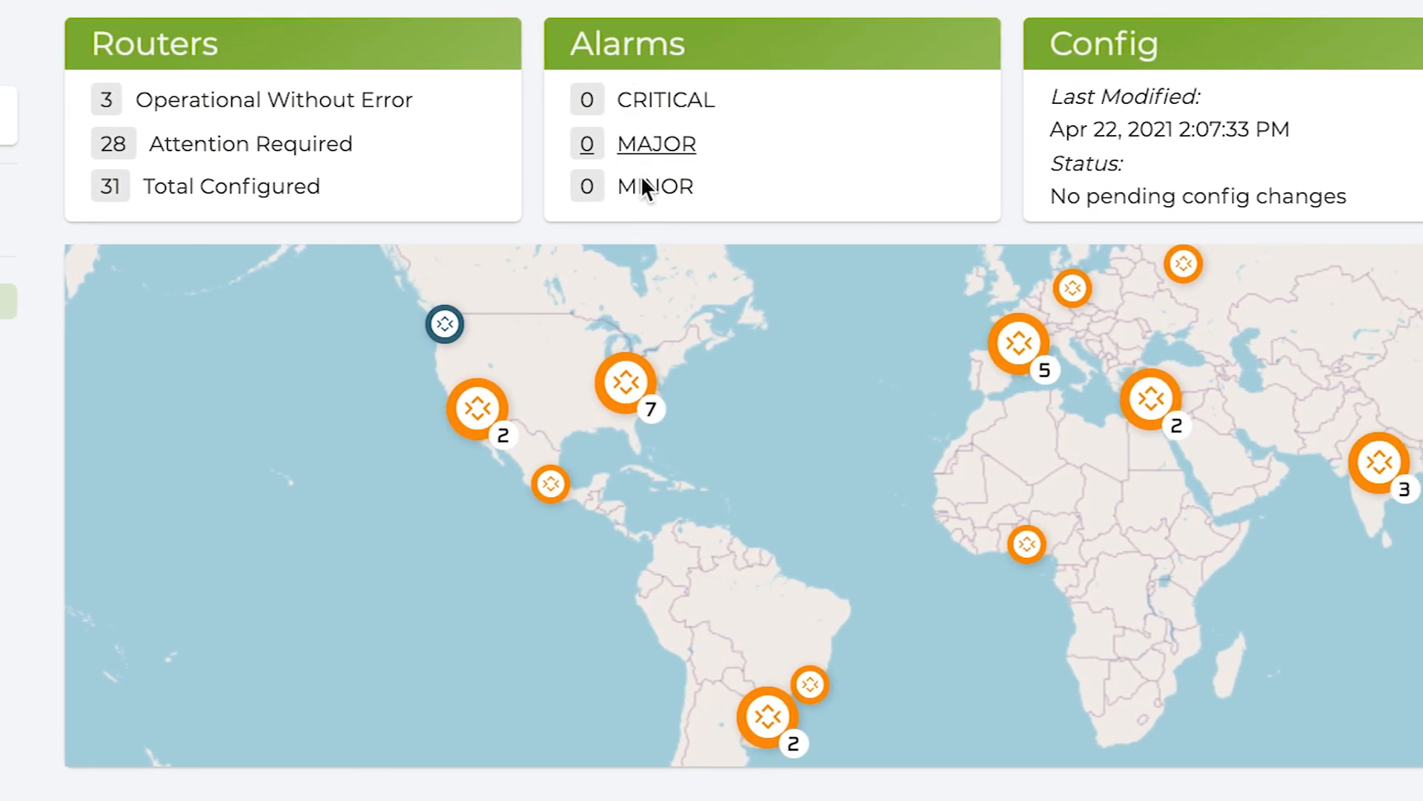
mouse_move(661, 123)
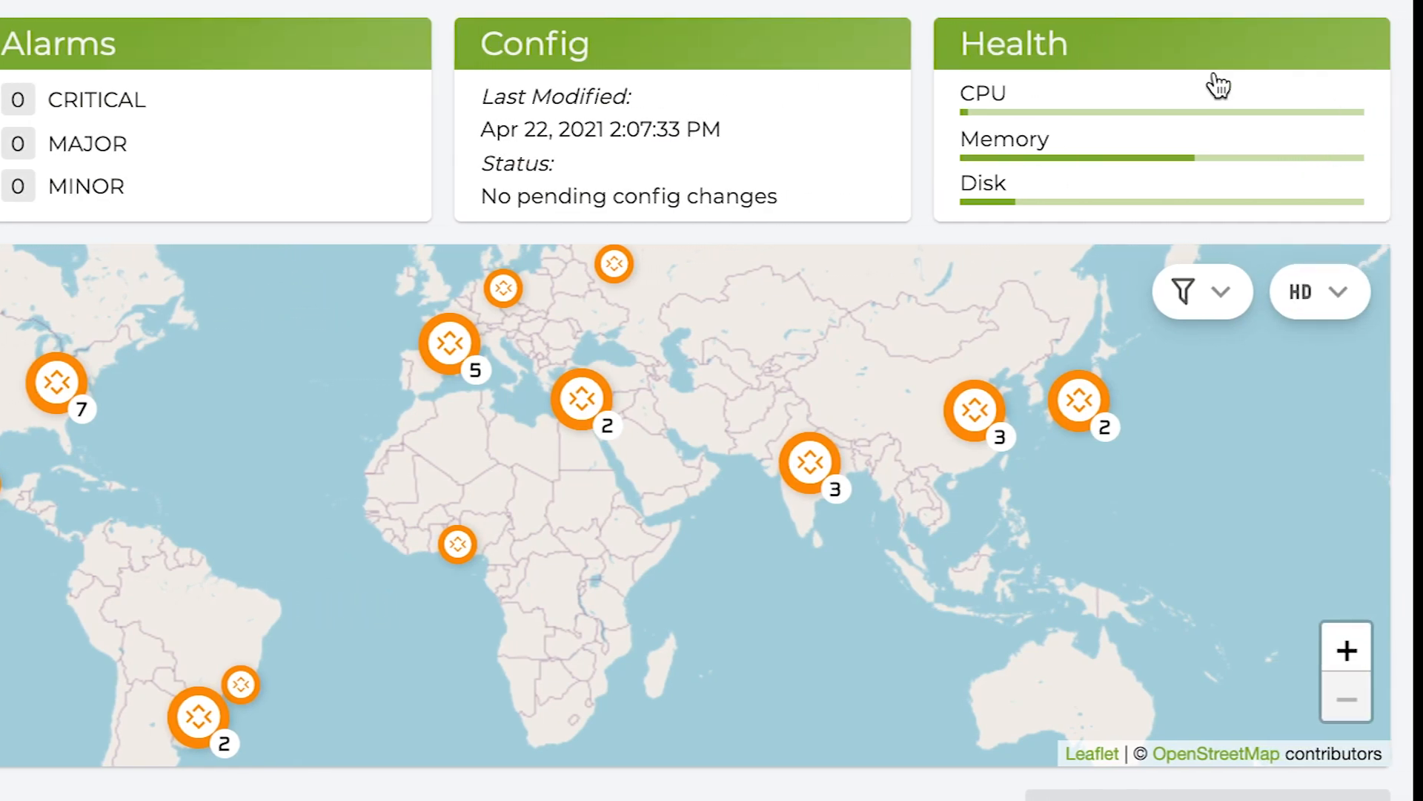
mouse_move(995, 98)
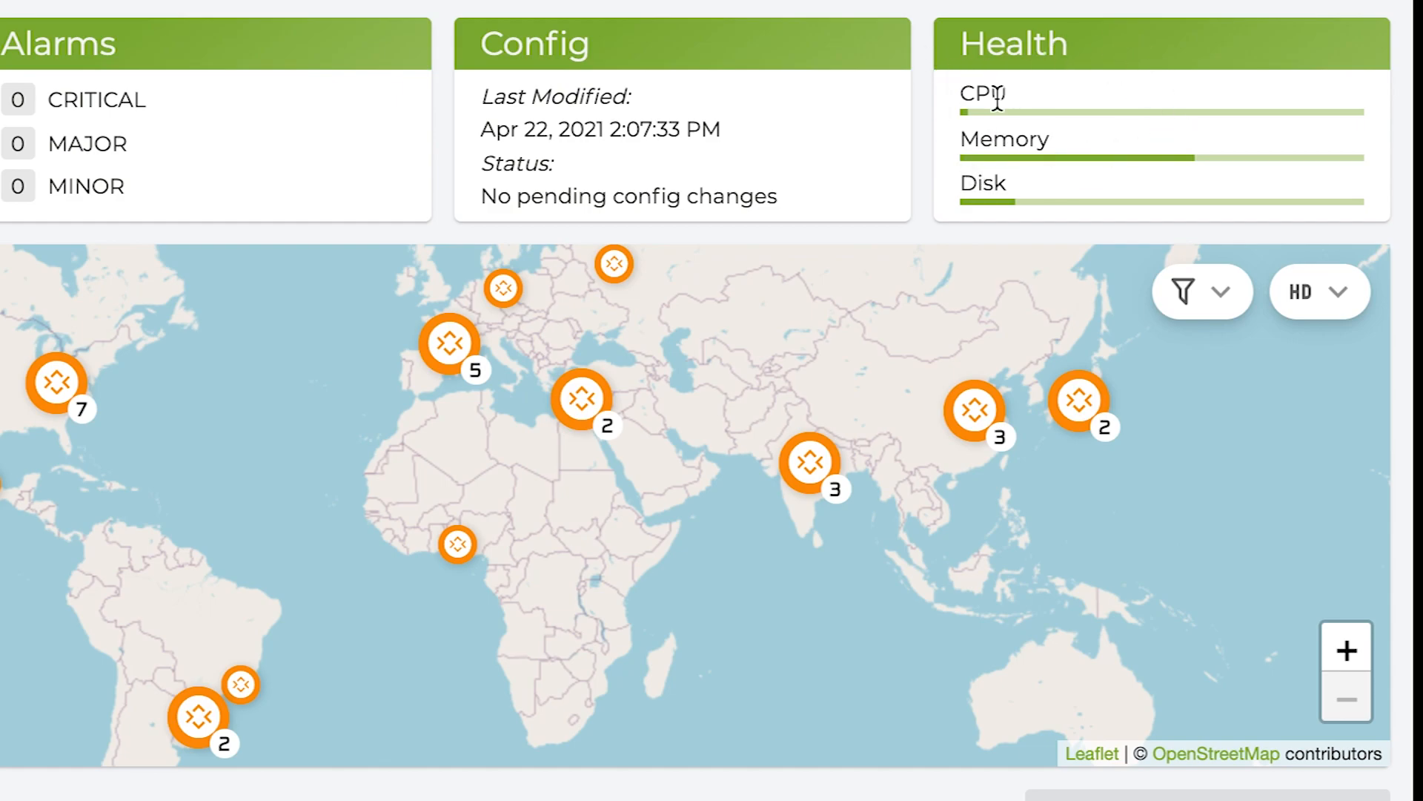
scroll(down, 3)
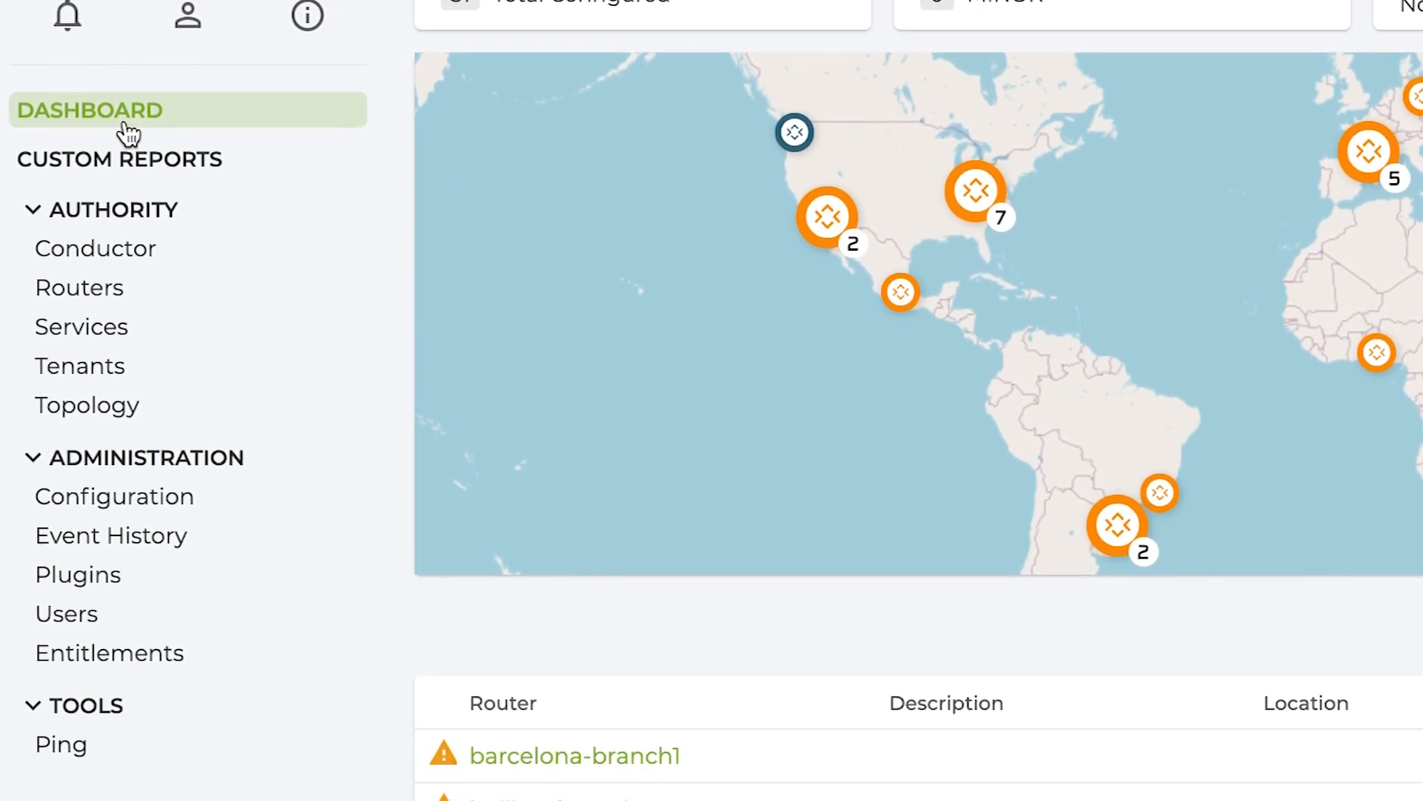
scroll(down, 3)
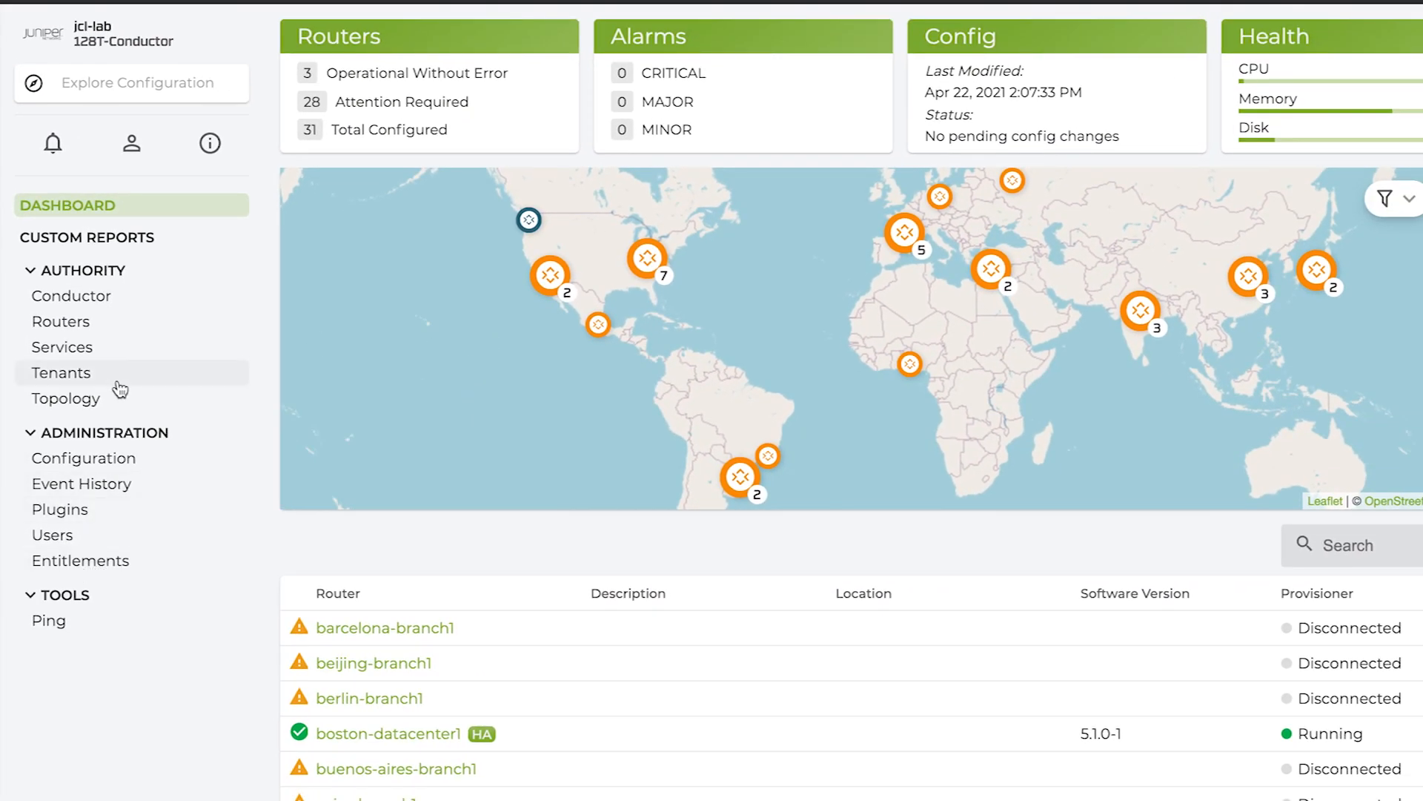
- Open the Topology map and show the Boston and Seattle-area routers' peering lines
click(65, 397)
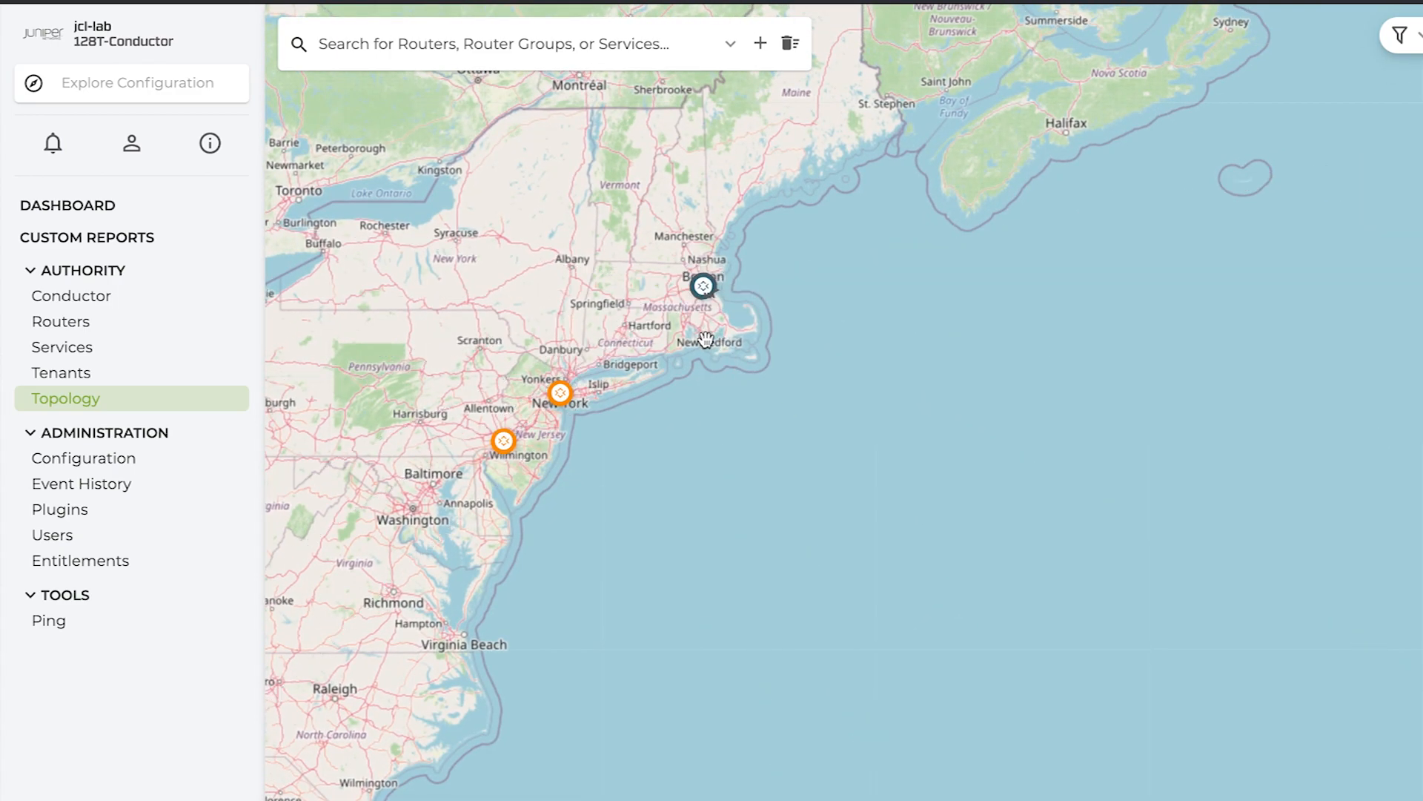
click(703, 284)
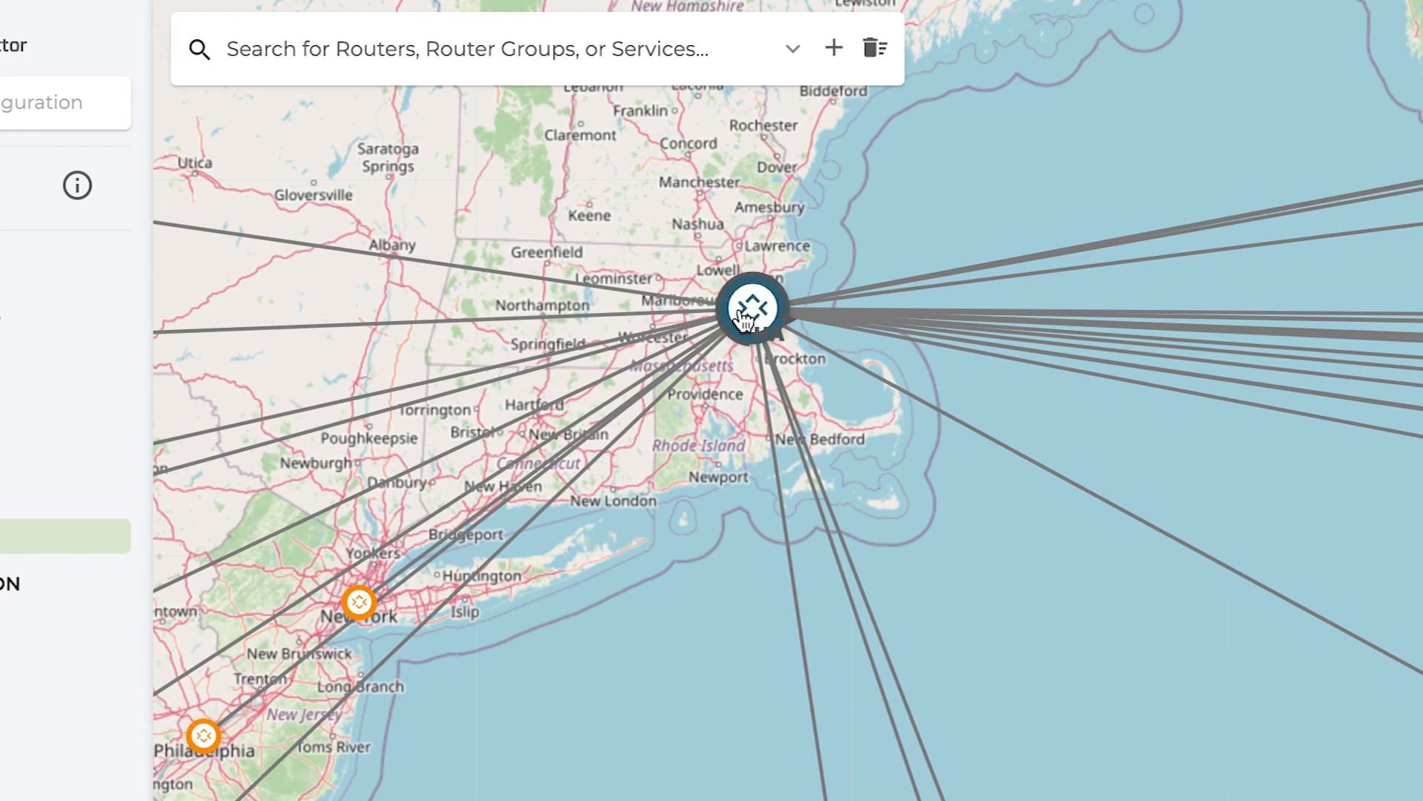
mouse_move(731, 308)
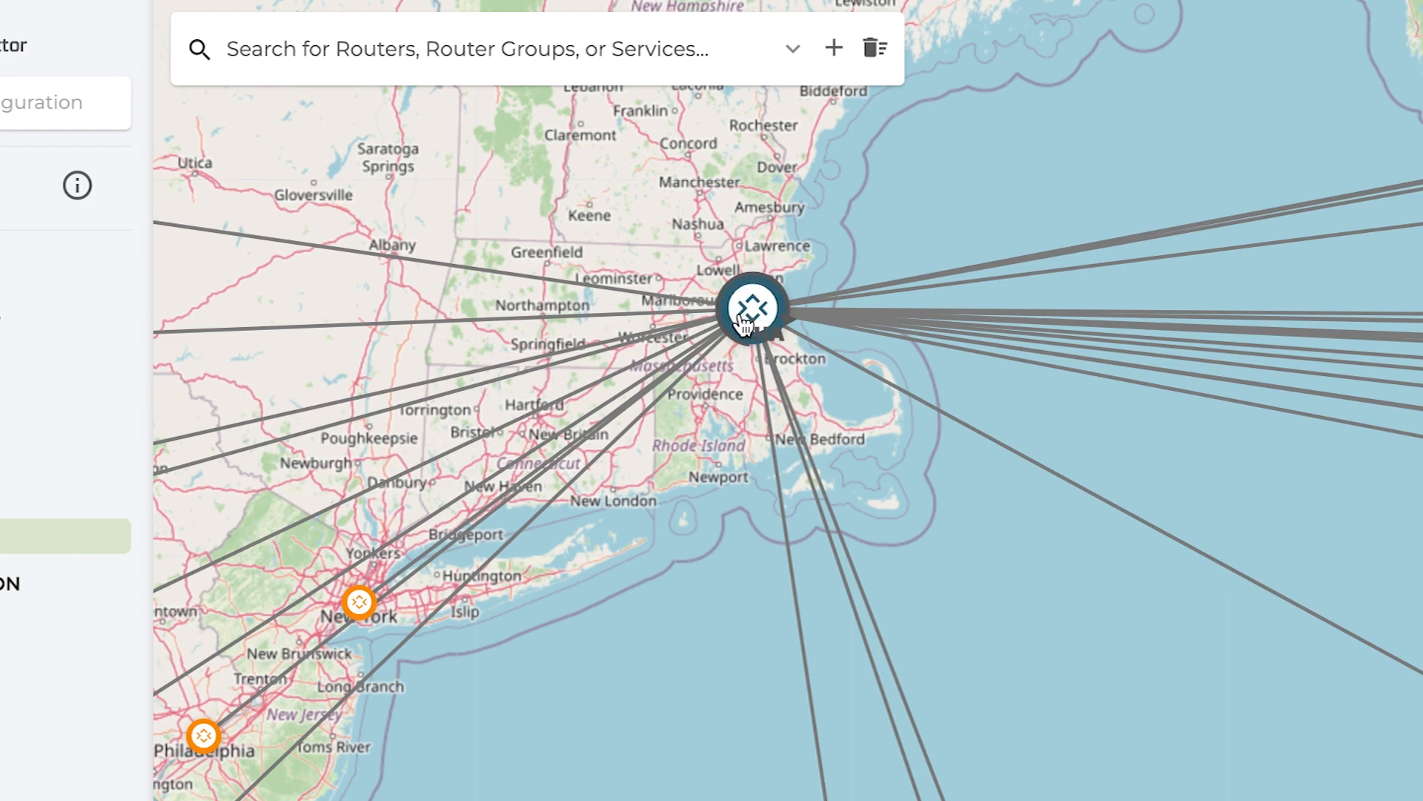
mouse_move(740, 327)
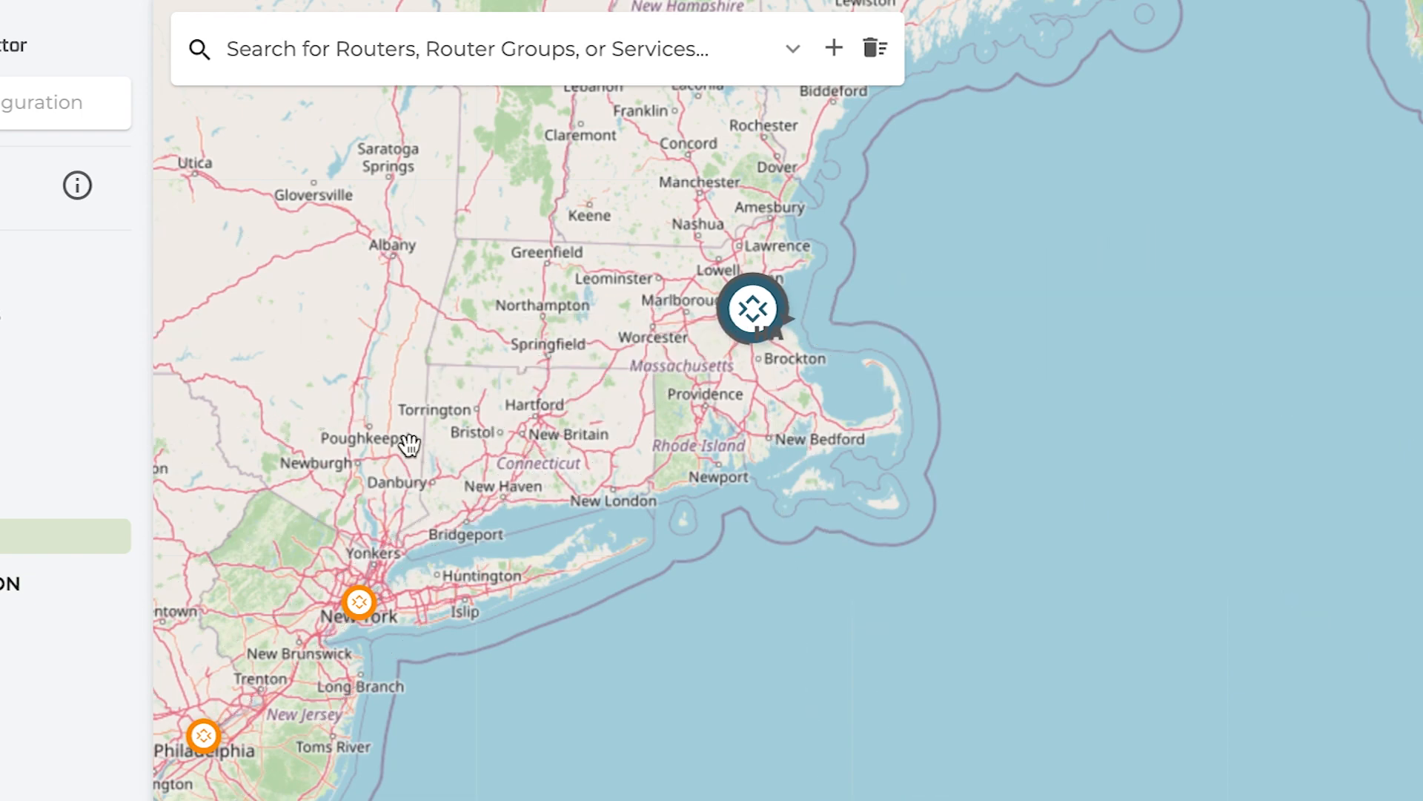
click(359, 602)
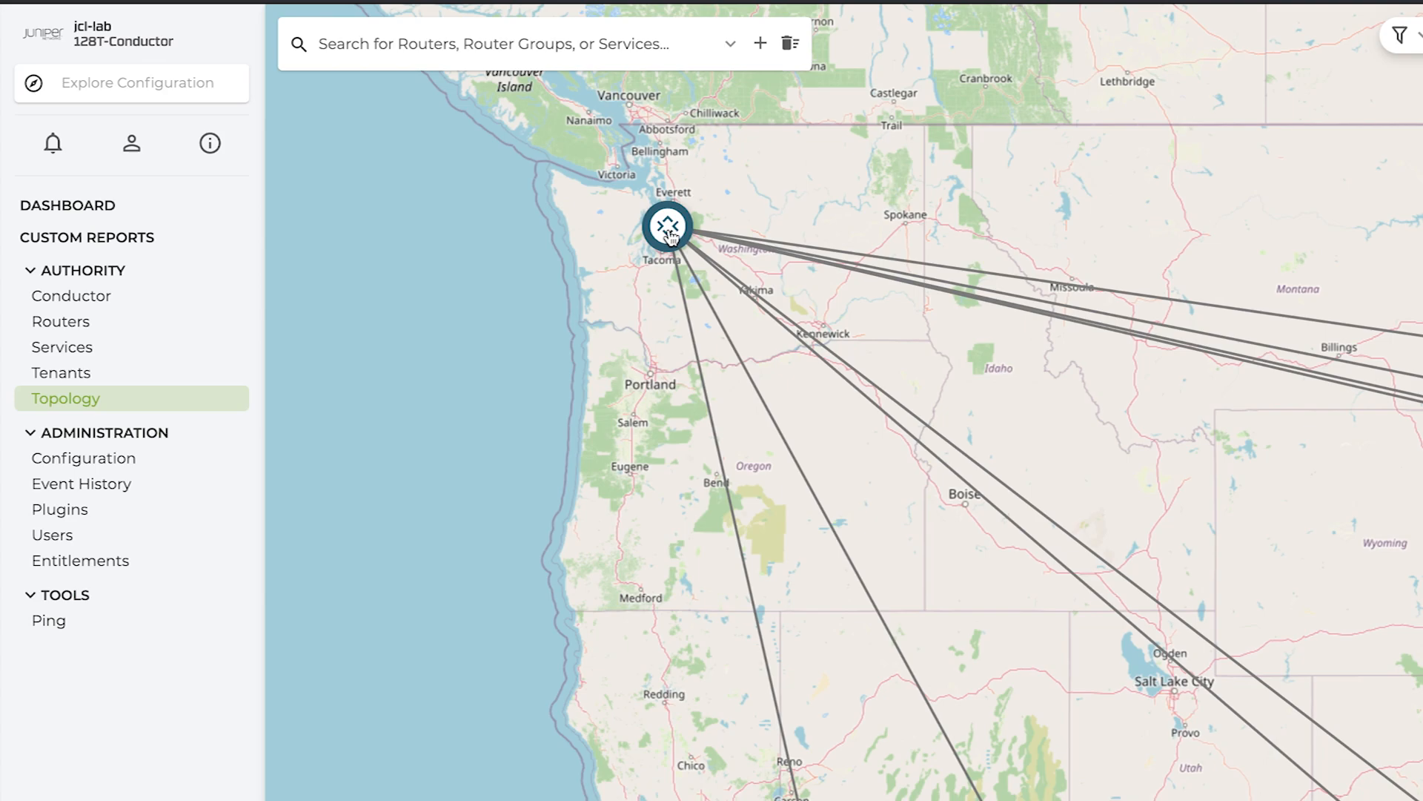
- Open seattle-branch1's panel showing four interfaces and Boston, Chicago, Dallas peerings
click(667, 226)
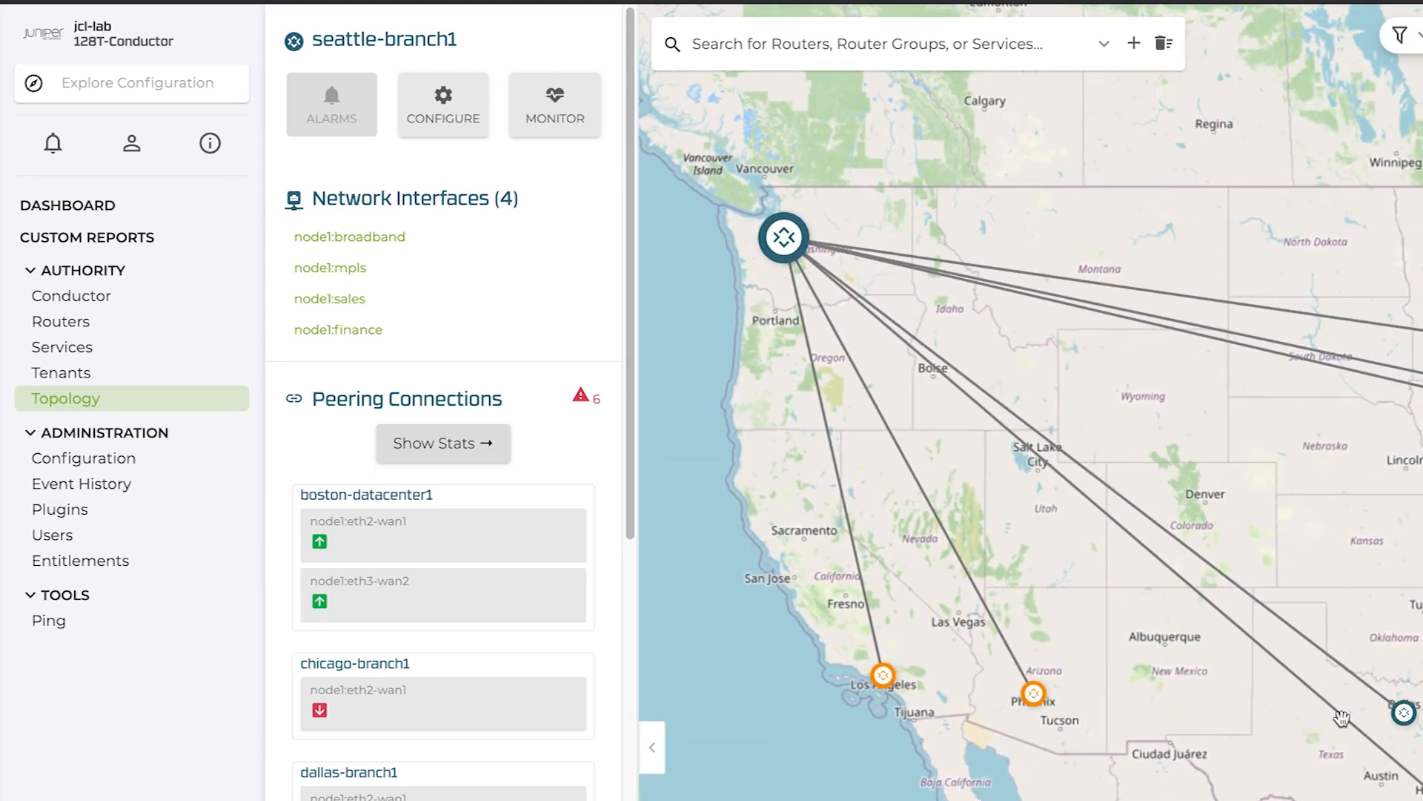
click(1032, 694)
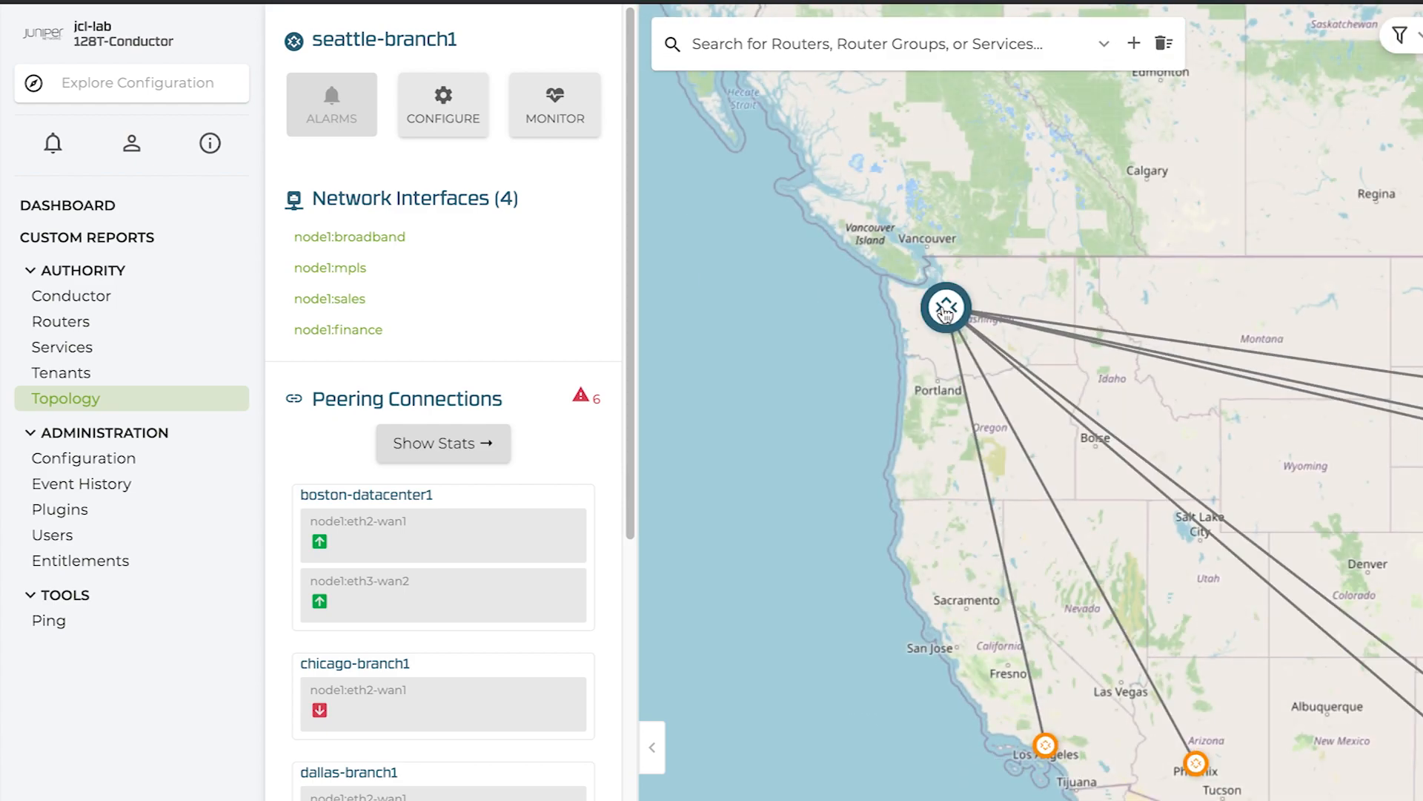
- Open seattle-branch1's monitoring dashboard and scroll through node1 stats and its interfaces table
click(944, 307)
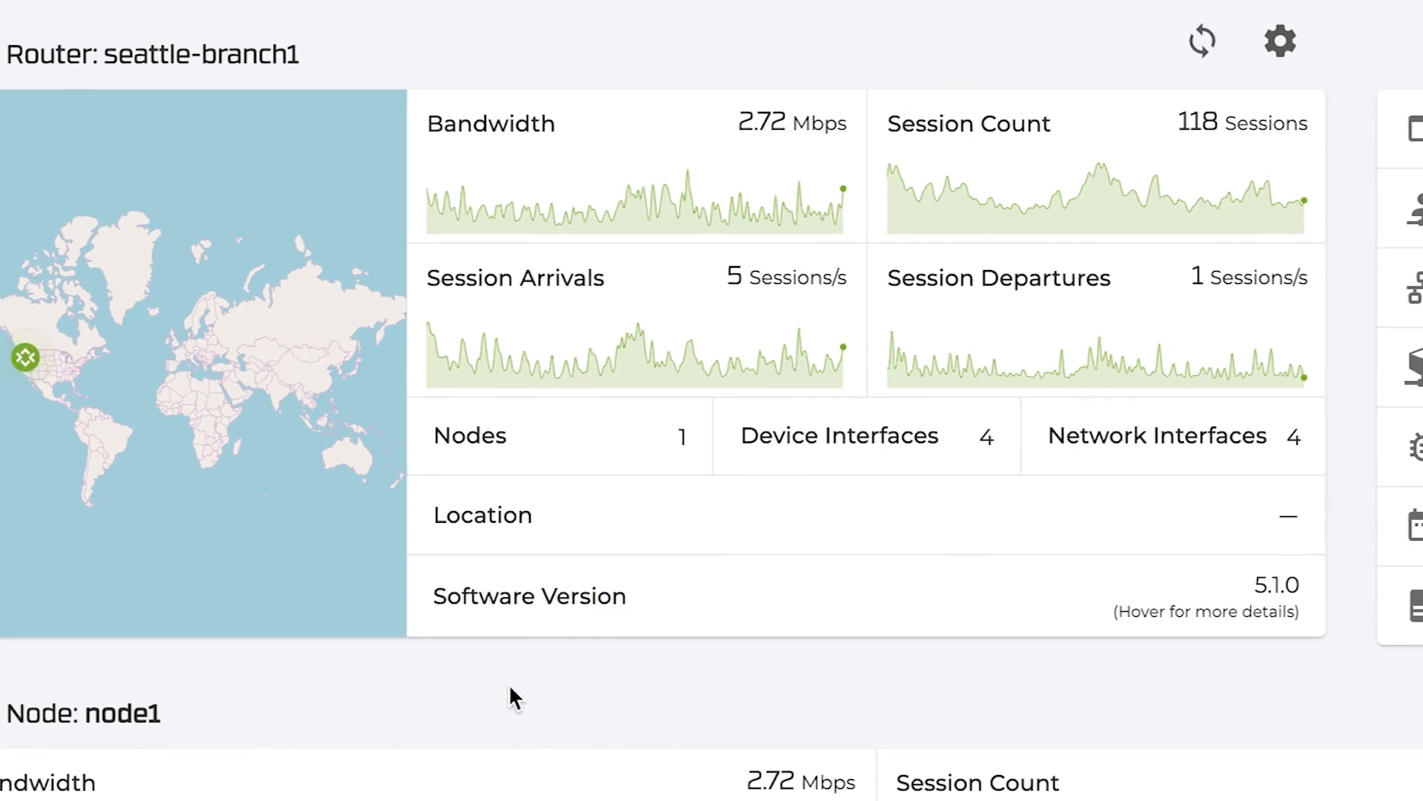
scroll(down, 3)
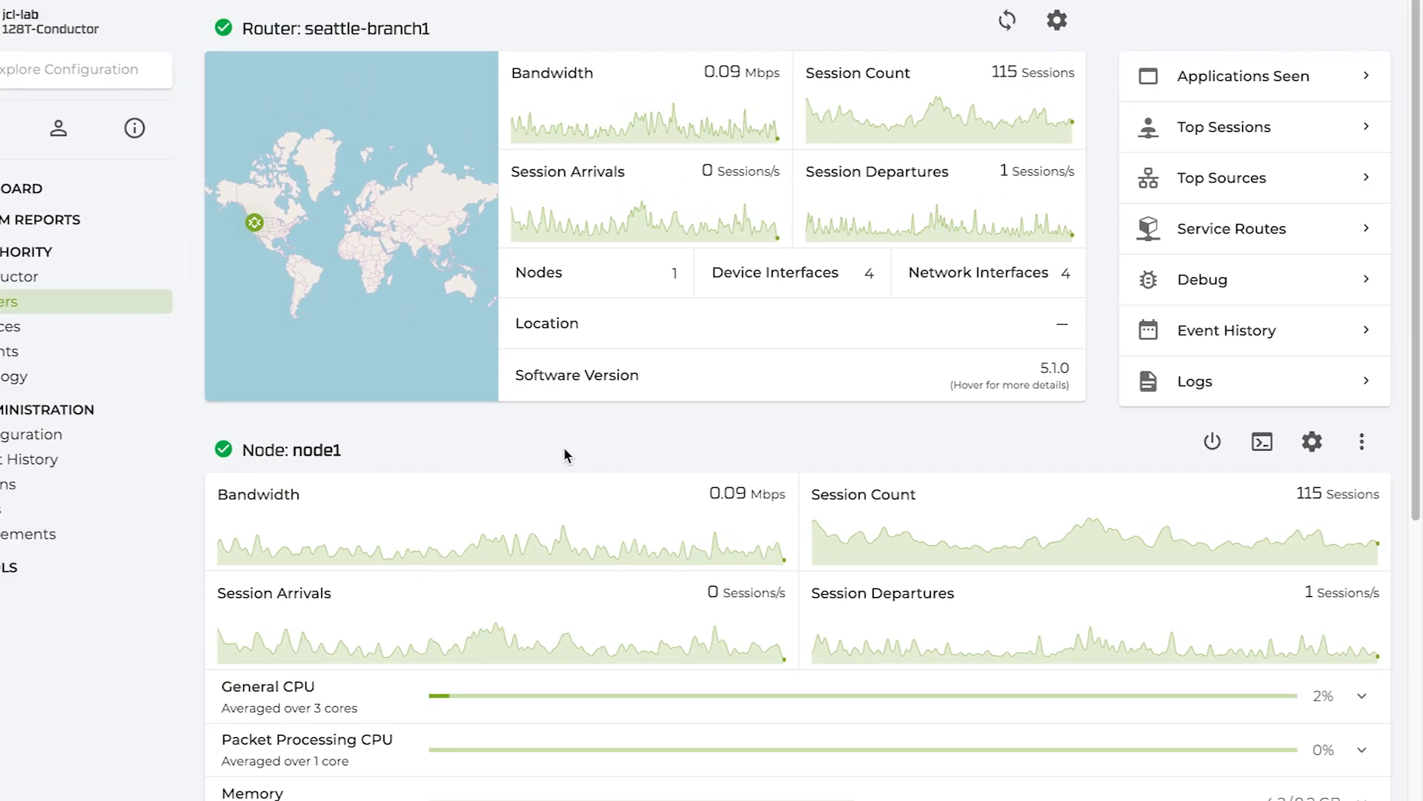
scroll(down, 3)
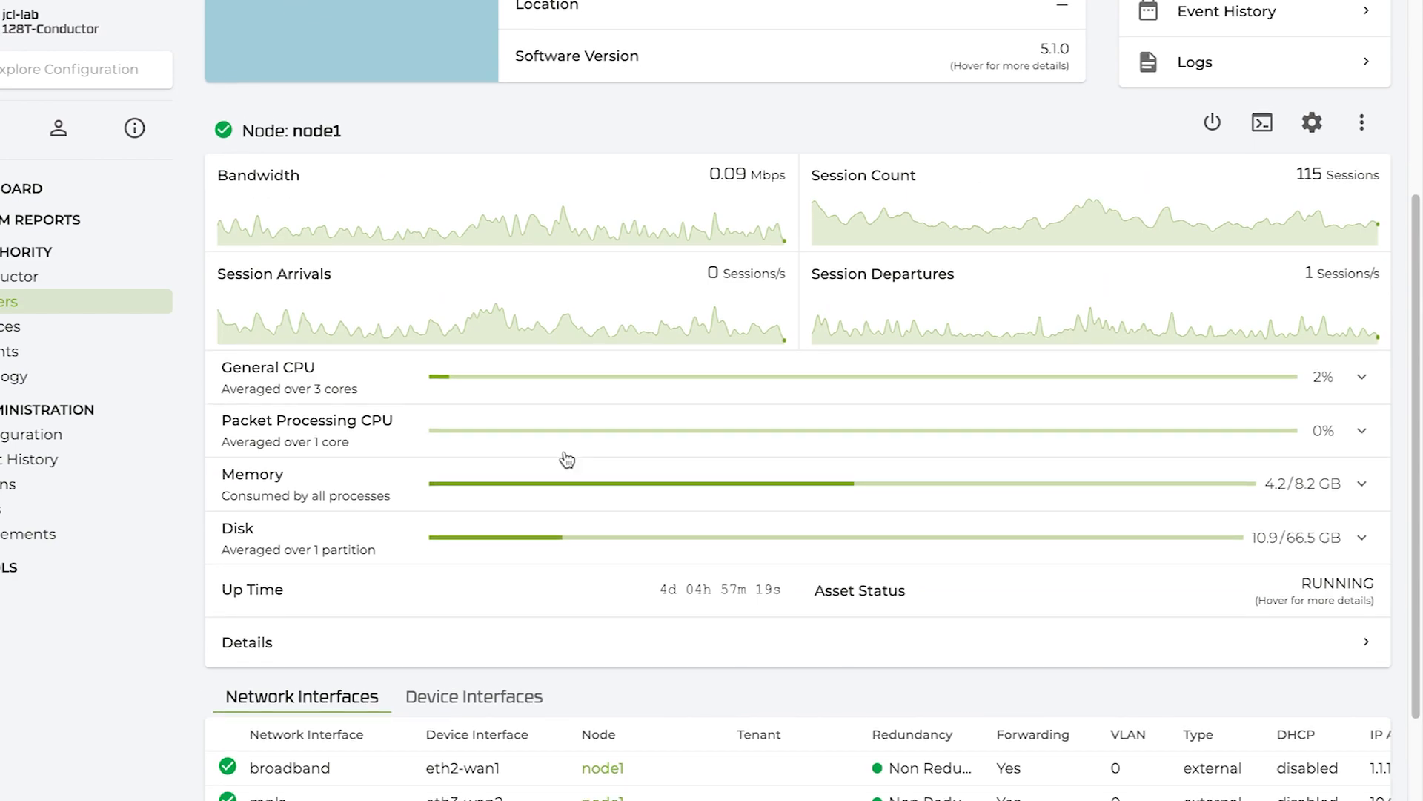
scroll(down, 3)
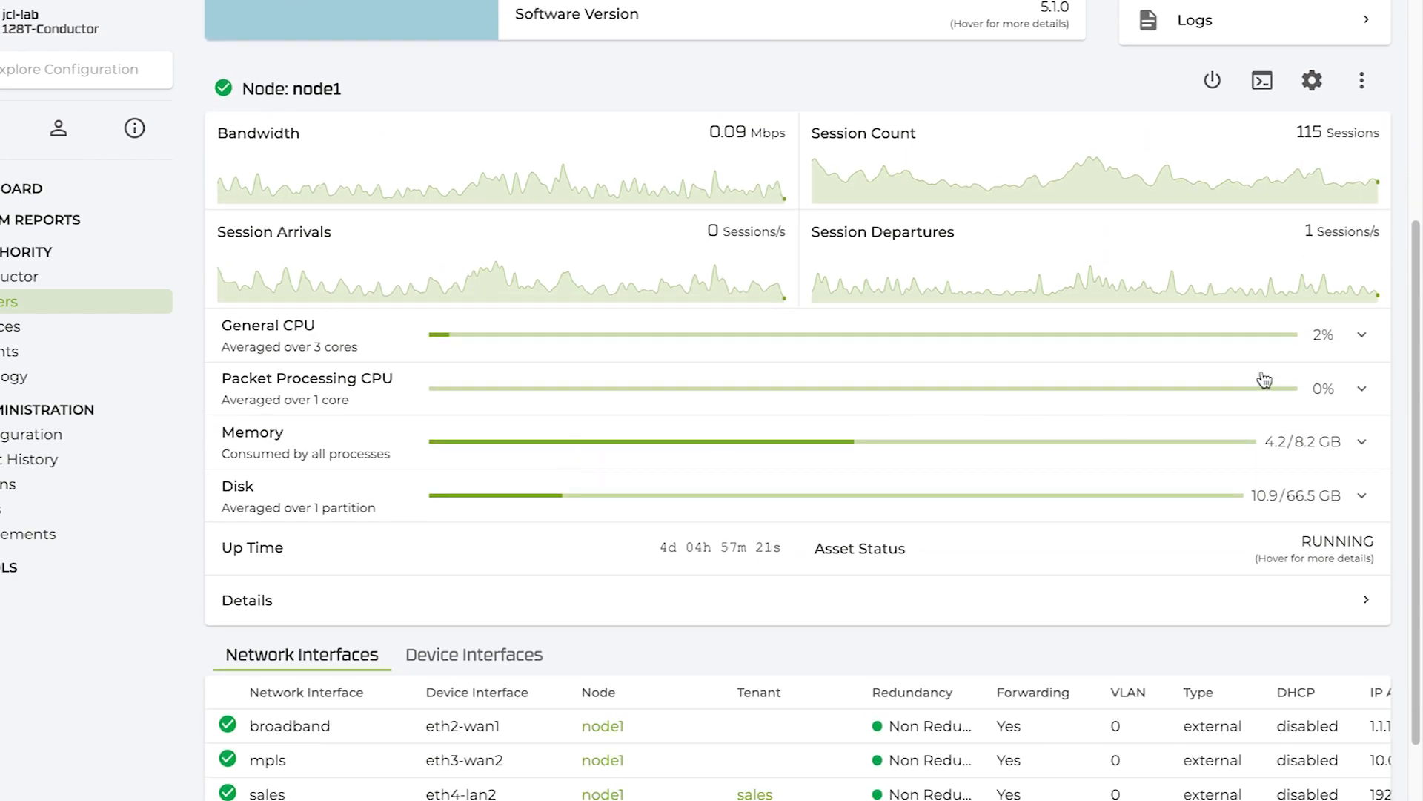
scroll(down, 3)
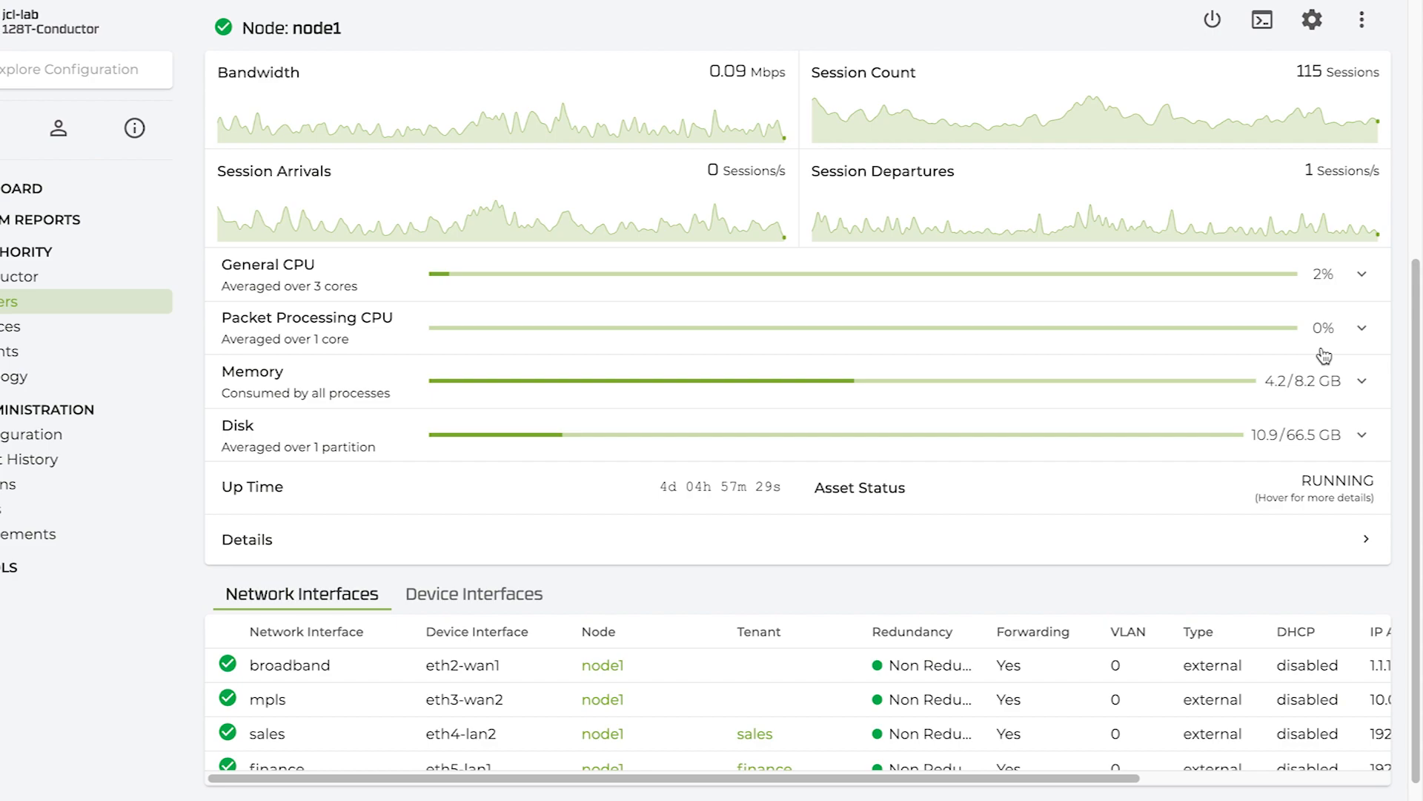
scroll(down, 3)
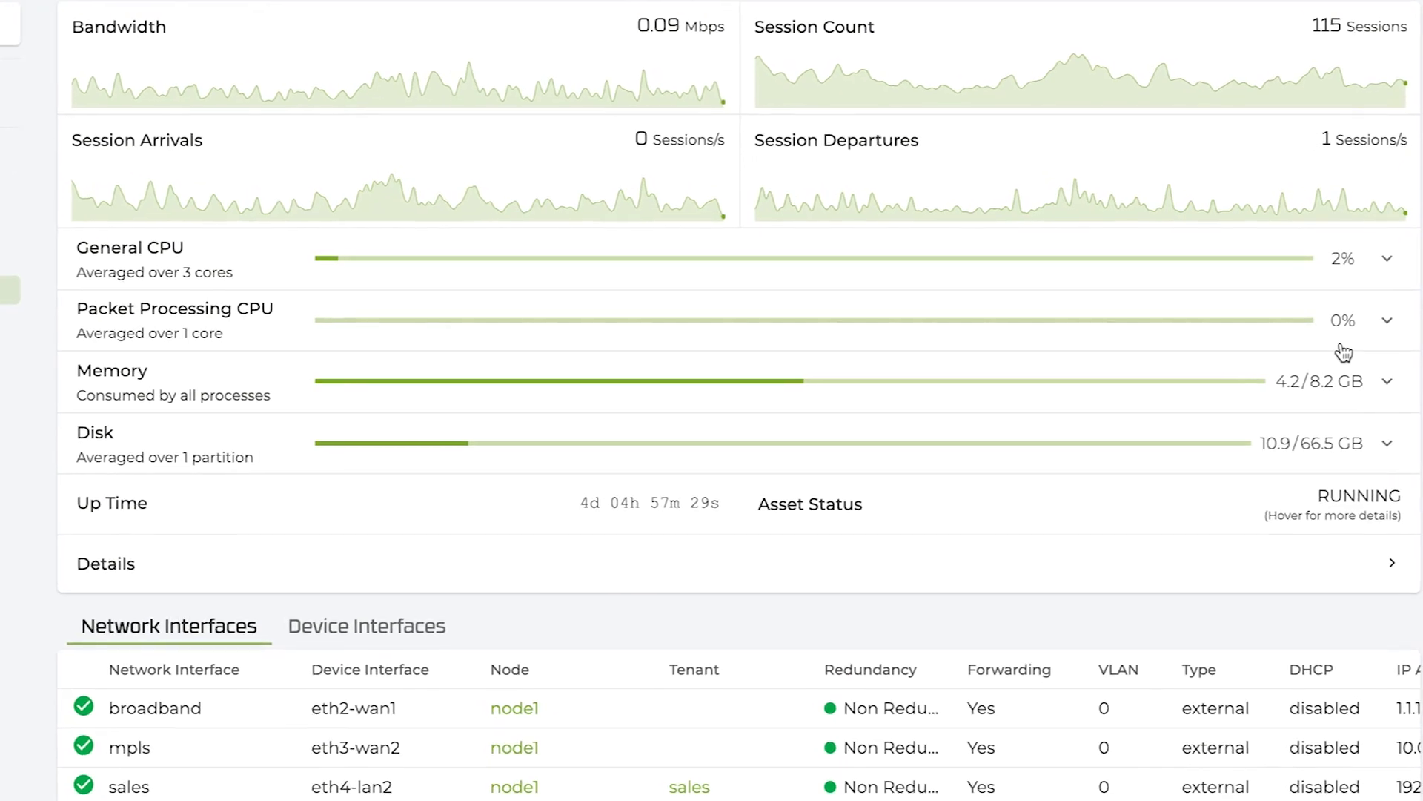
scroll(down, 3)
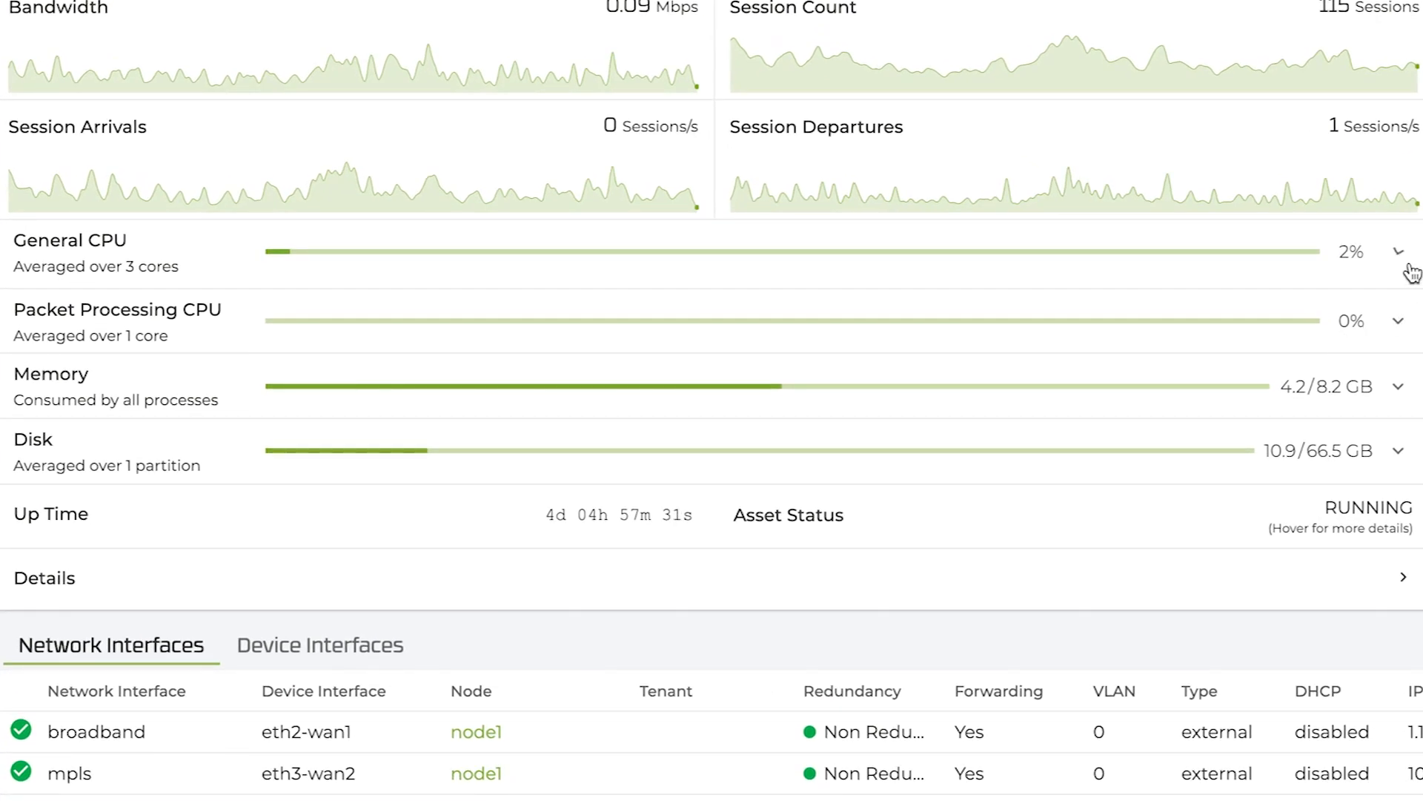
- Expand per-core General and Packet Processing CPU, then scroll to interface IPs and Peer Paths
click(1396, 251)
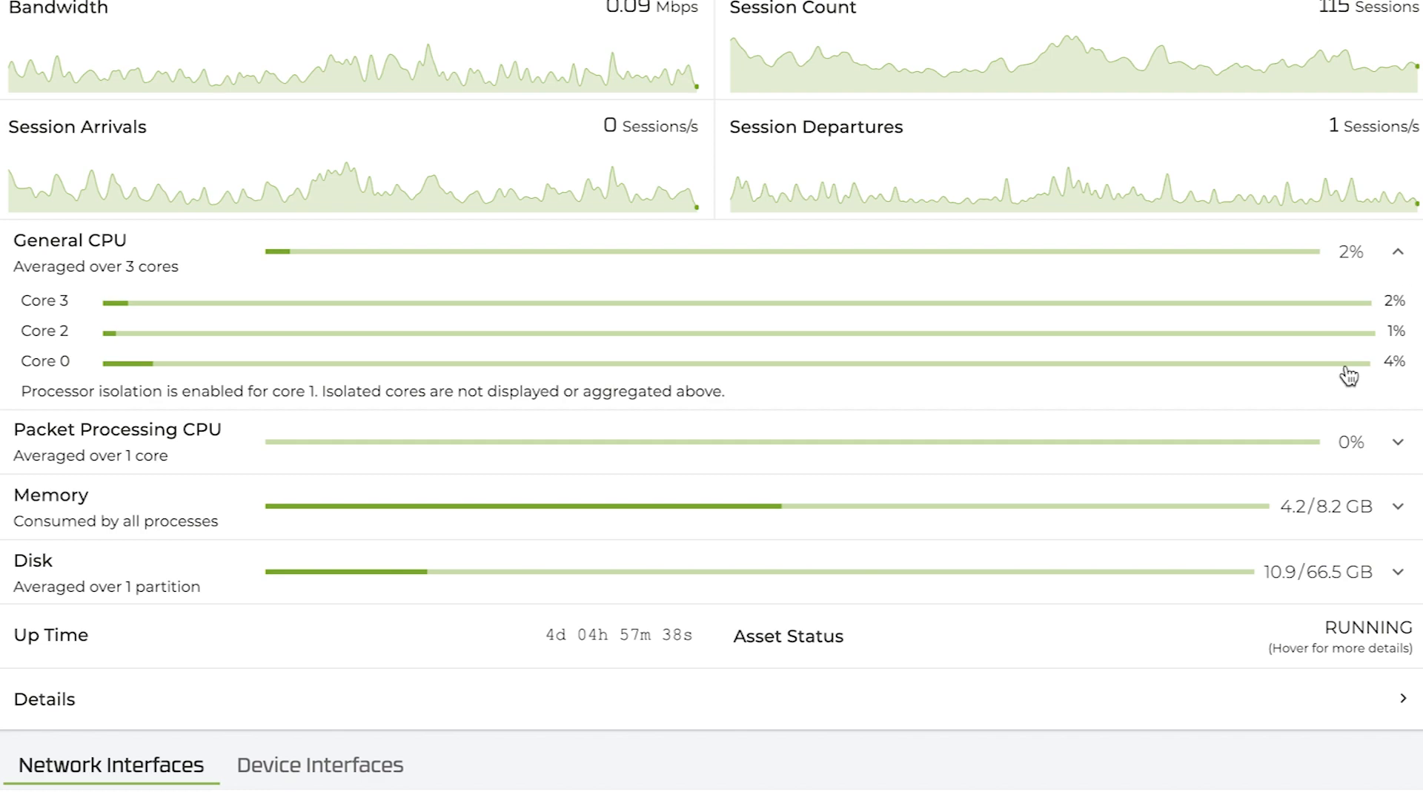
click(1399, 443)
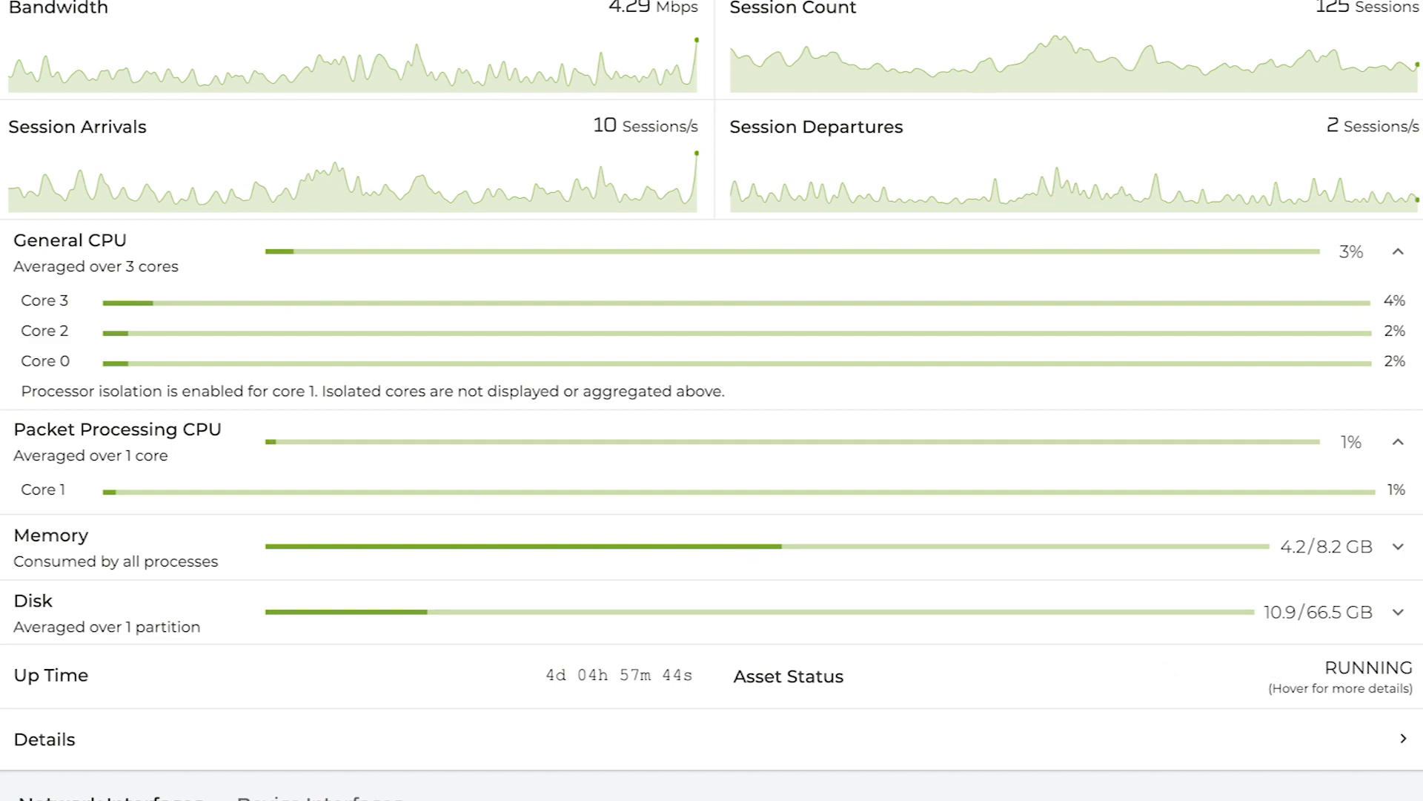
mouse_move(821, 752)
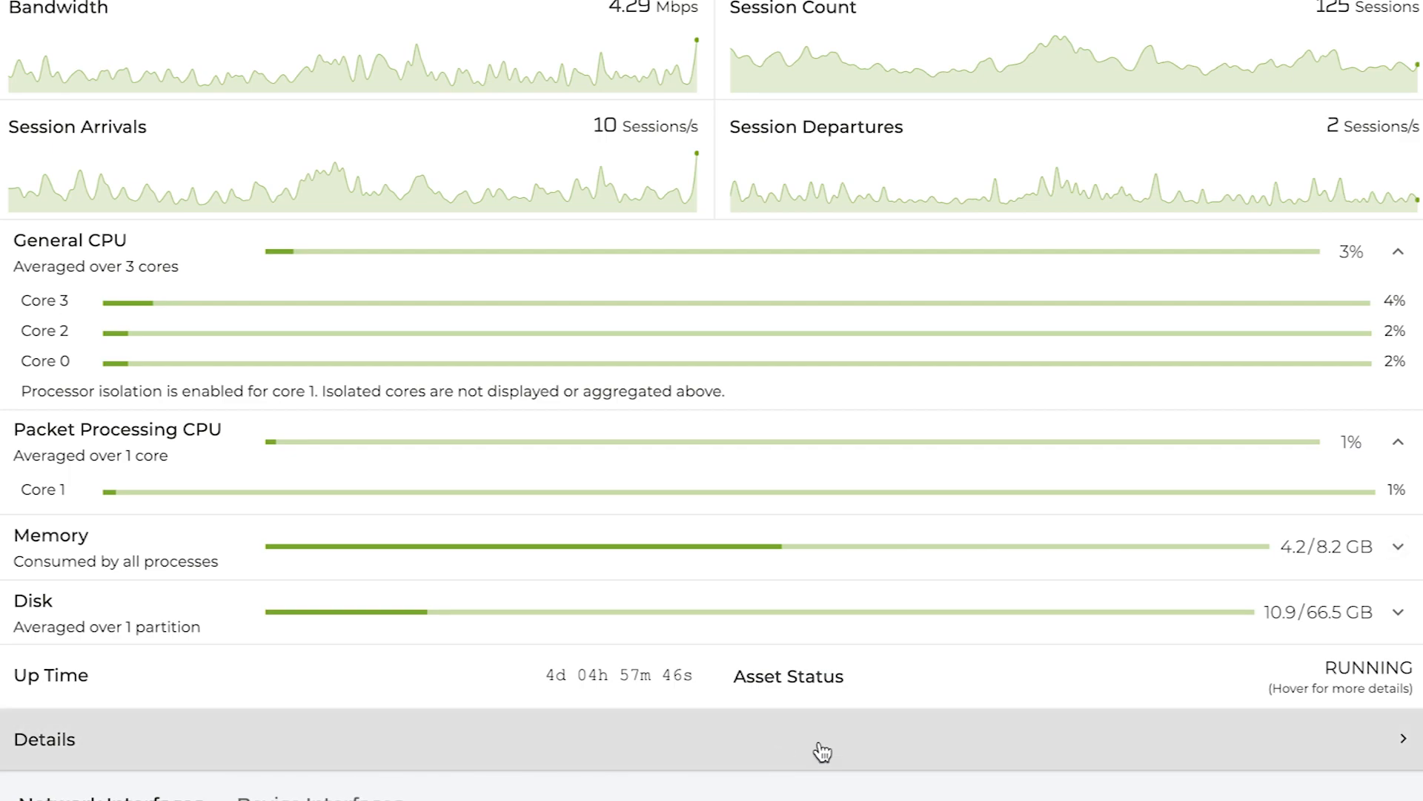
scroll(down, 3)
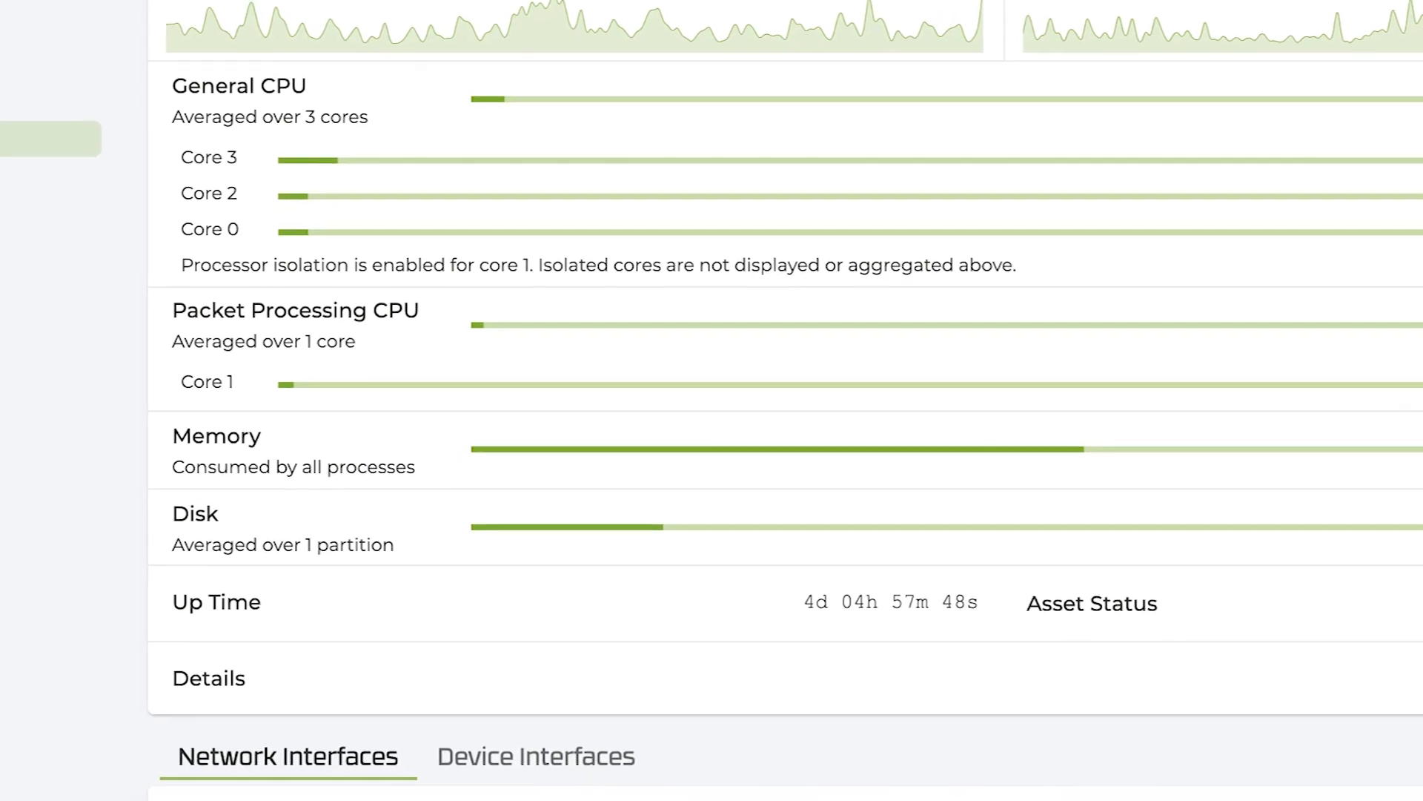
scroll(down, 3)
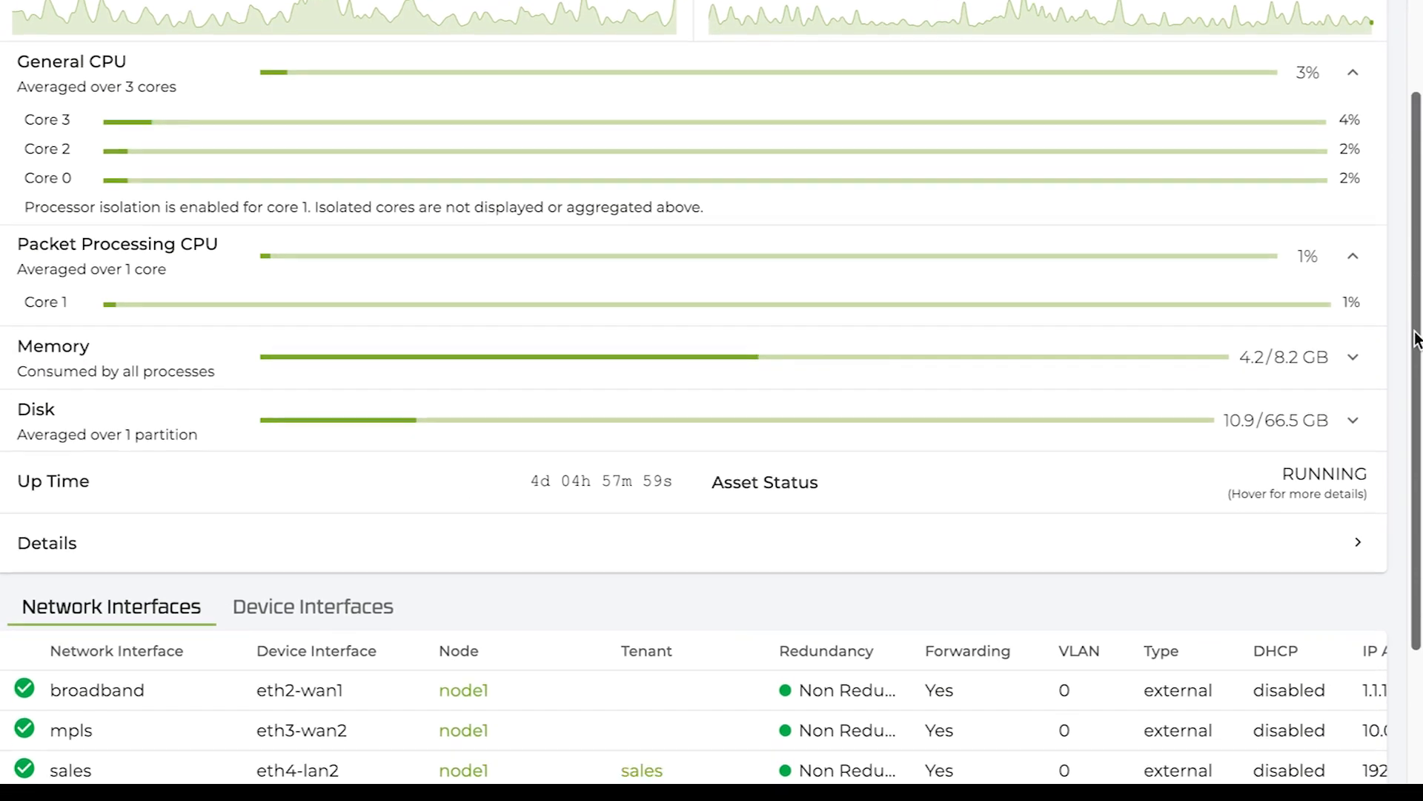
scroll(down, 3)
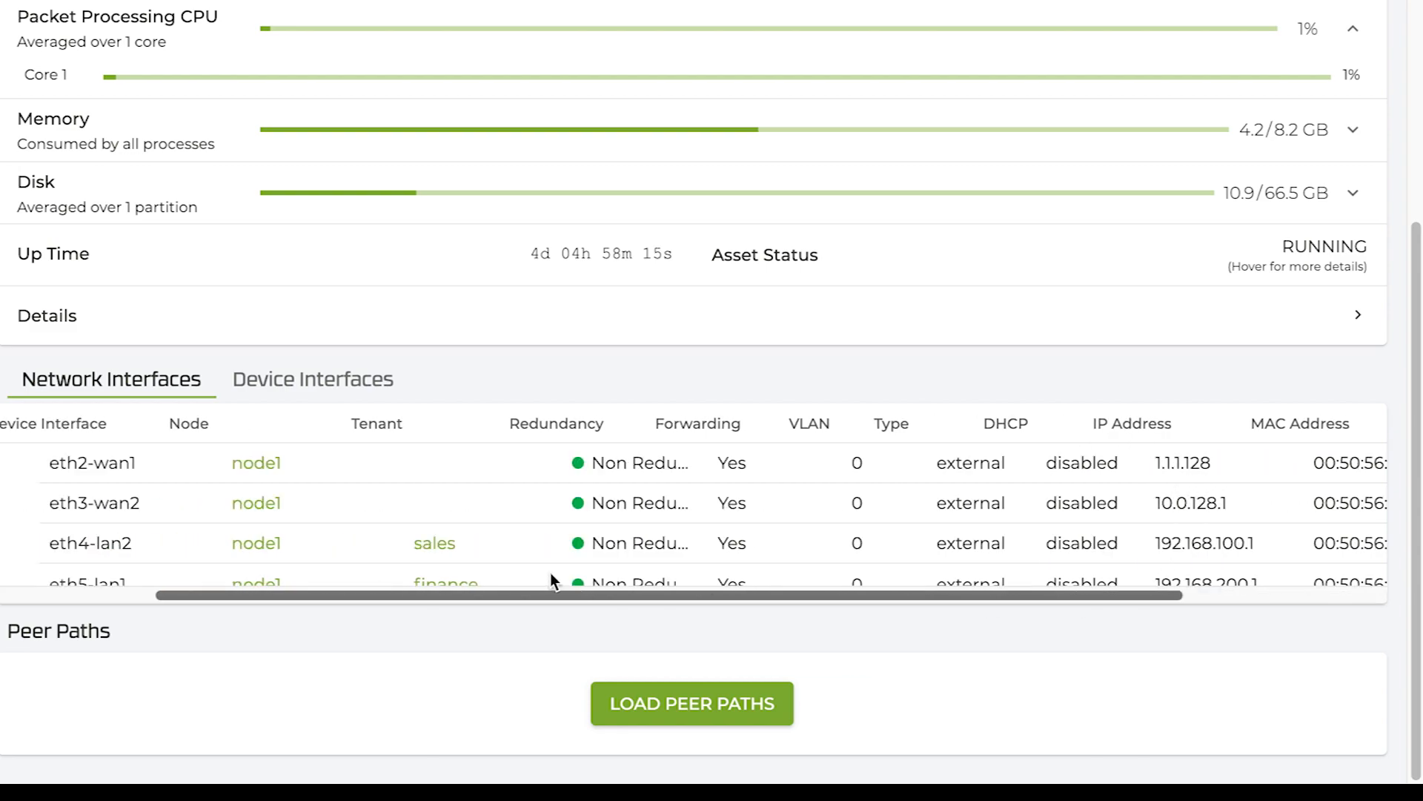
- Show node1's device interfaces and load its peer paths to Boston and Dallas
click(311, 379)
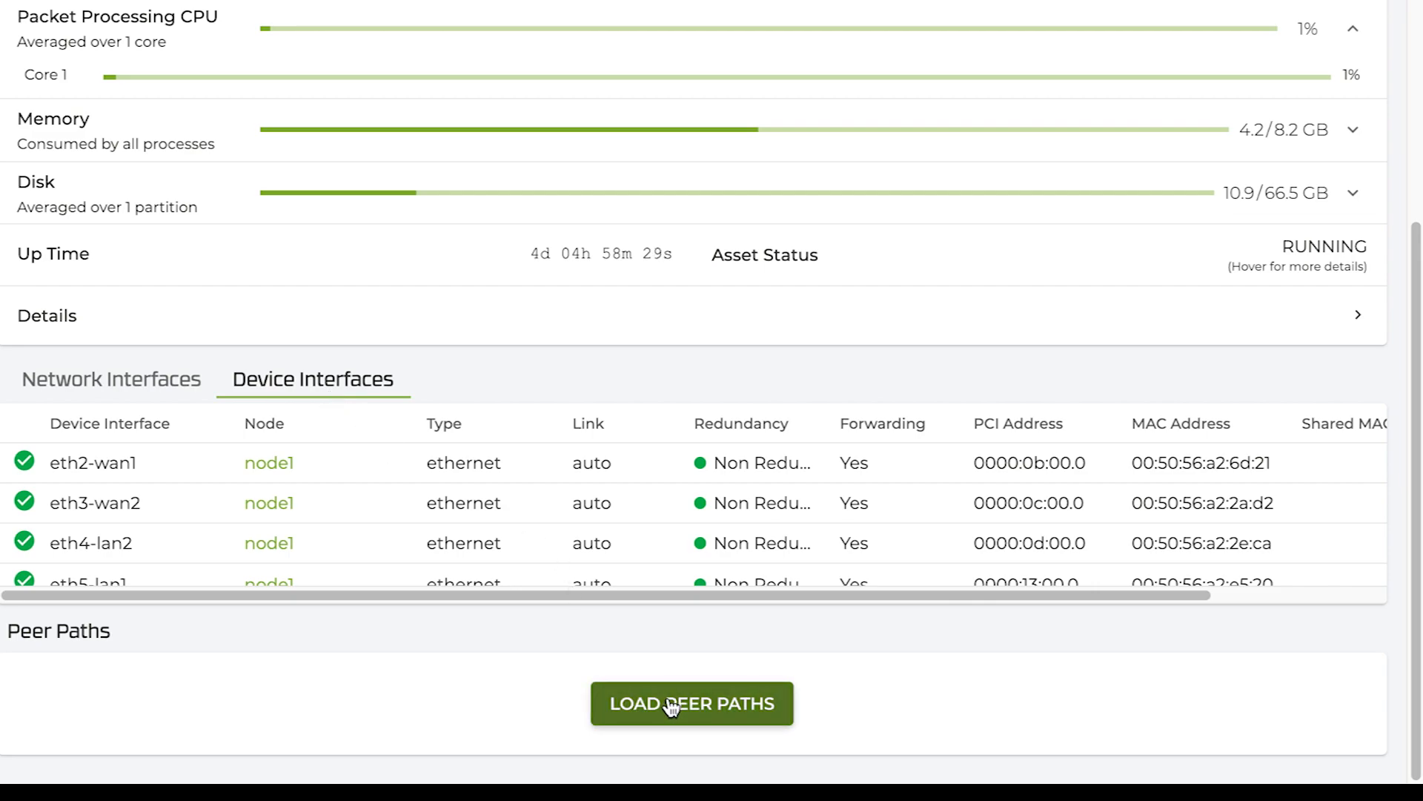
click(691, 703)
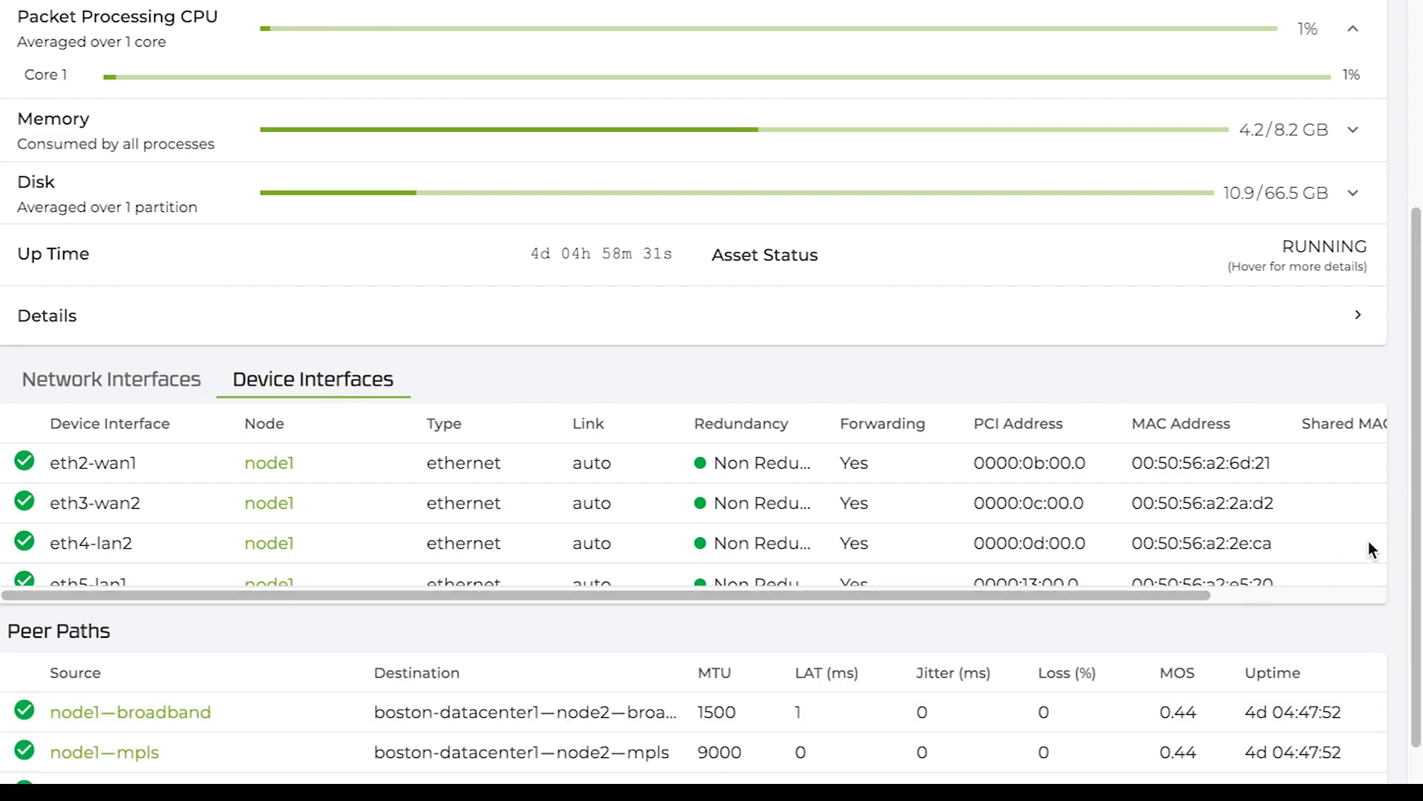
scroll(down, 3)
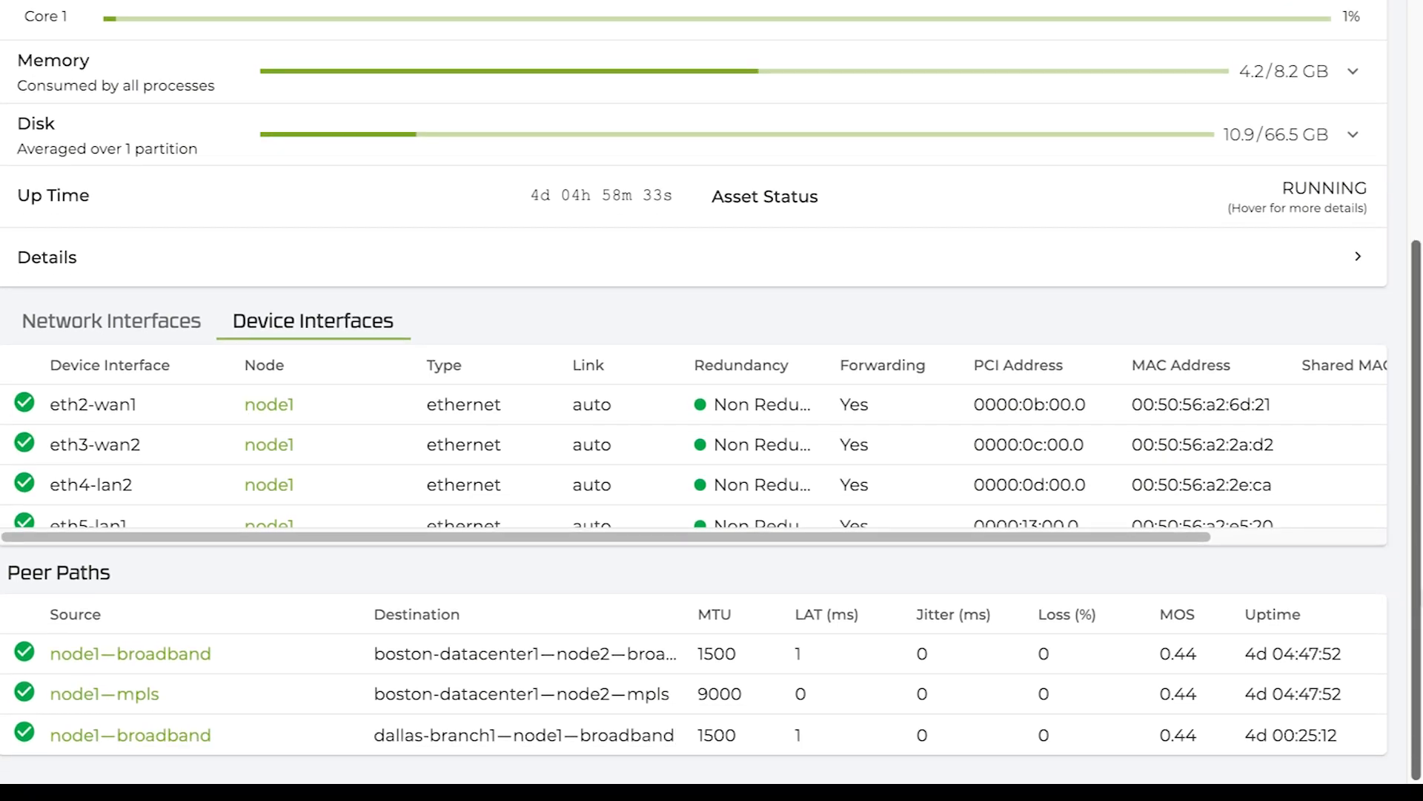
mouse_move(863, 673)
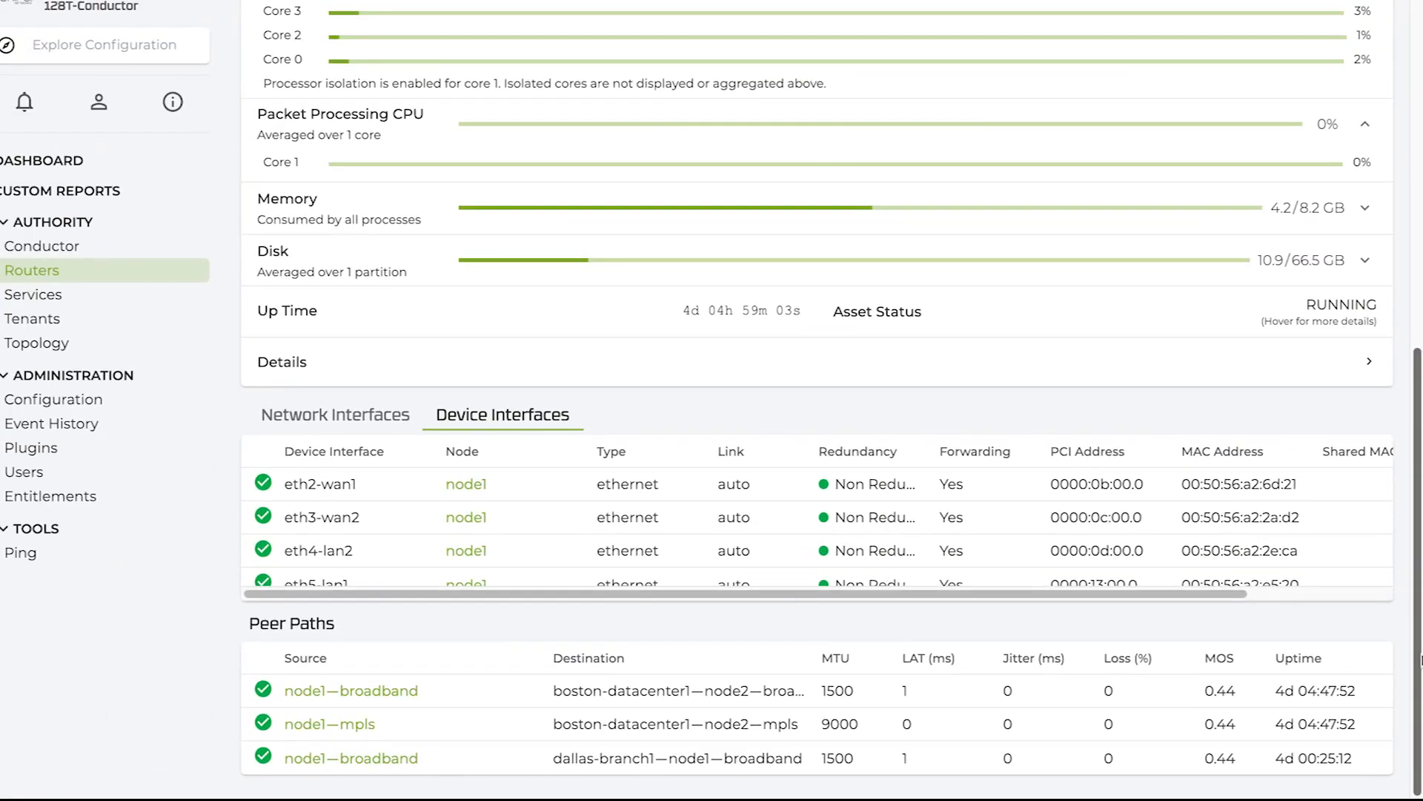
- Open a remote terminal on node1 from the top of the seattle-branch1 page
scroll(up, 3)
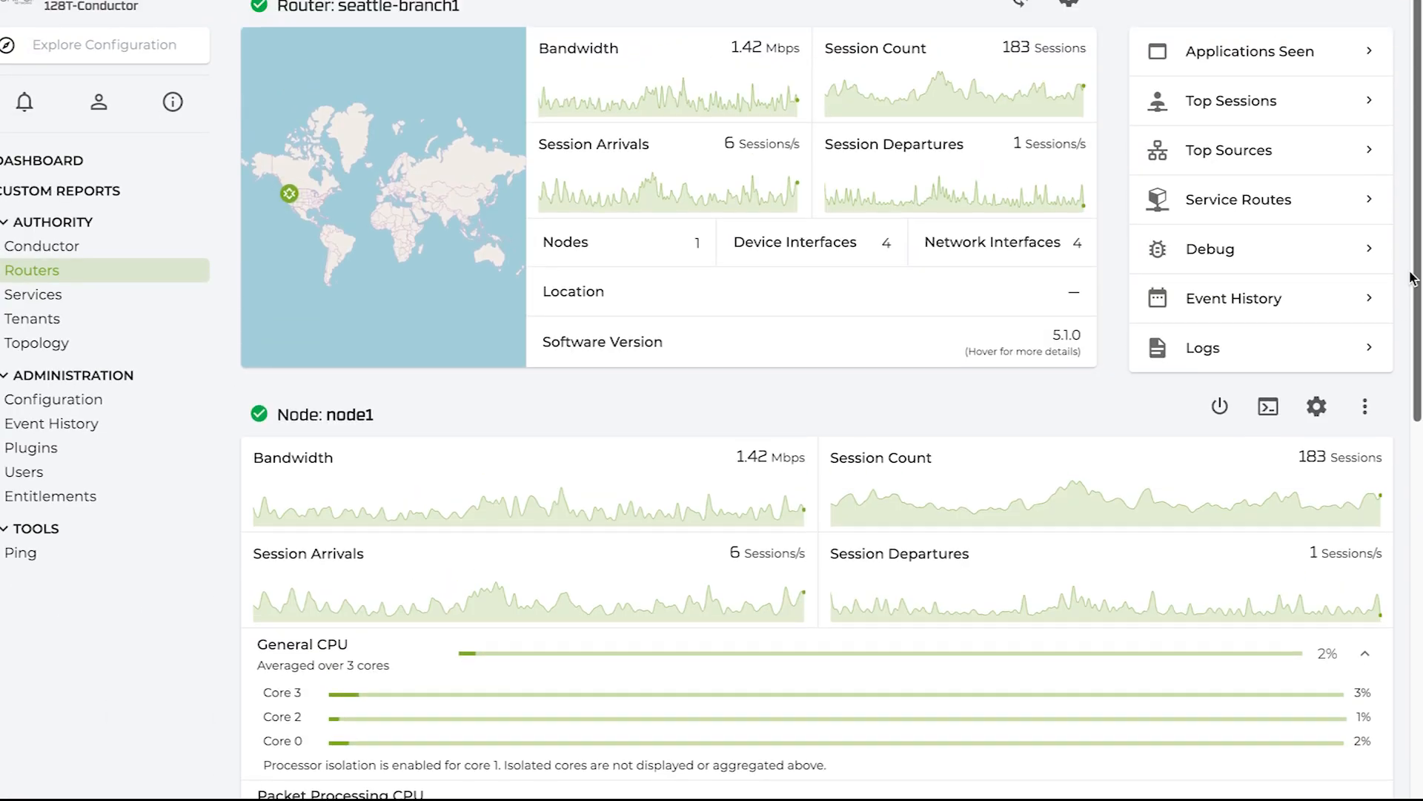
mouse_move(1219, 406)
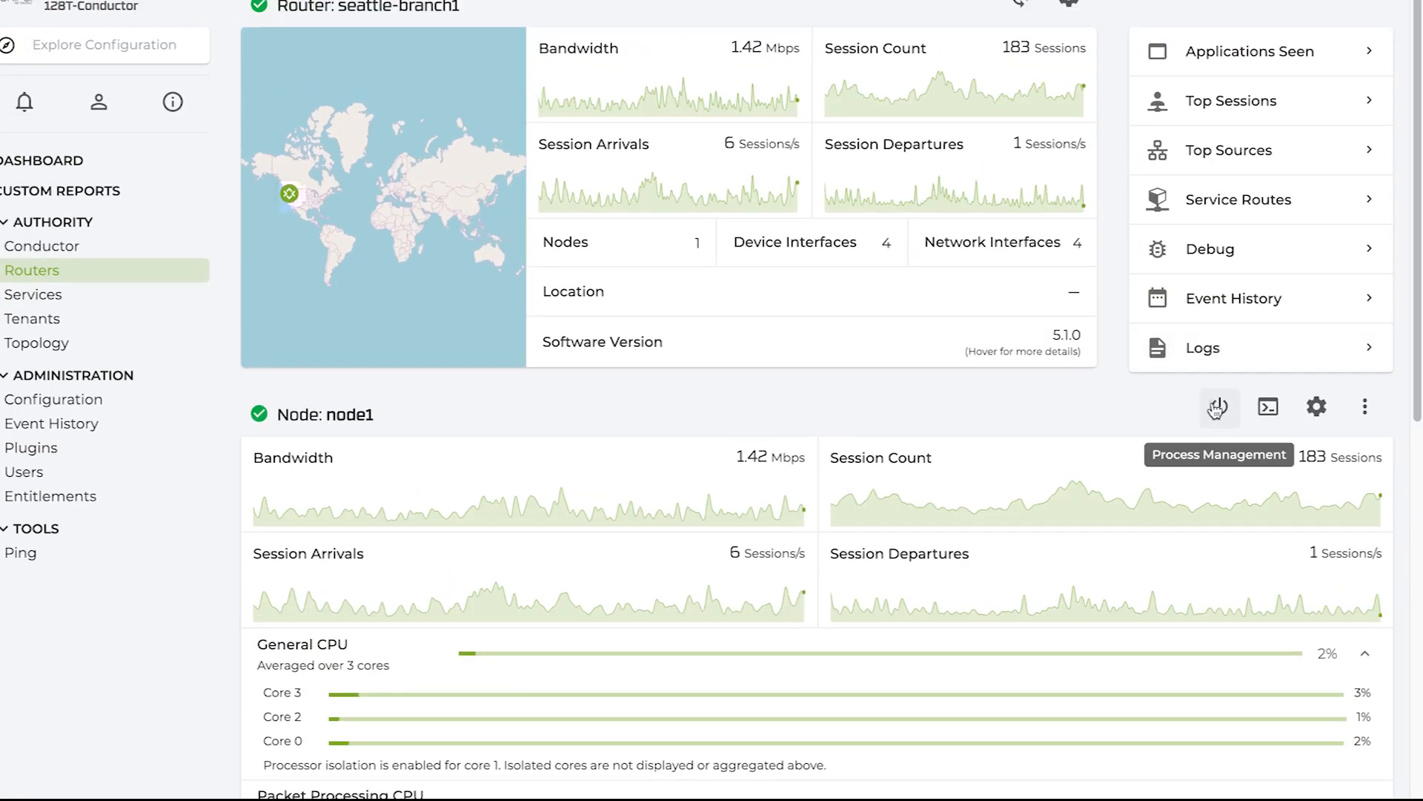
click(1218, 407)
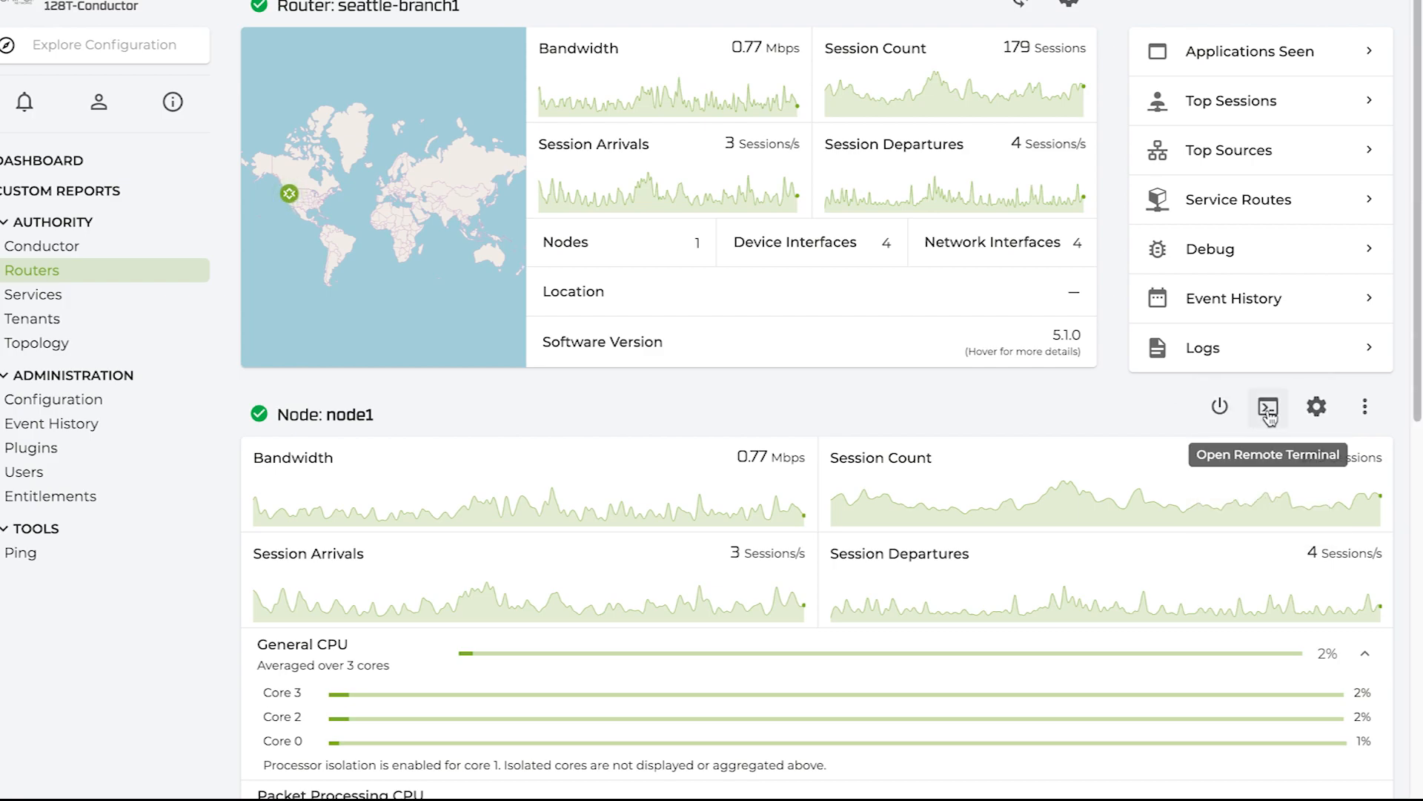
click(1267, 407)
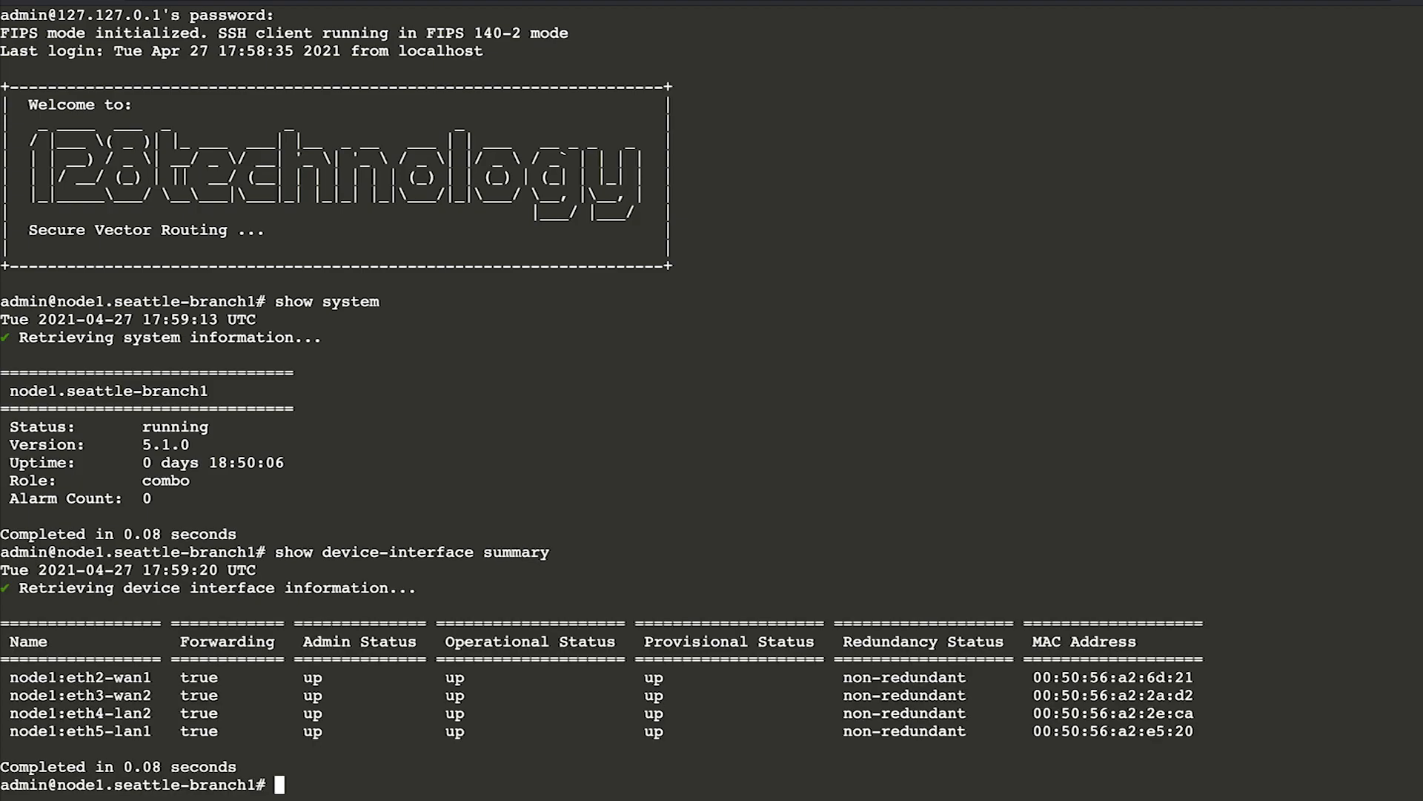
- Enter the shell, run 'ls -l /', then exit the remote terminal
text(shell)
text(ls)
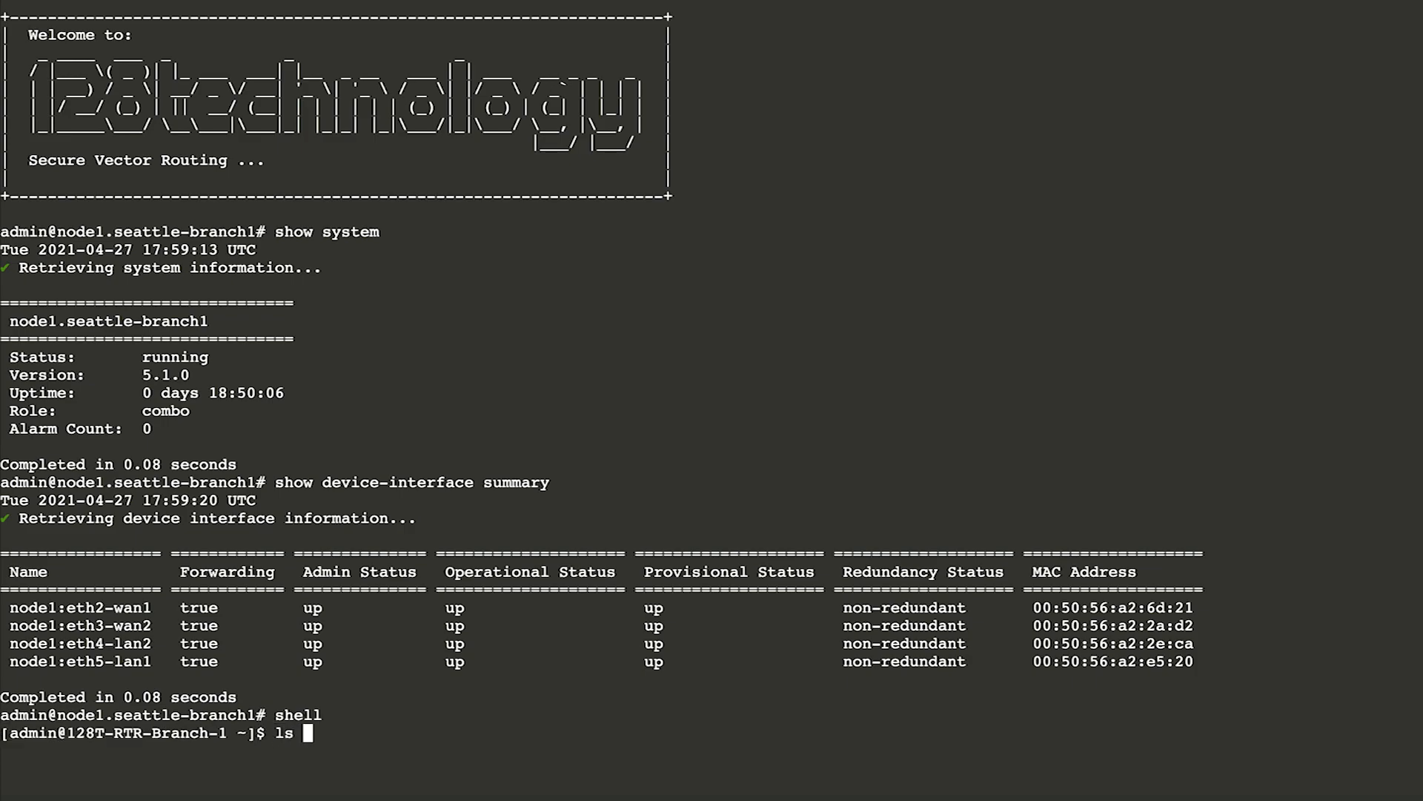
text(-l /)
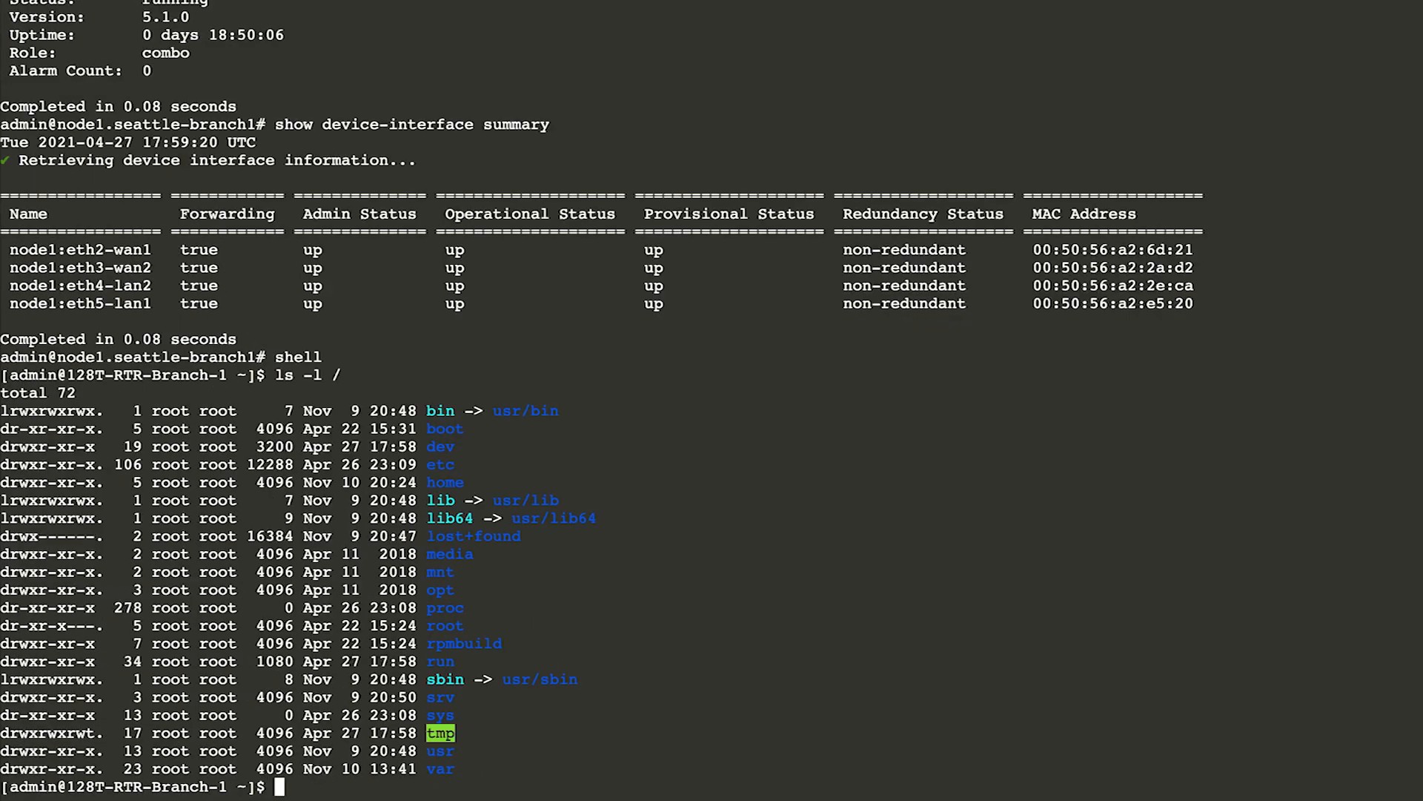
text(exit)
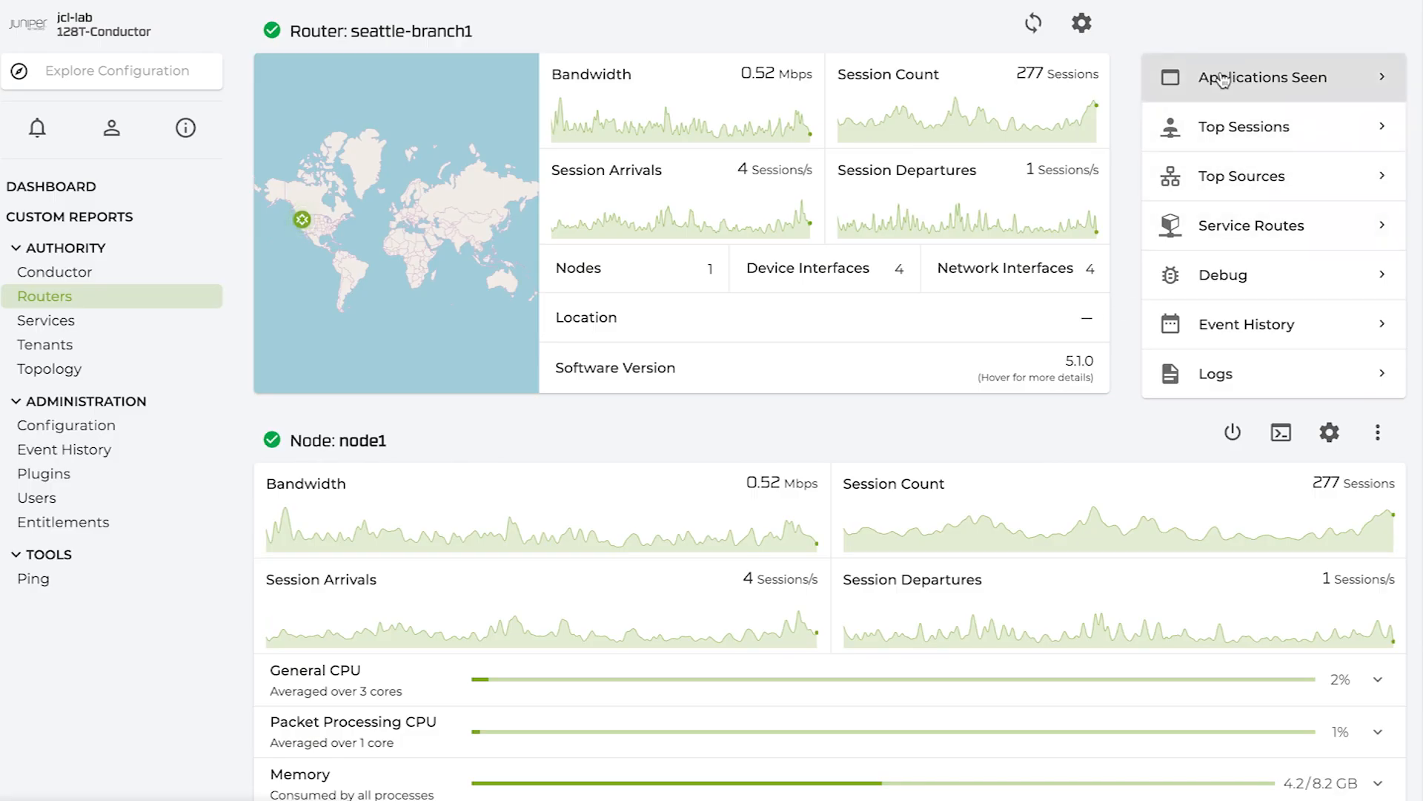
- View seattle-branch1's 72 seen applications and scroll through their session list
click(1262, 77)
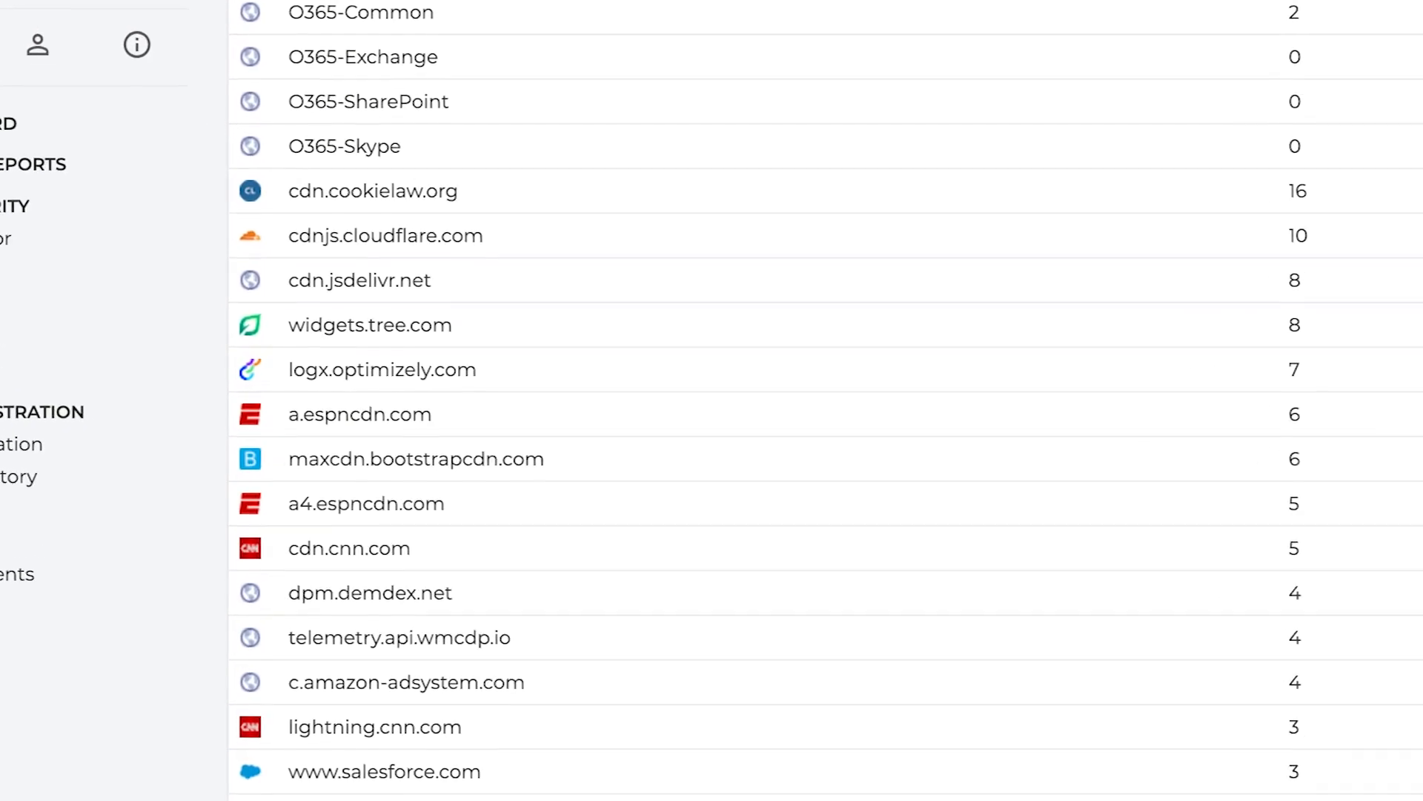
scroll(down, 3)
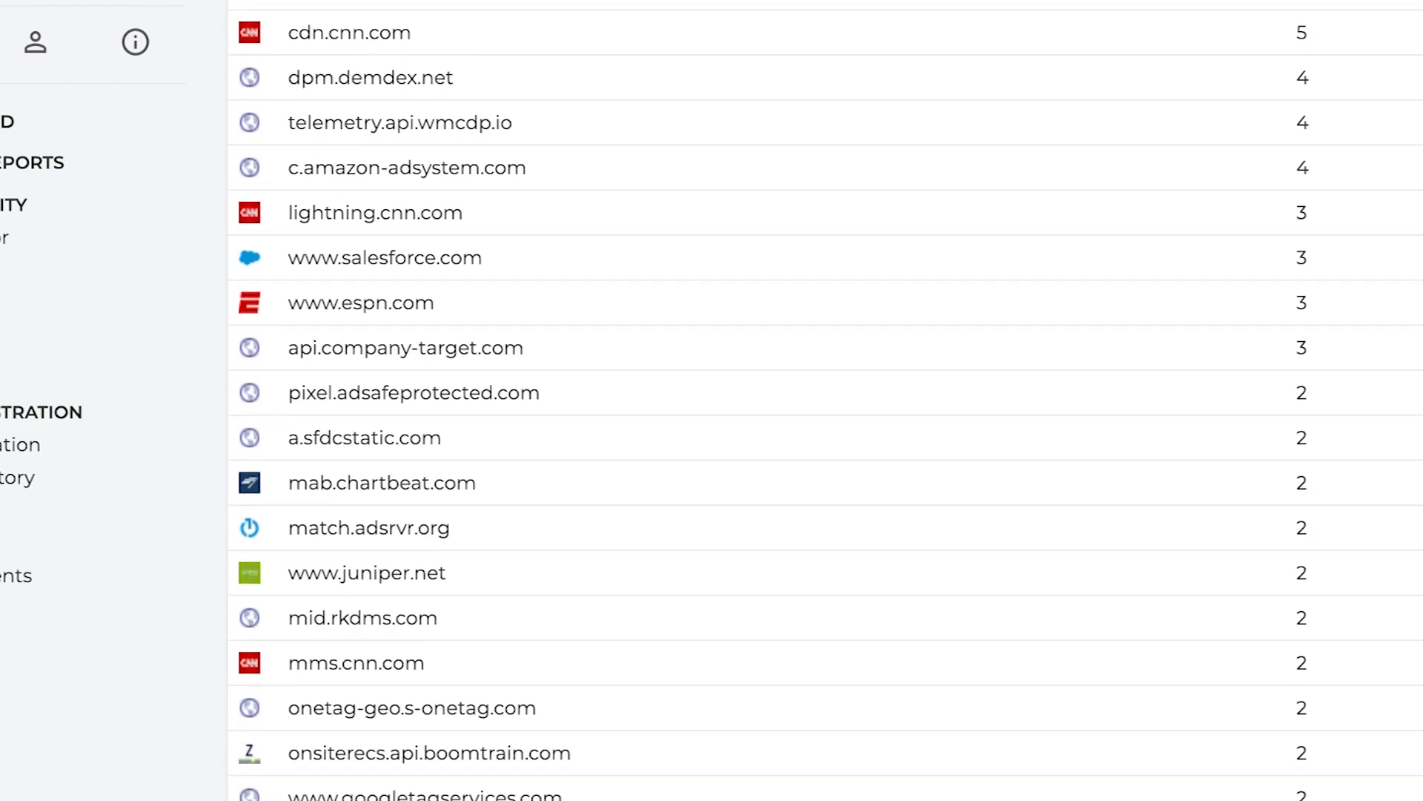
scroll(down, 3)
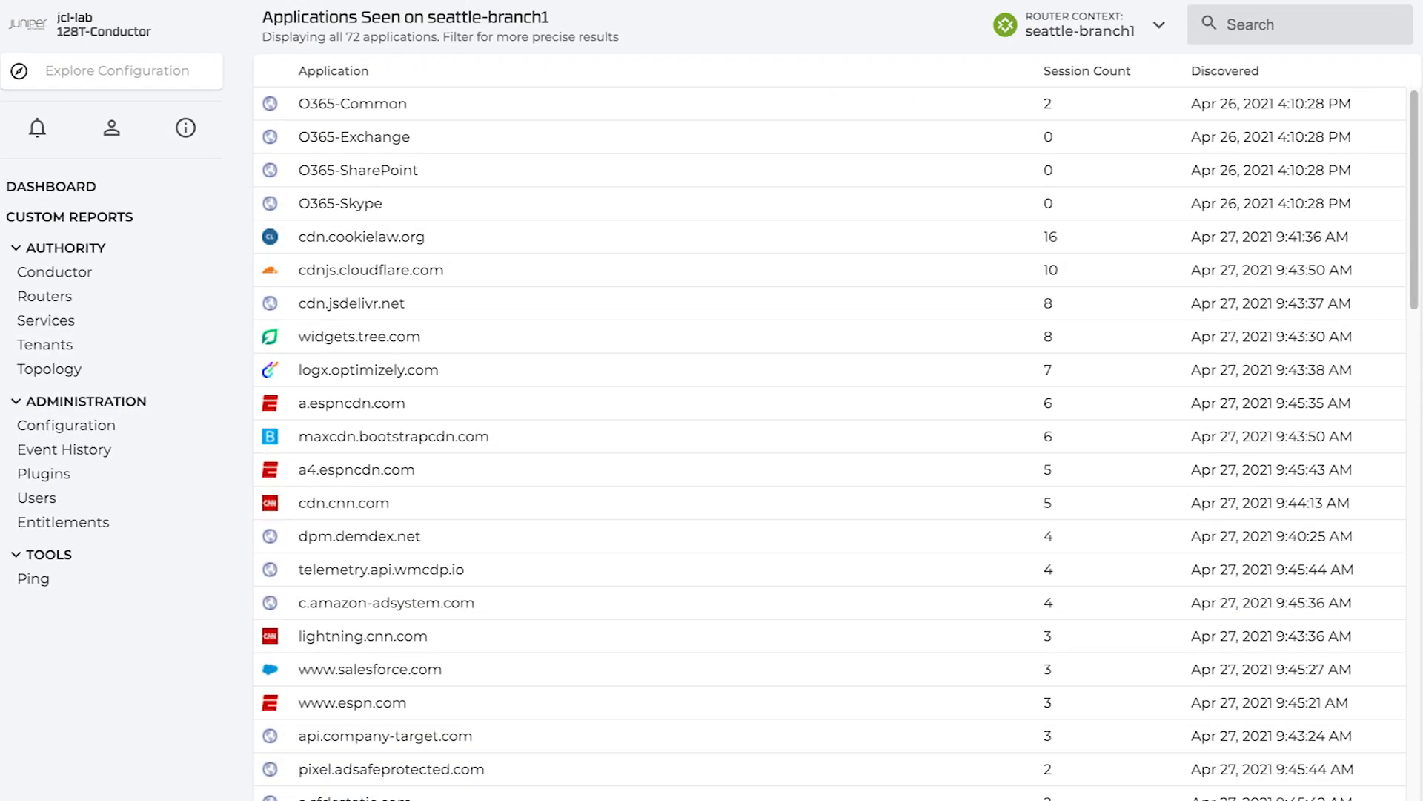
click(44, 296)
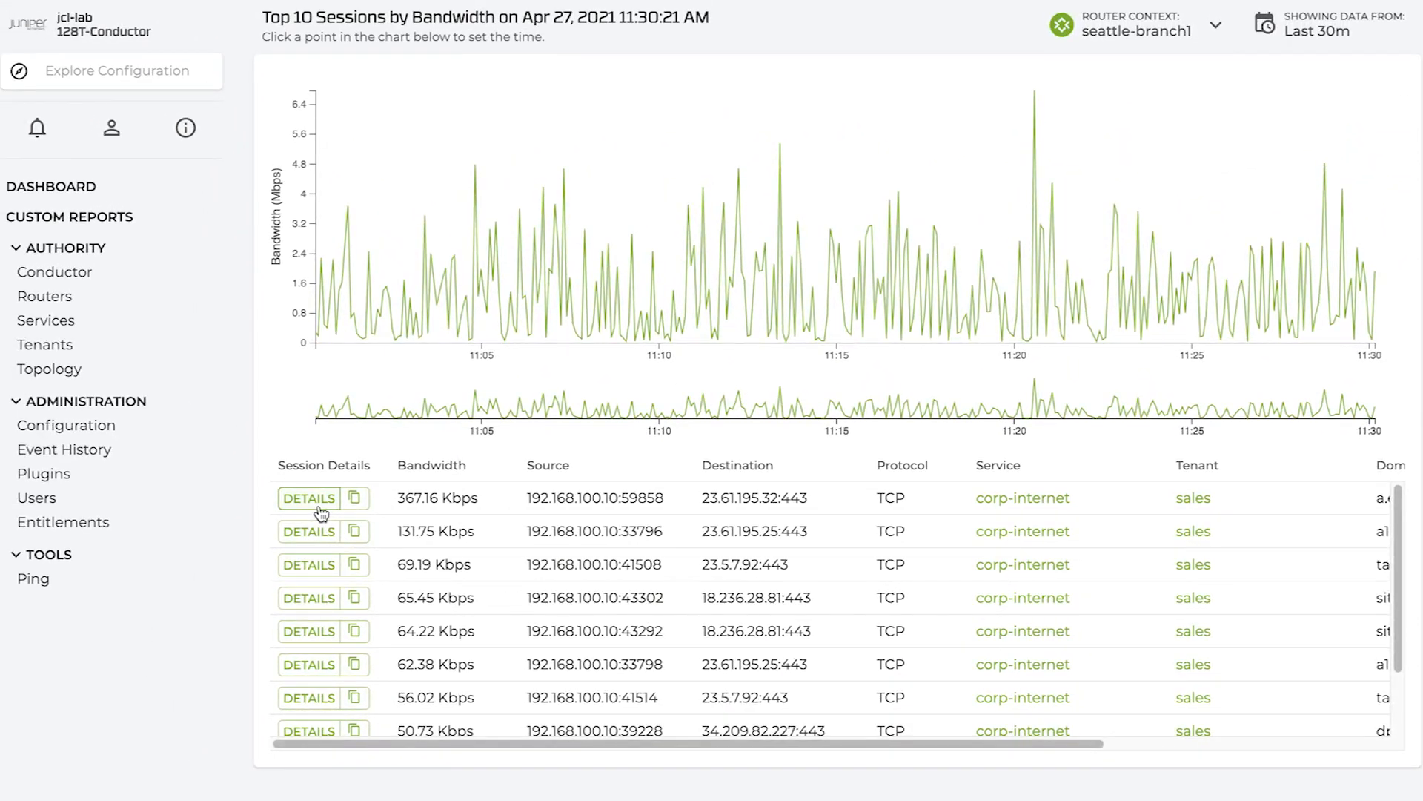
click(309, 497)
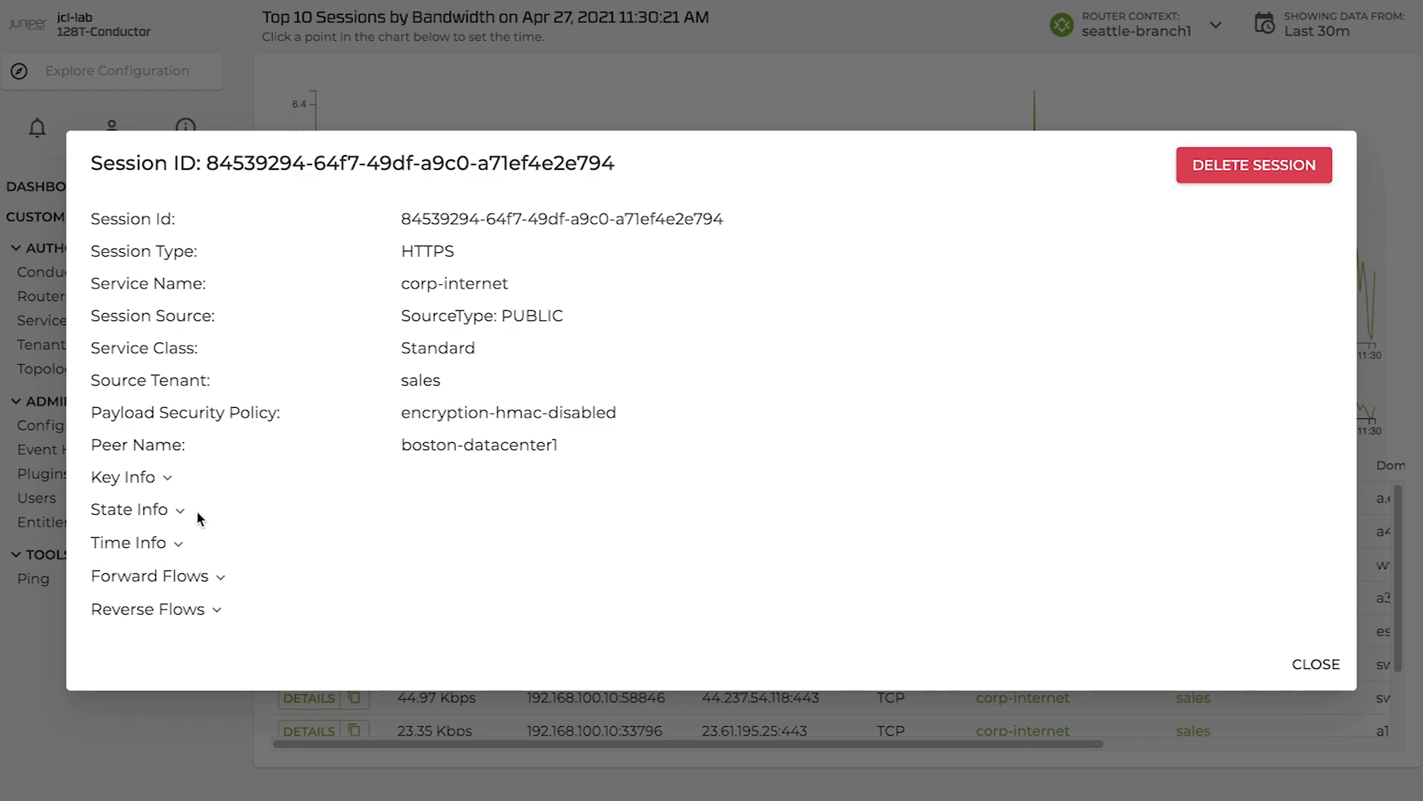
click(129, 510)
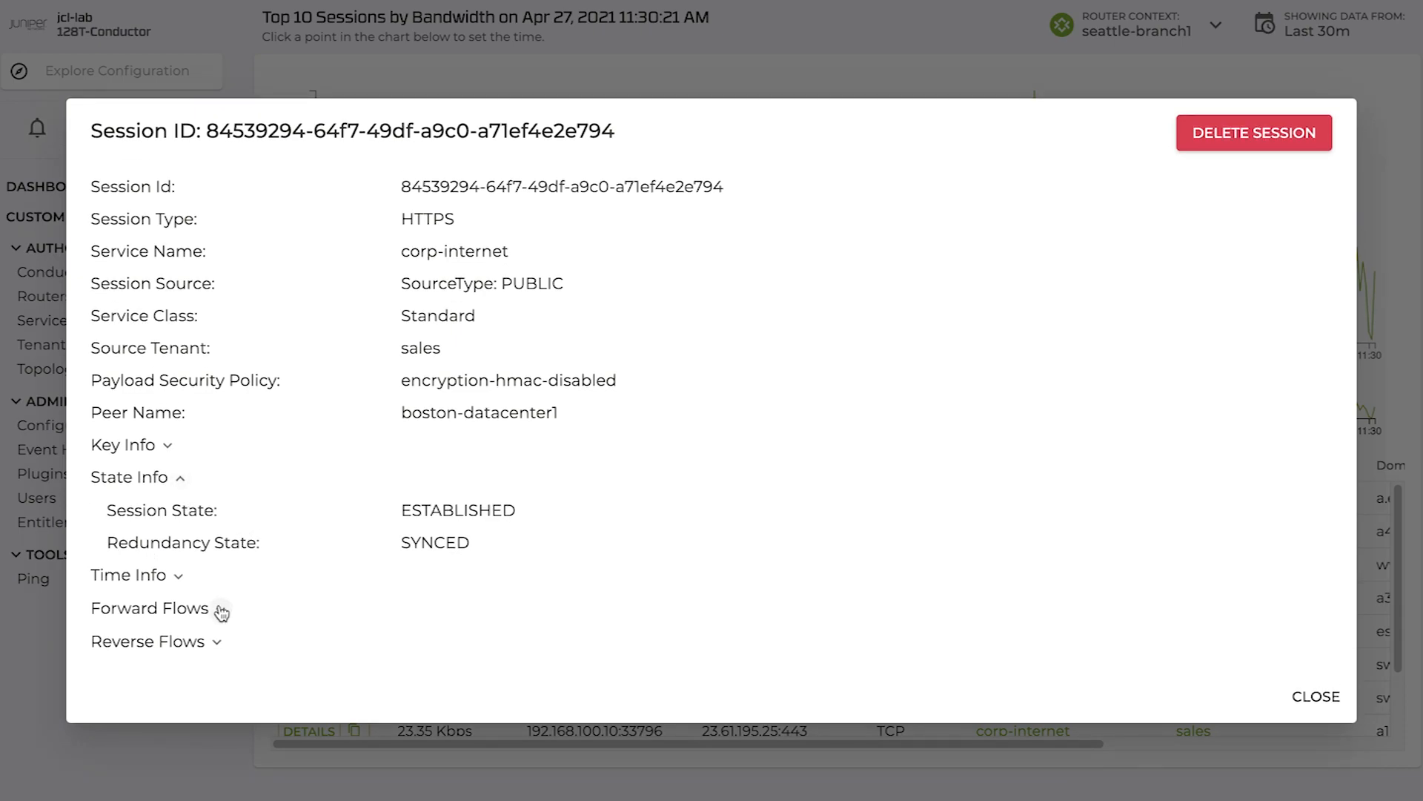
click(151, 608)
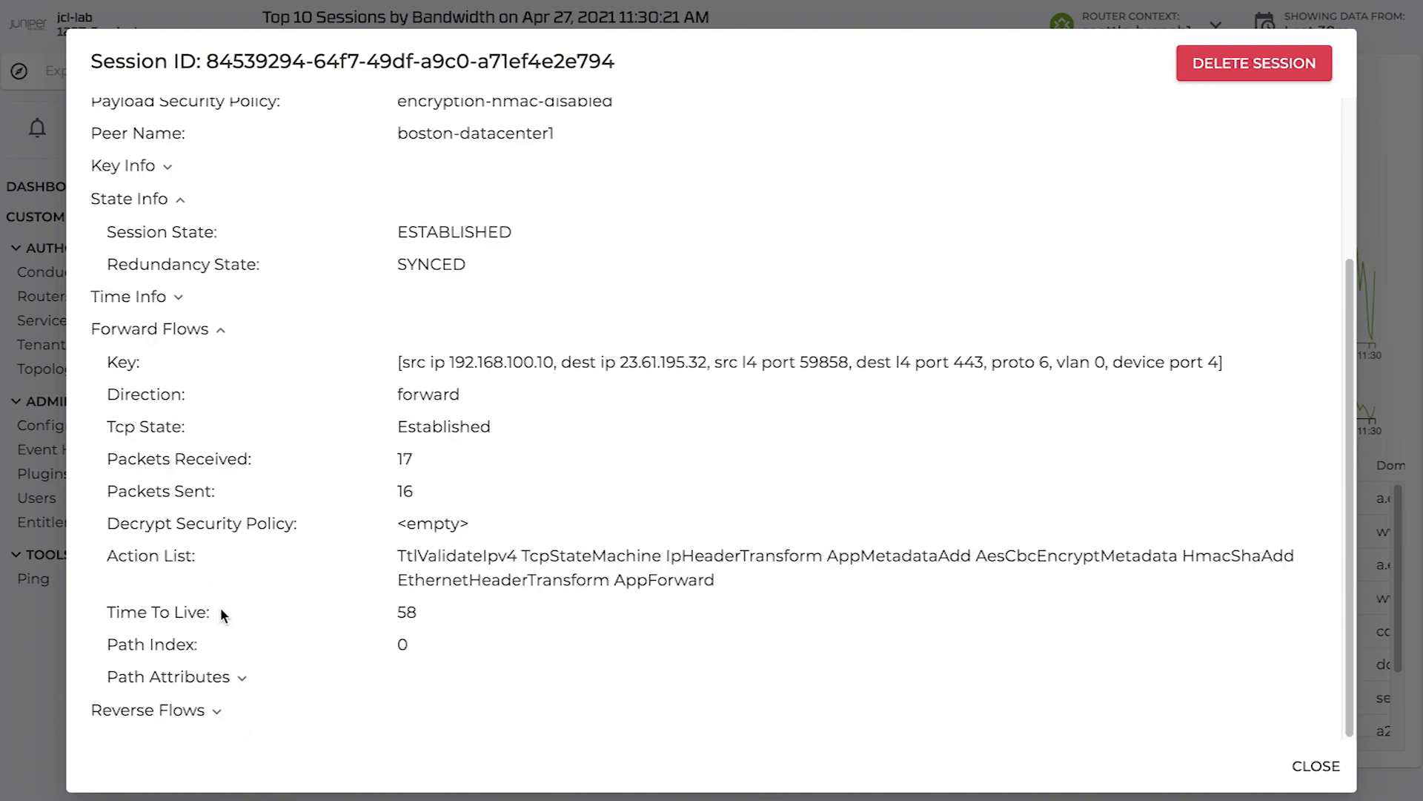
click(149, 710)
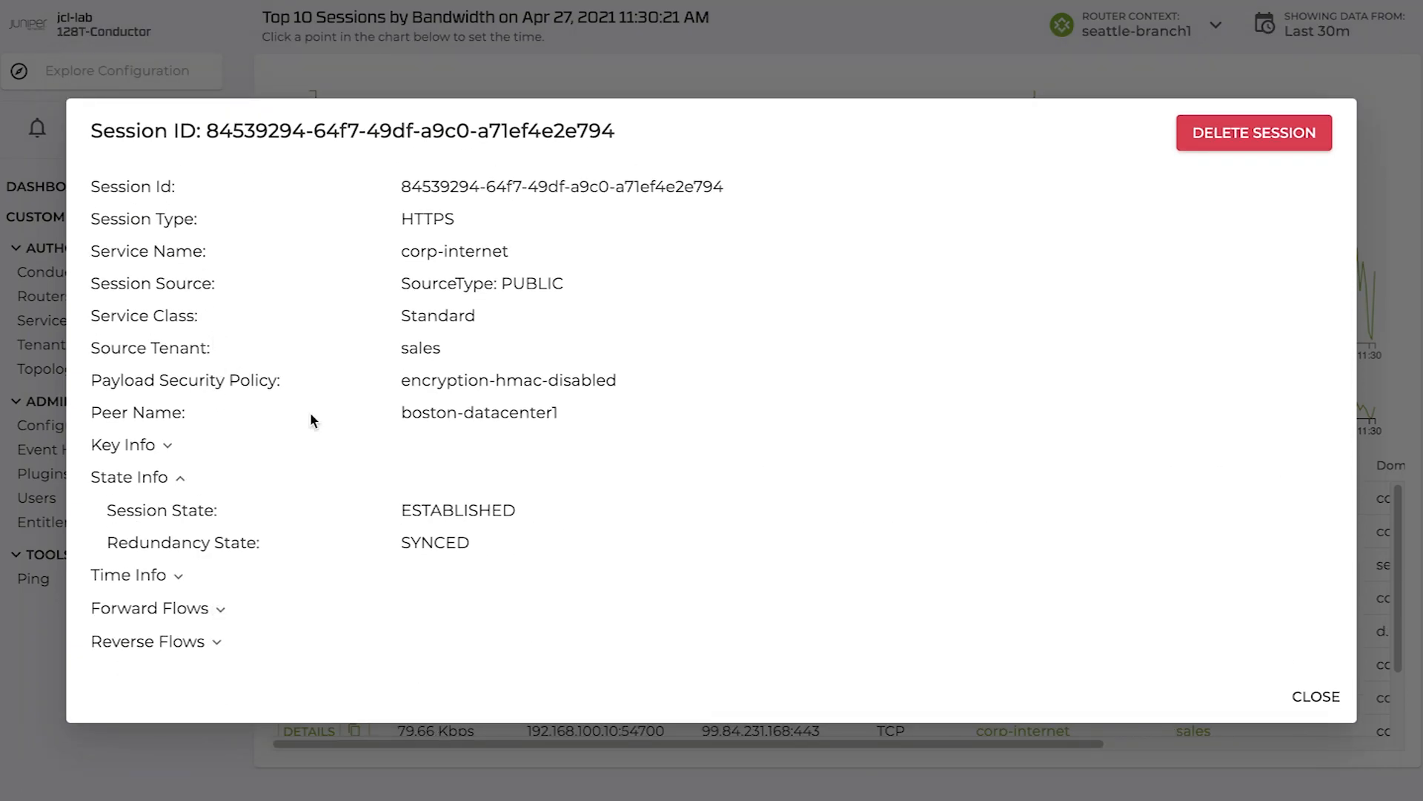
click(1315, 697)
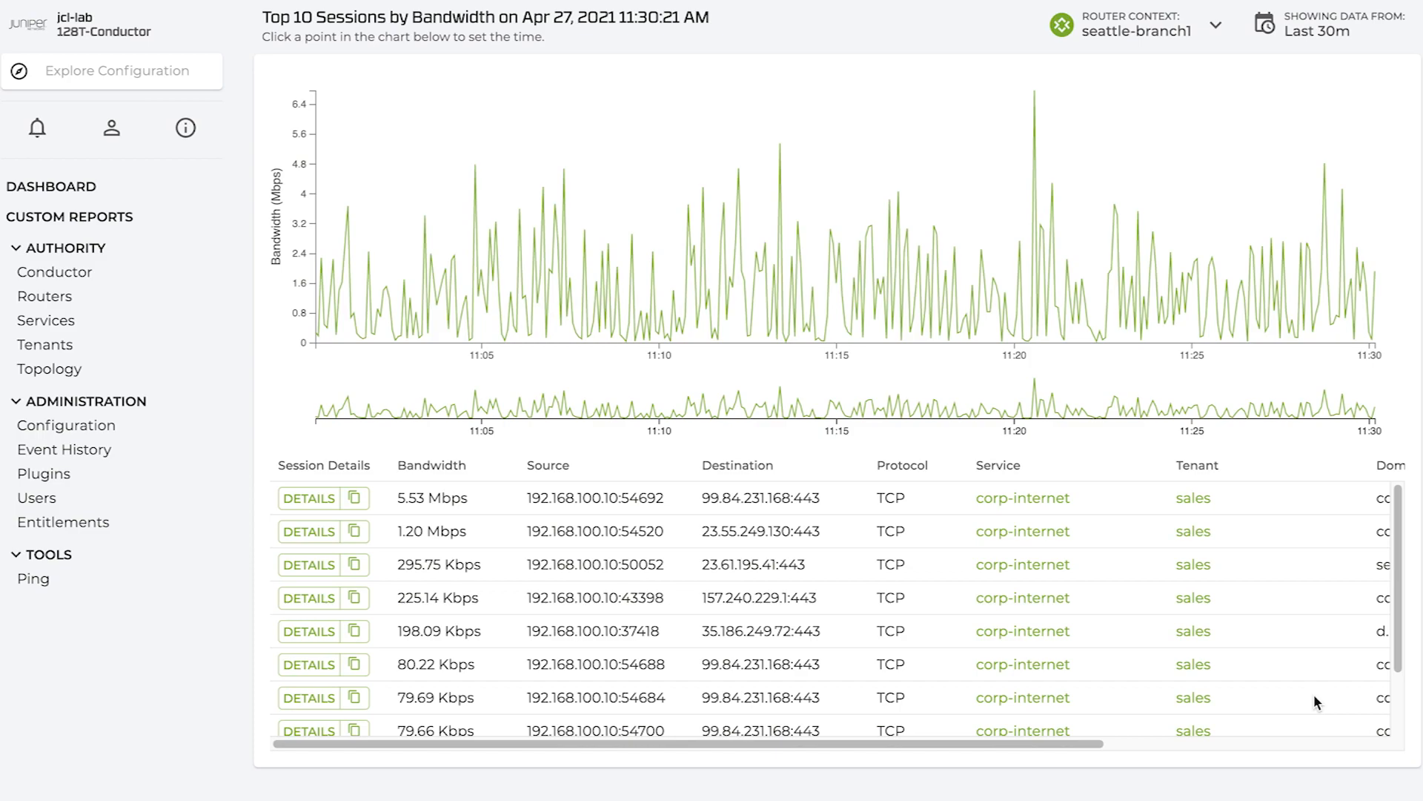
mouse_move(1055, 287)
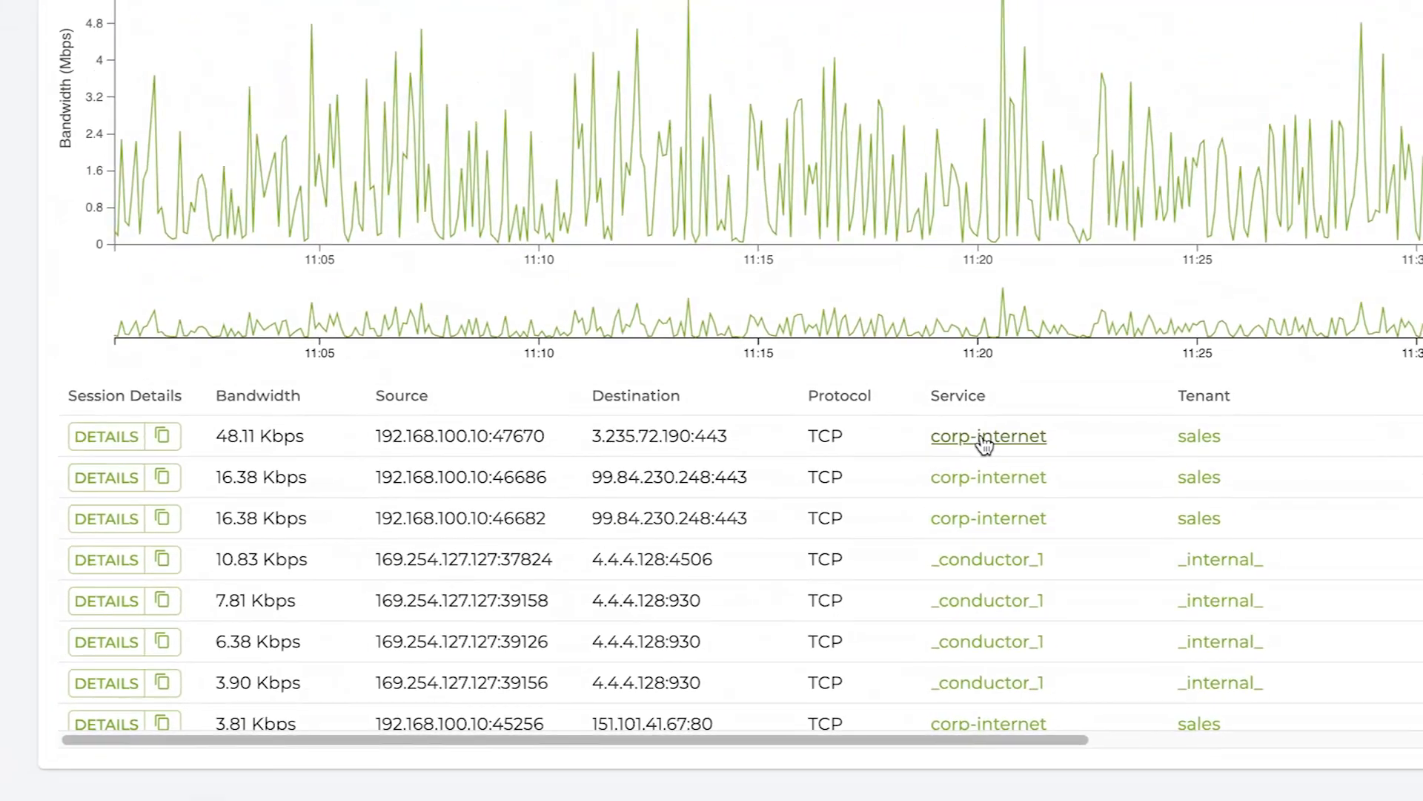
- Review the corp-internet service overview, then open the services list's Tenant / Service hierarchy
click(988, 436)
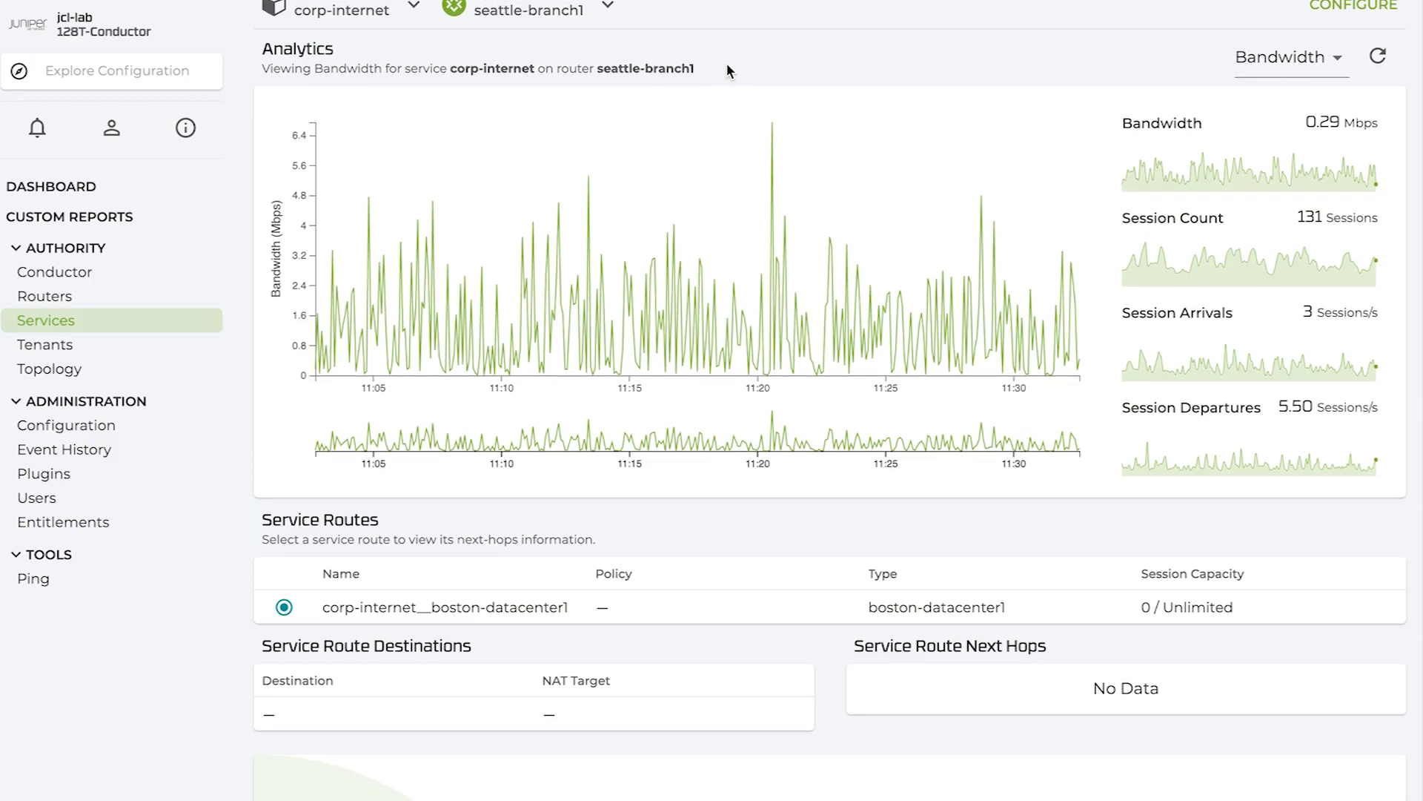
scroll(down, 3)
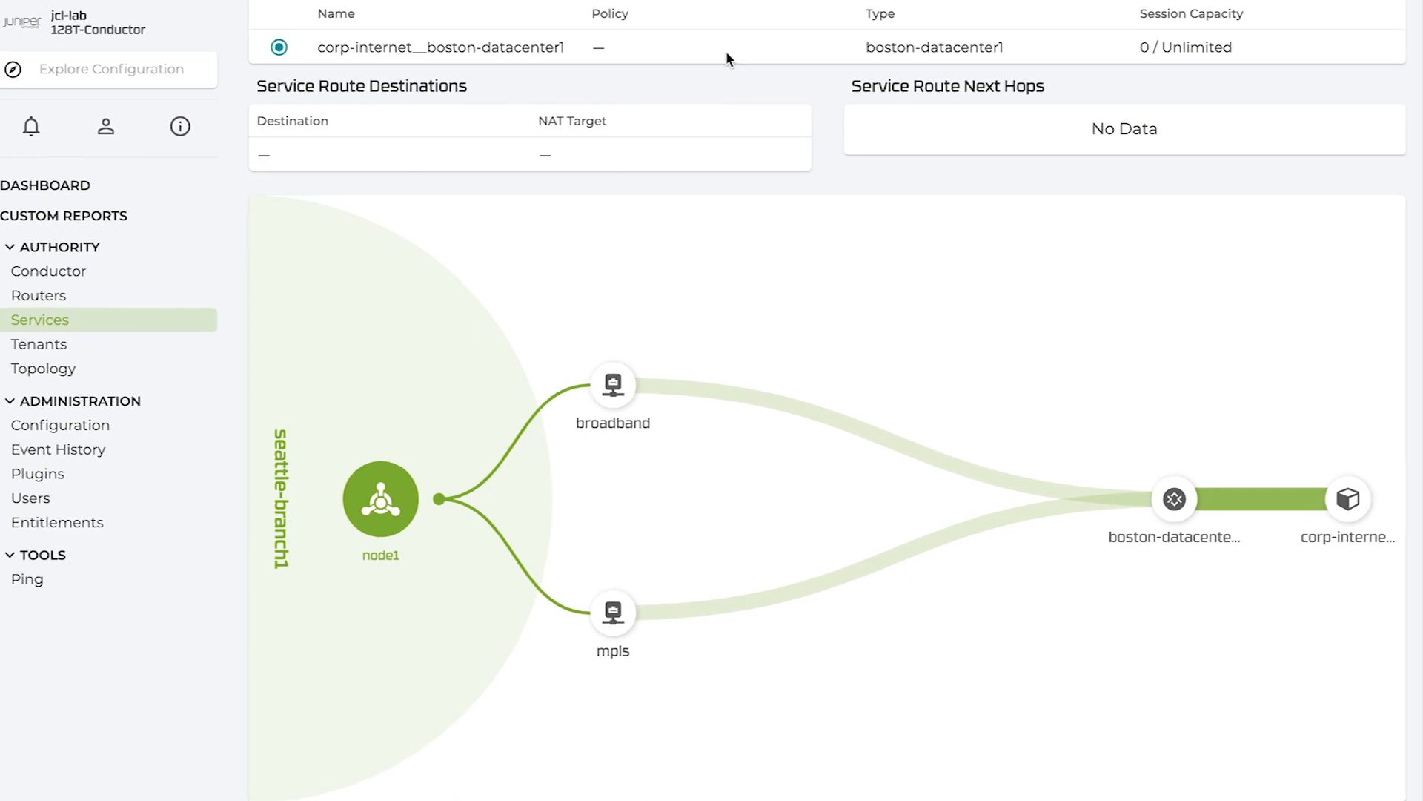
scroll(down, 3)
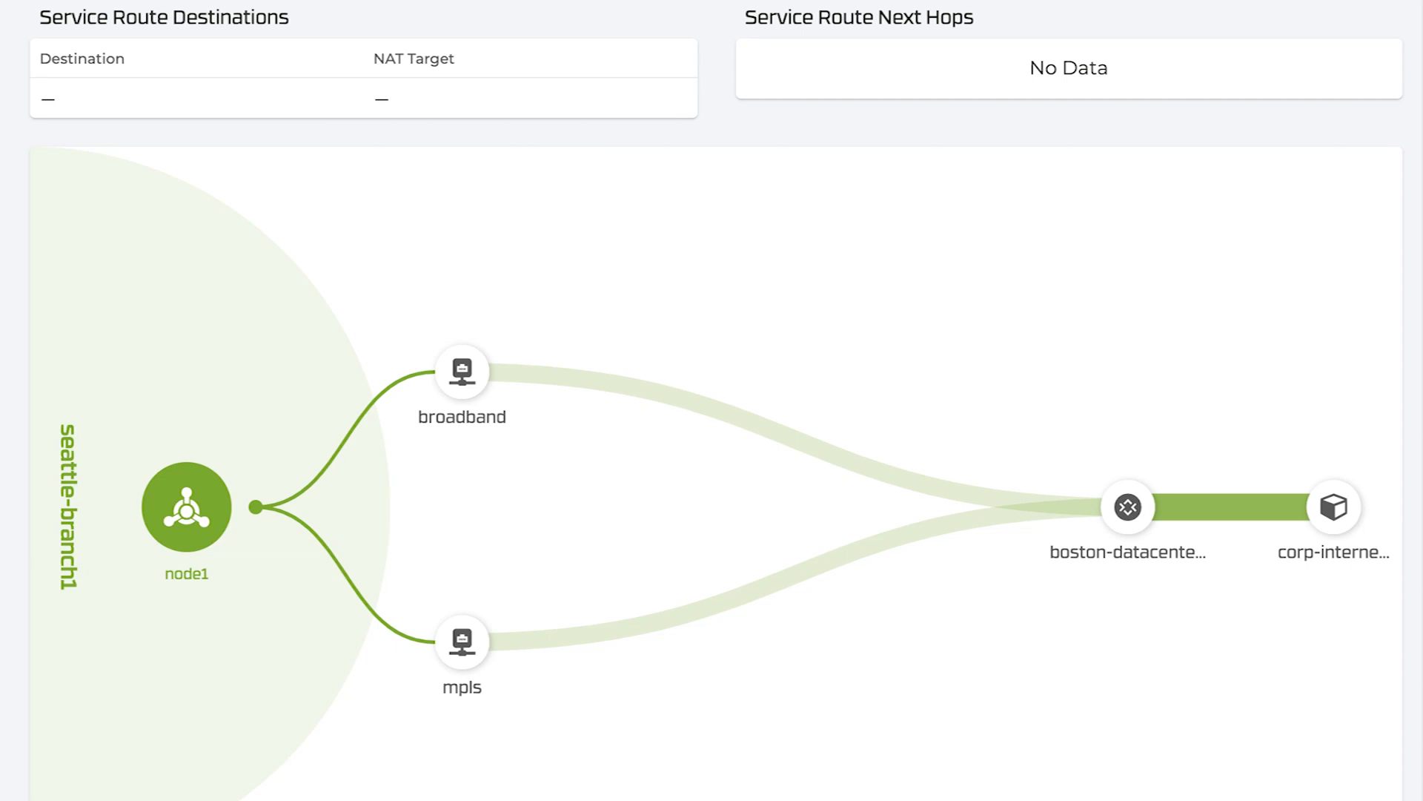
scroll(down, 3)
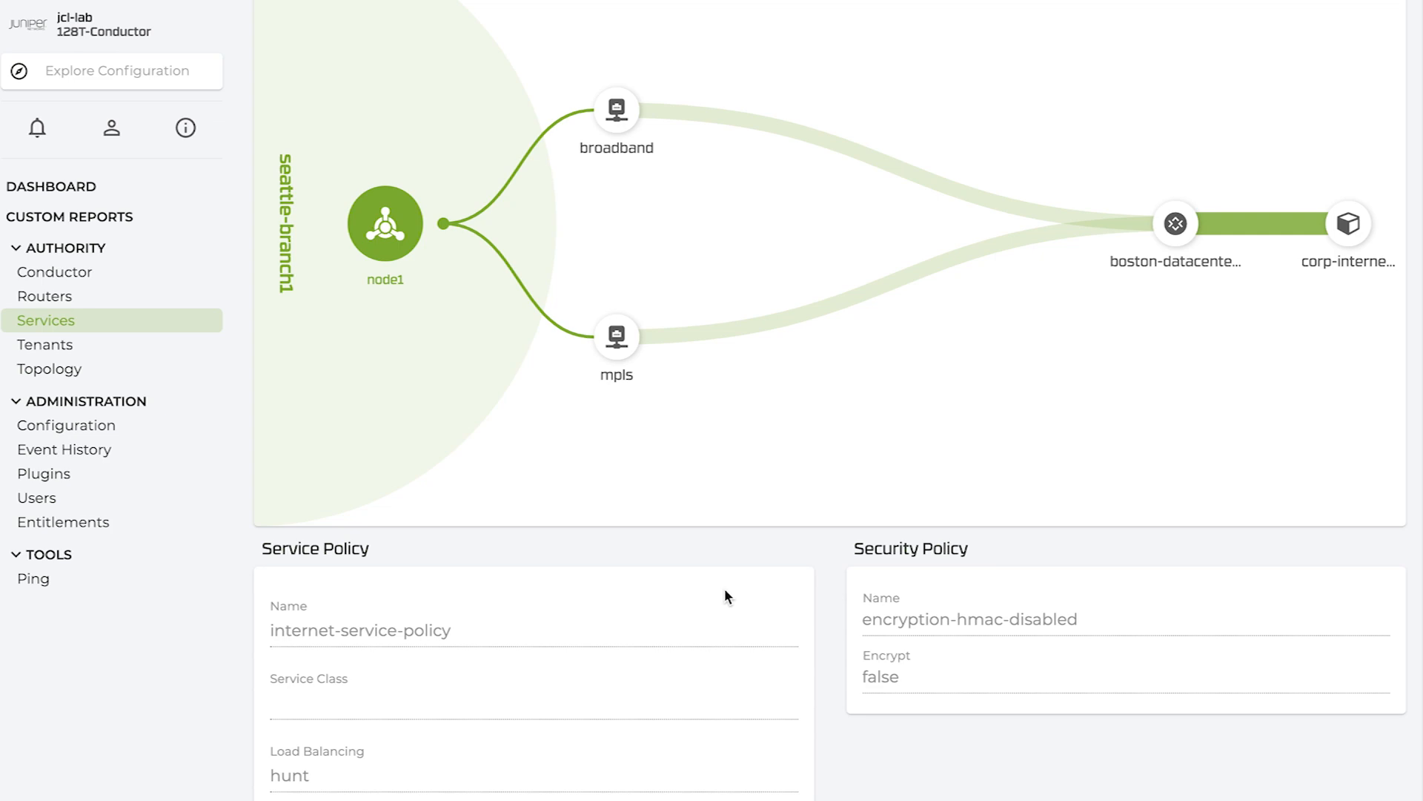
mouse_move(658, 545)
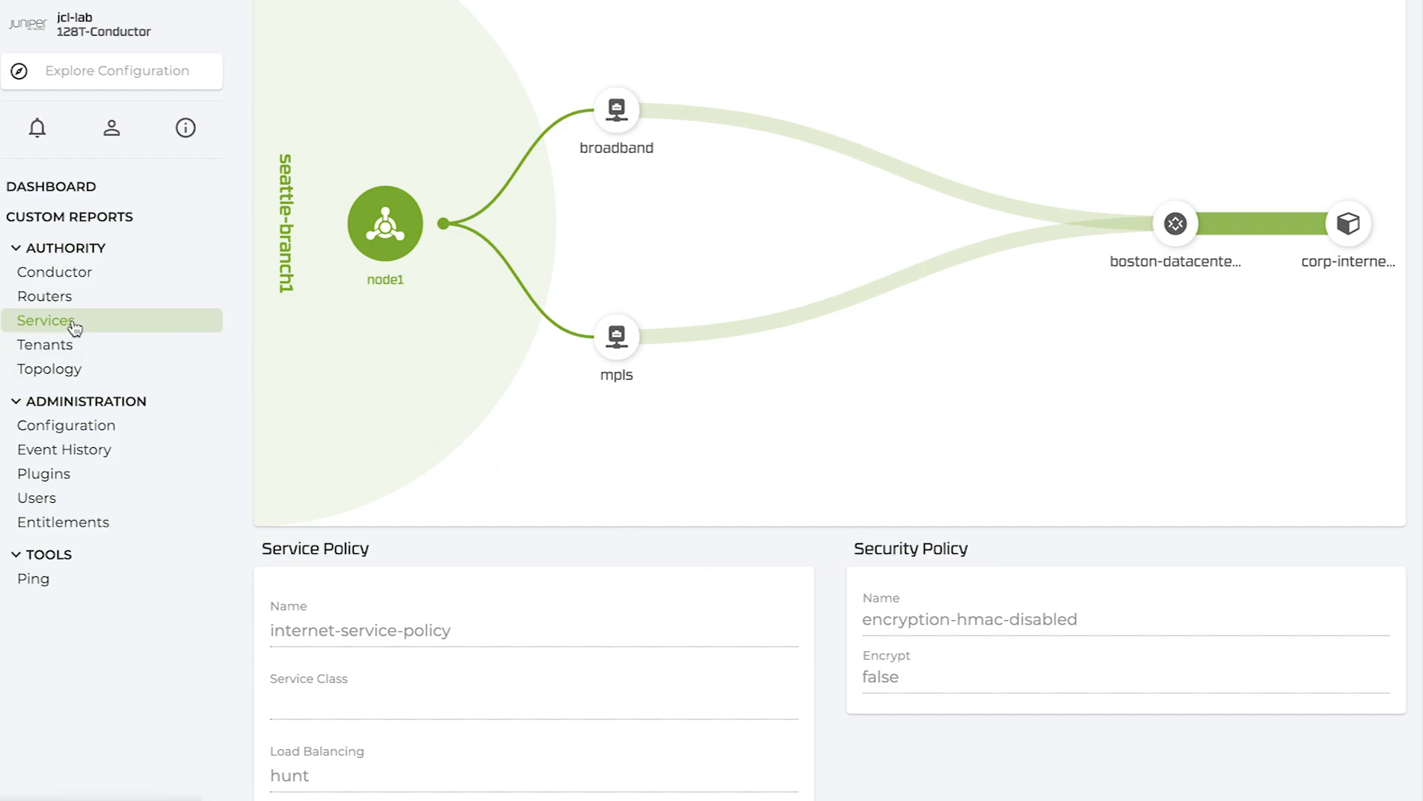
click(46, 320)
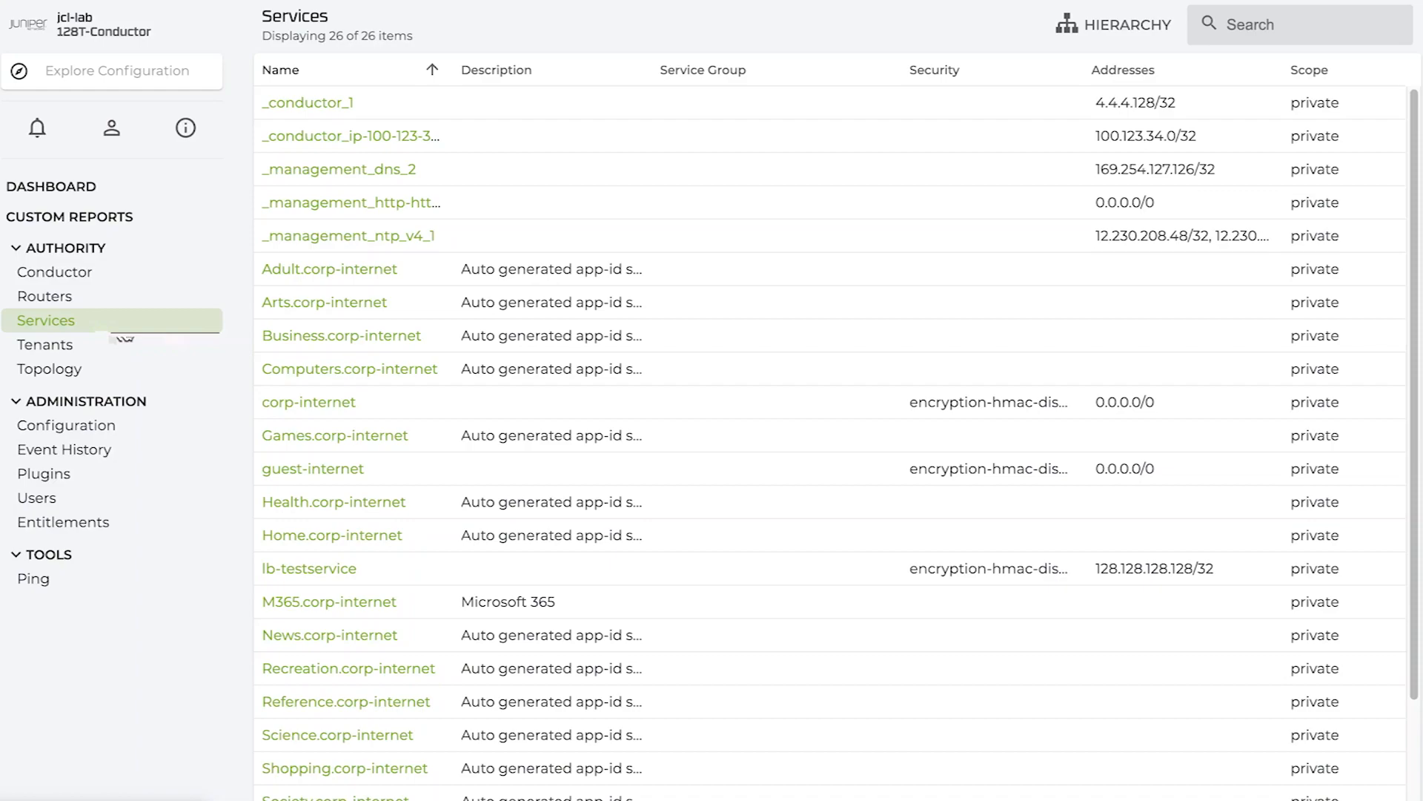
mouse_move(1075, 19)
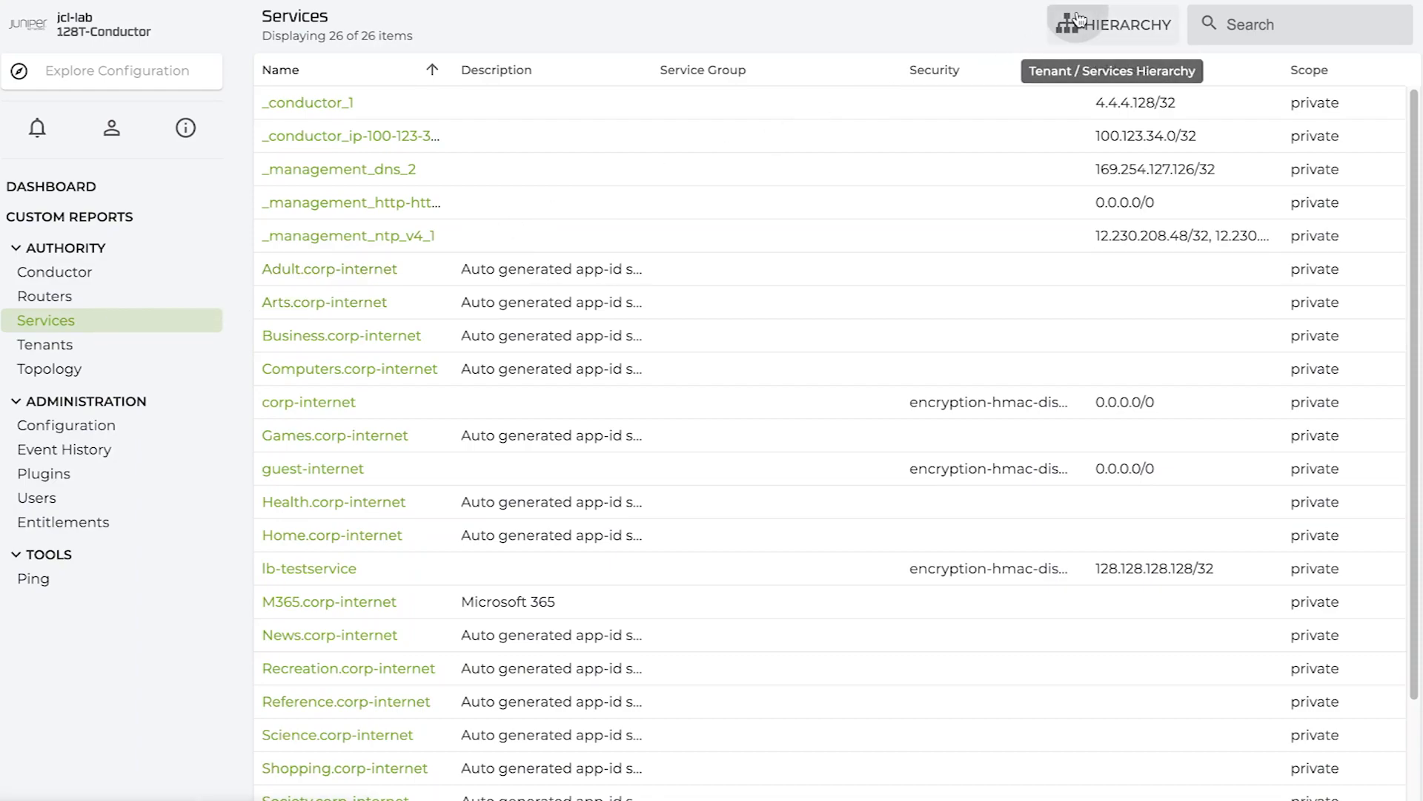
click(1112, 24)
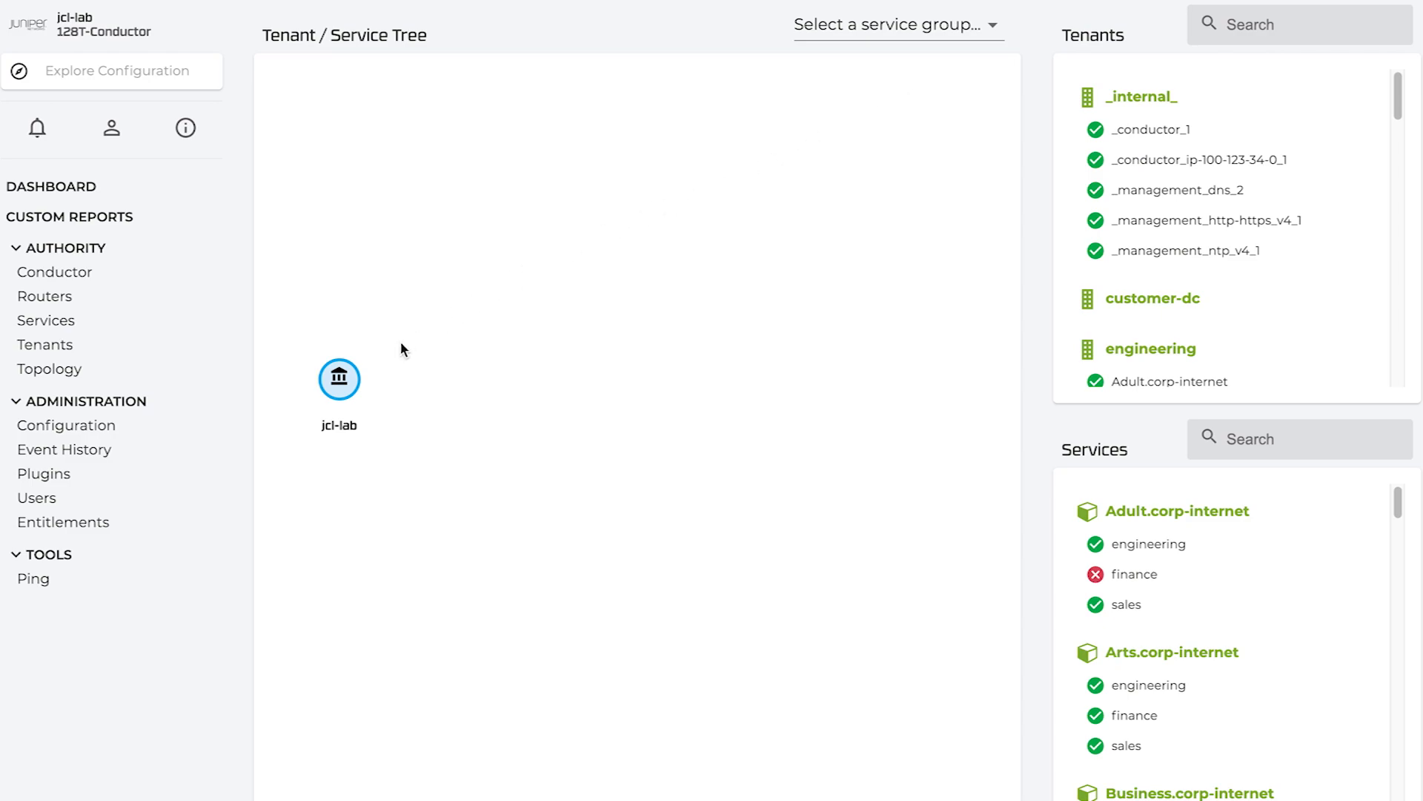
- Expand the jcl-lab node in the Tenant / Service Tree to reveal its seven tenants
click(338, 379)
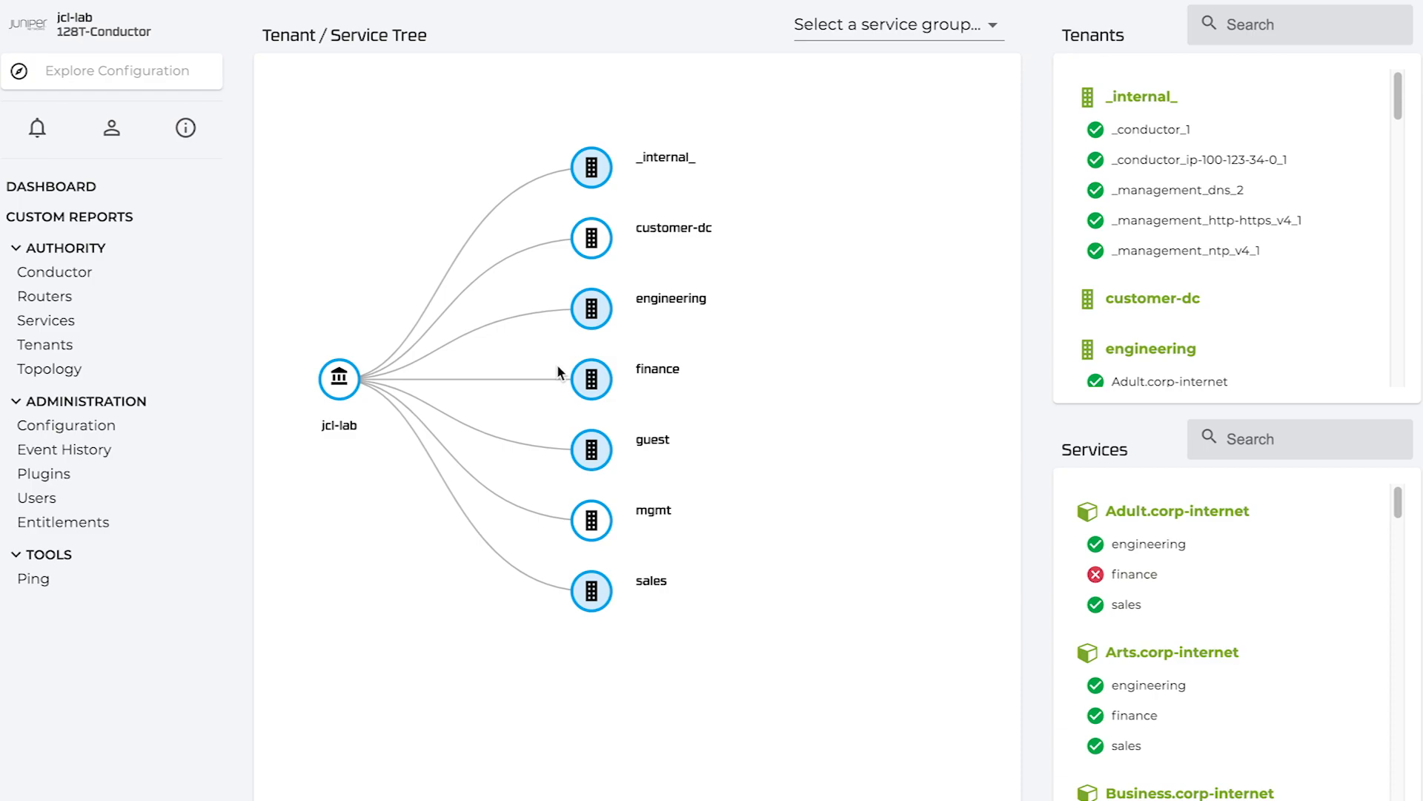
click(591, 379)
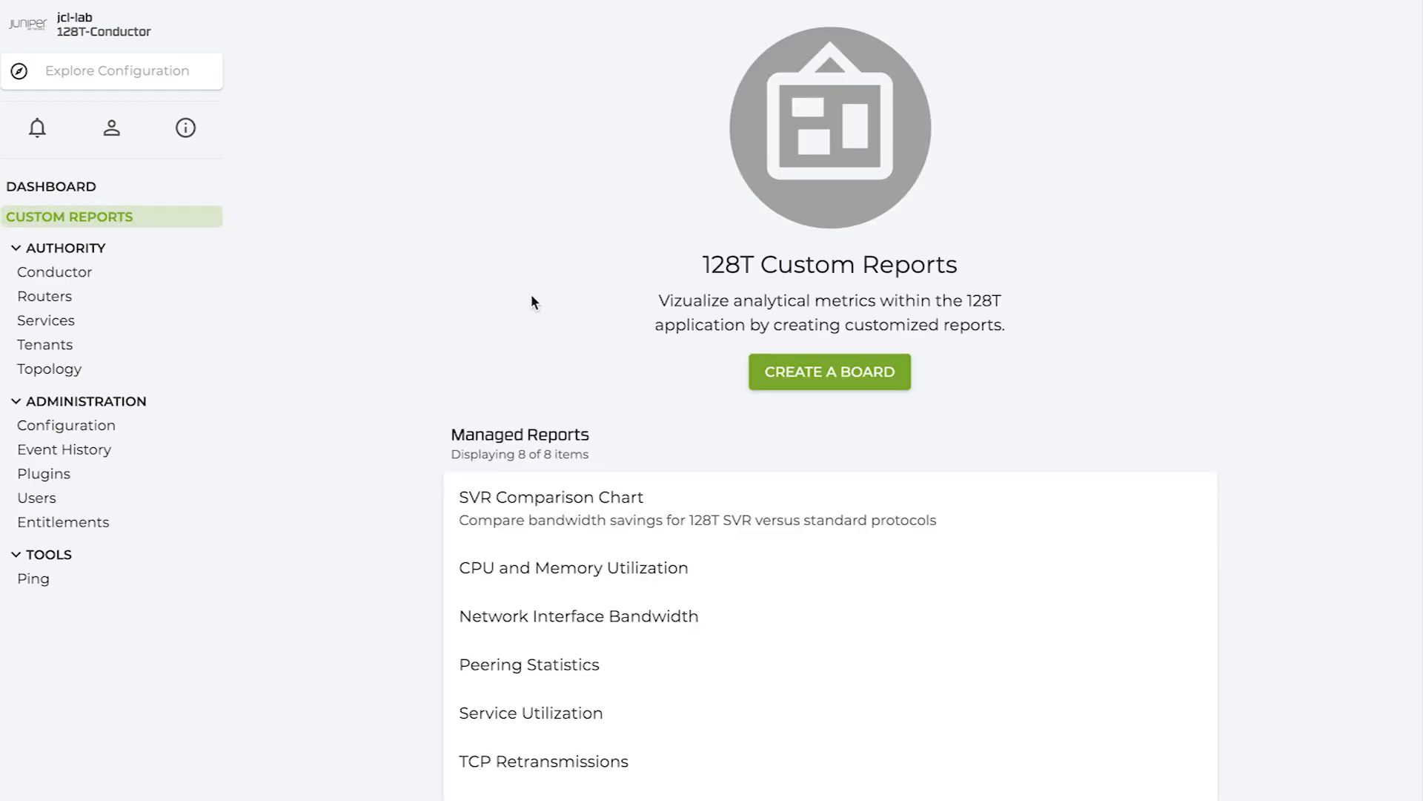
mouse_move(539, 355)
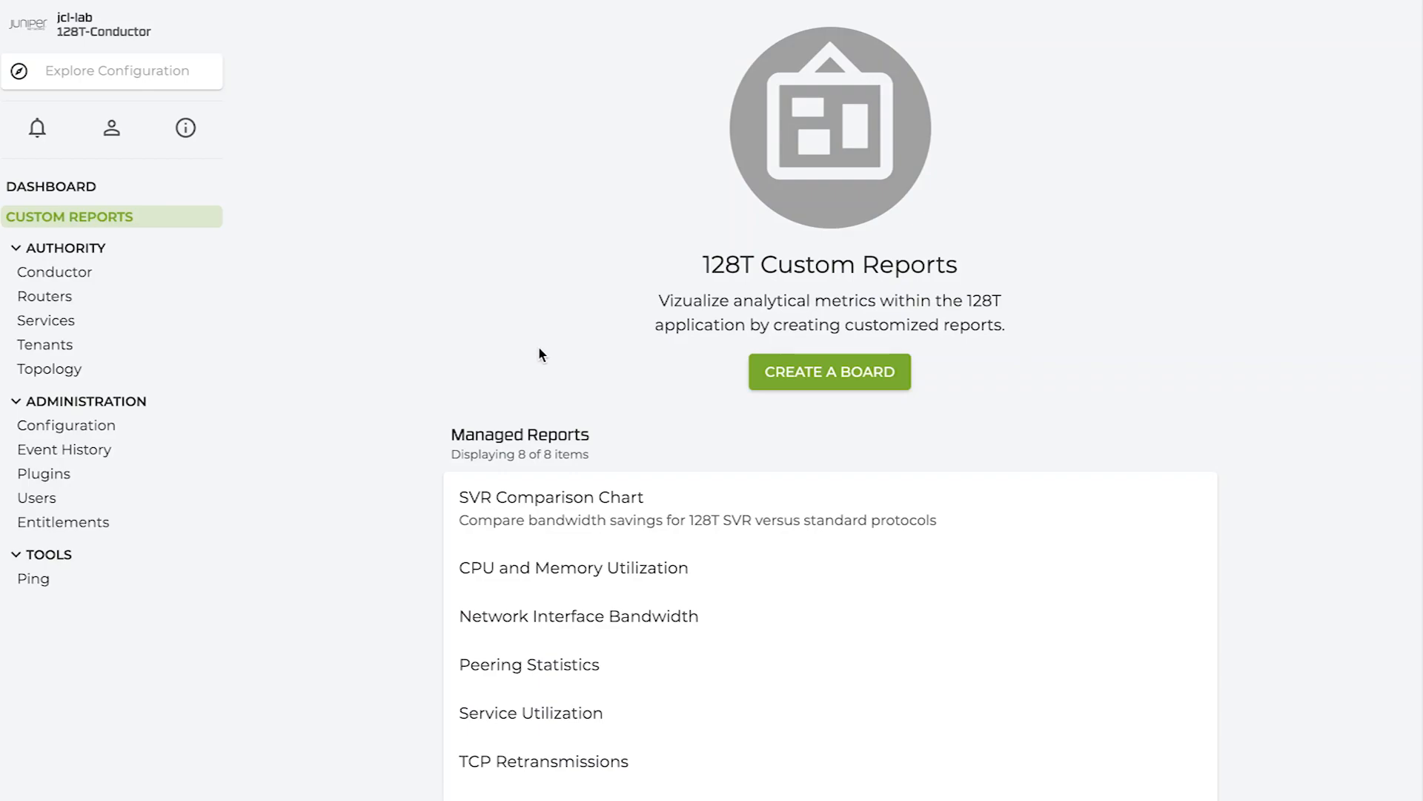
- Open the SVR Comparison Chart managed report showing 2.14 TB saved yearly
click(551, 497)
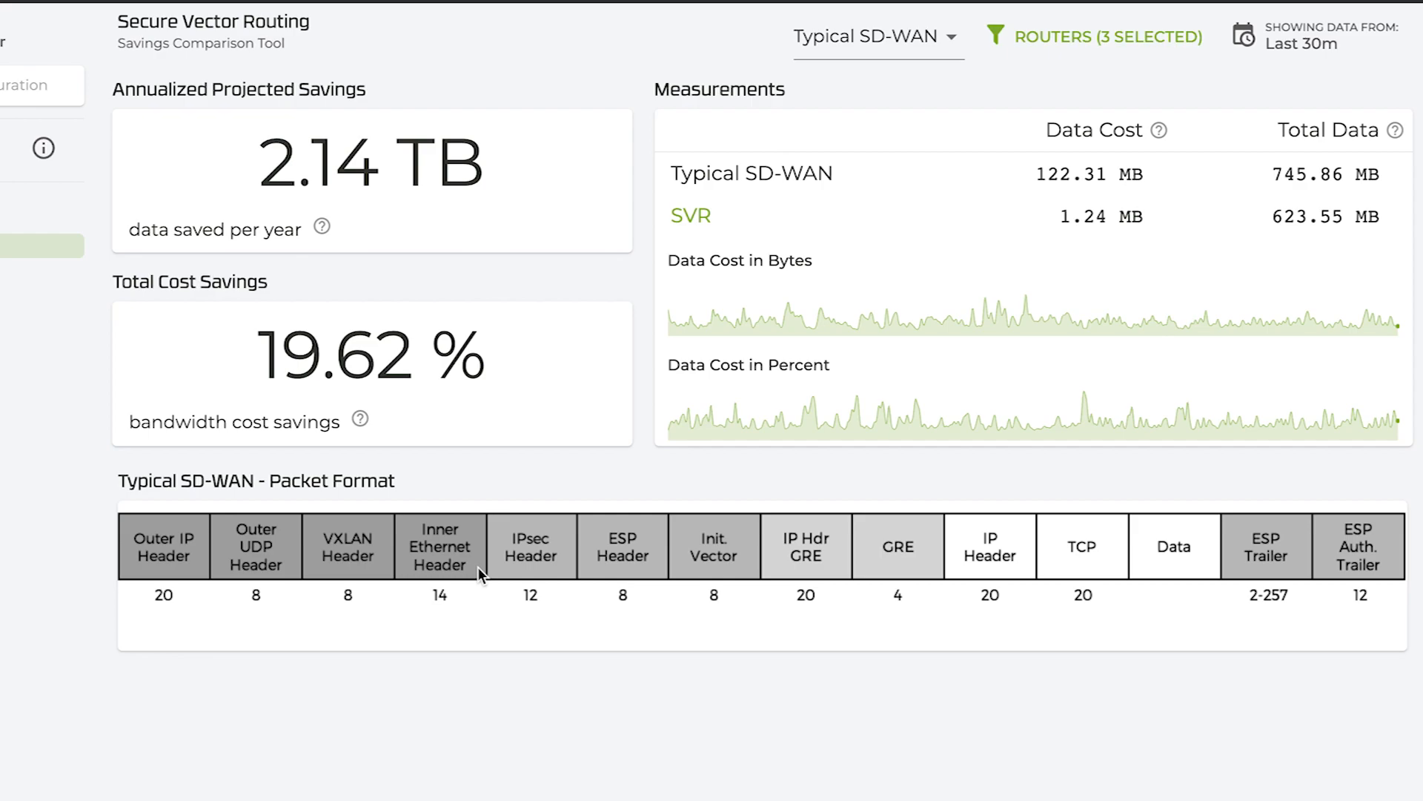
mouse_move(1161, 130)
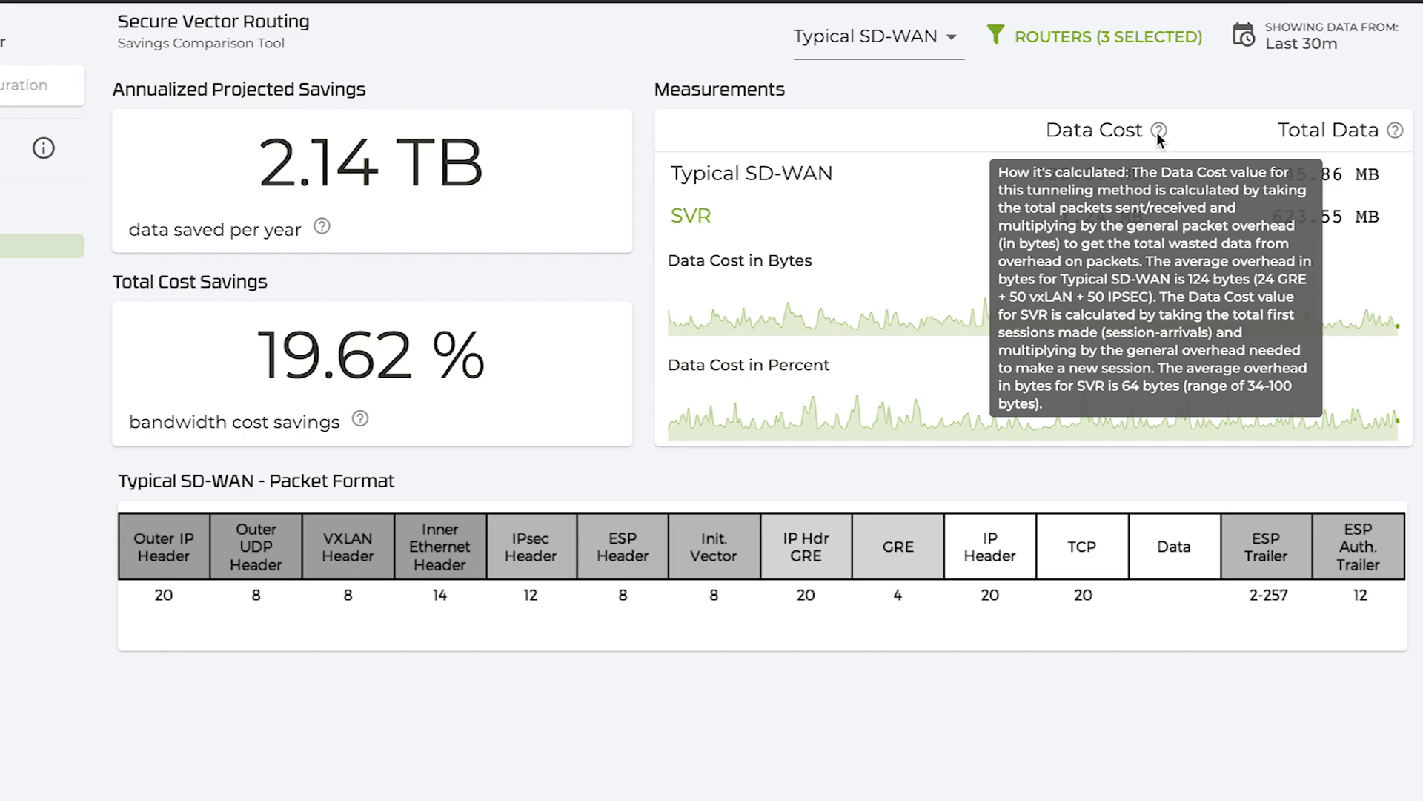
mouse_move(953, 151)
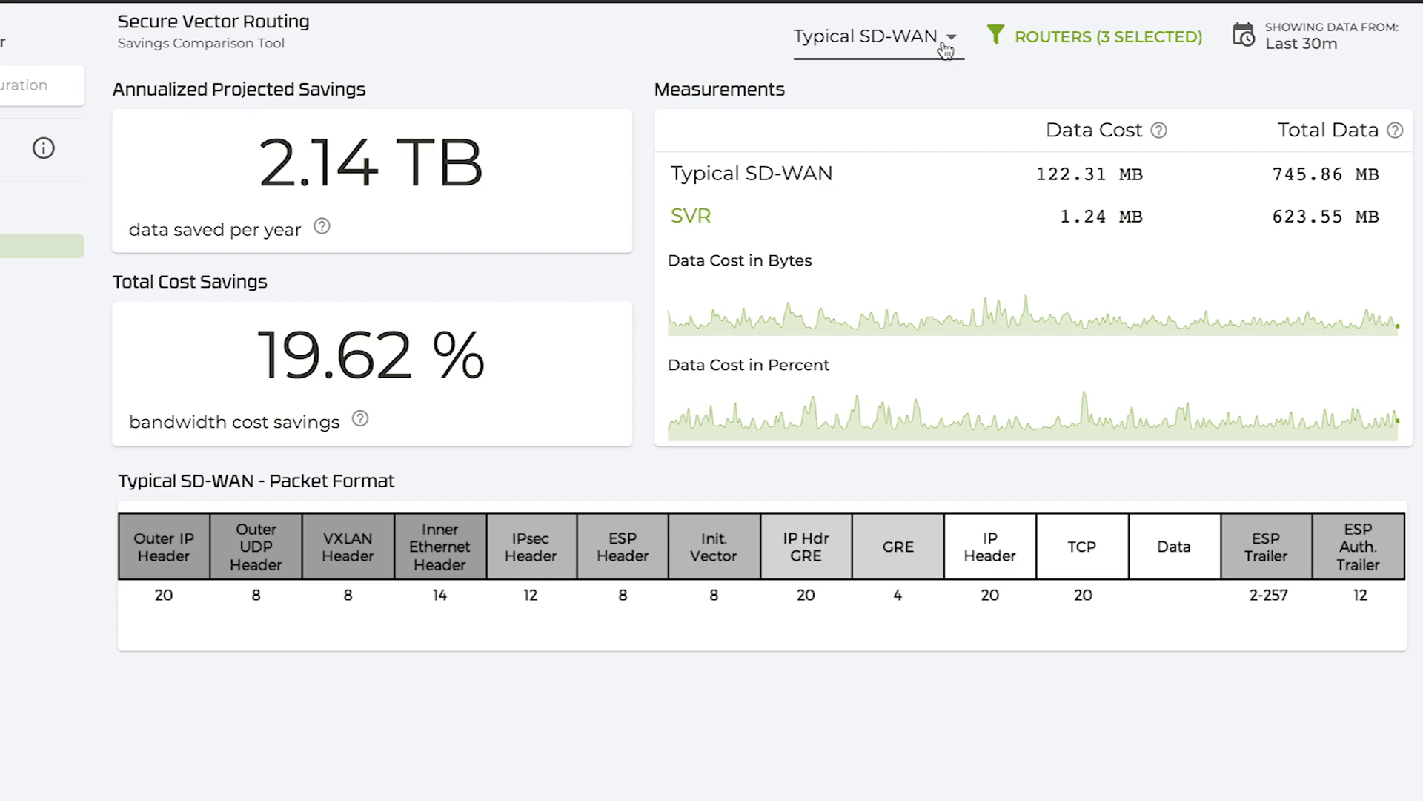
- Switch the SVR comparison baseline to DMVPN, showing 1.24 TB saved and 11.39% savings
click(869, 37)
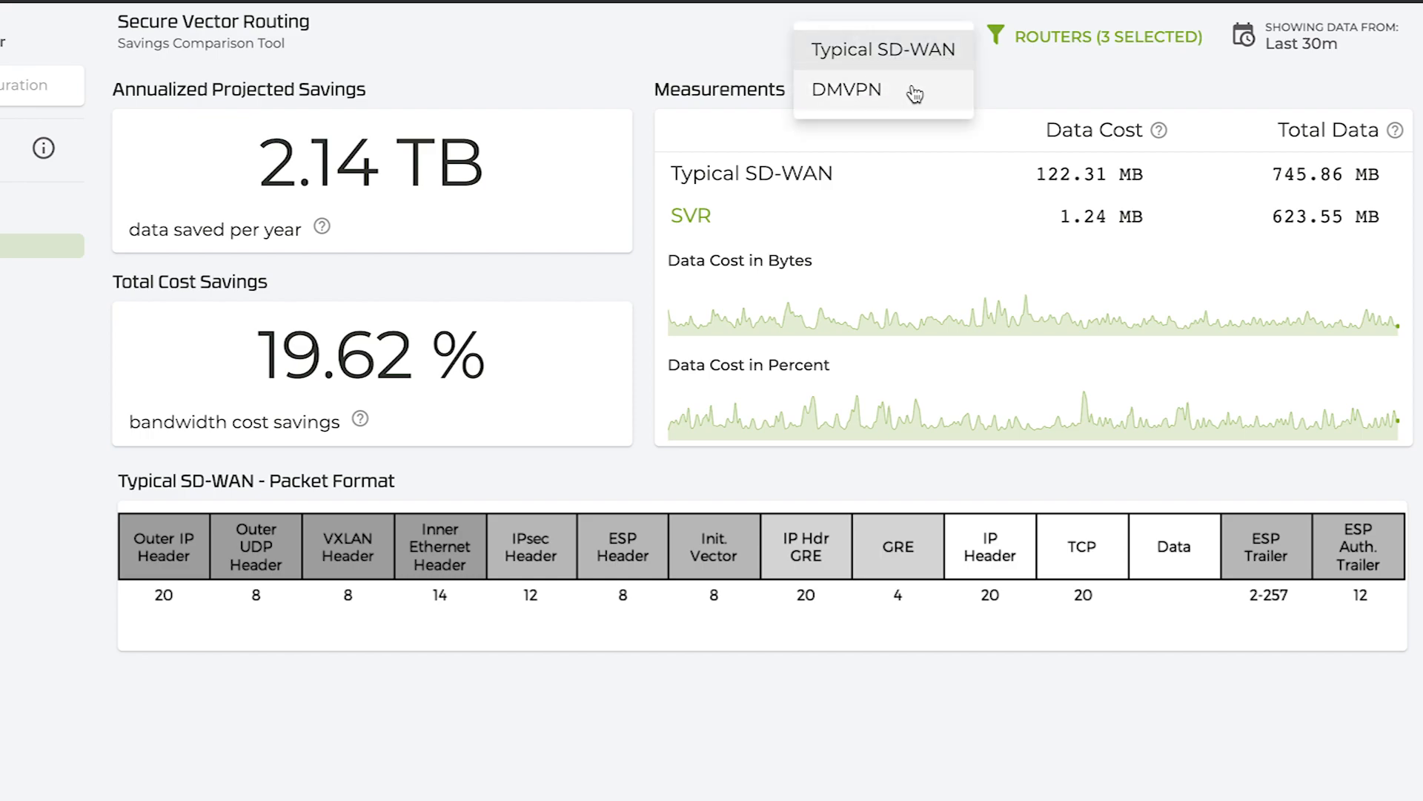
click(846, 90)
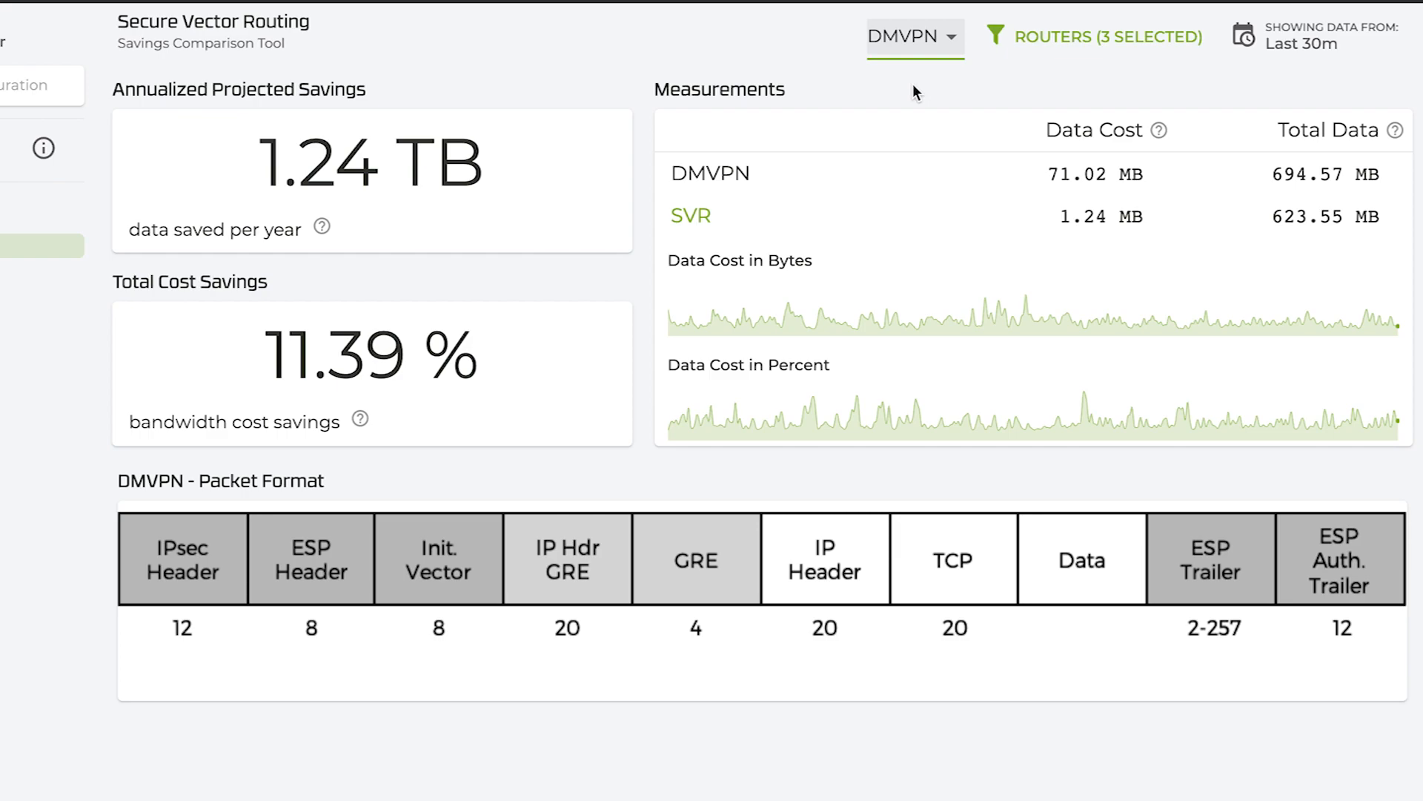
mouse_move(1158, 130)
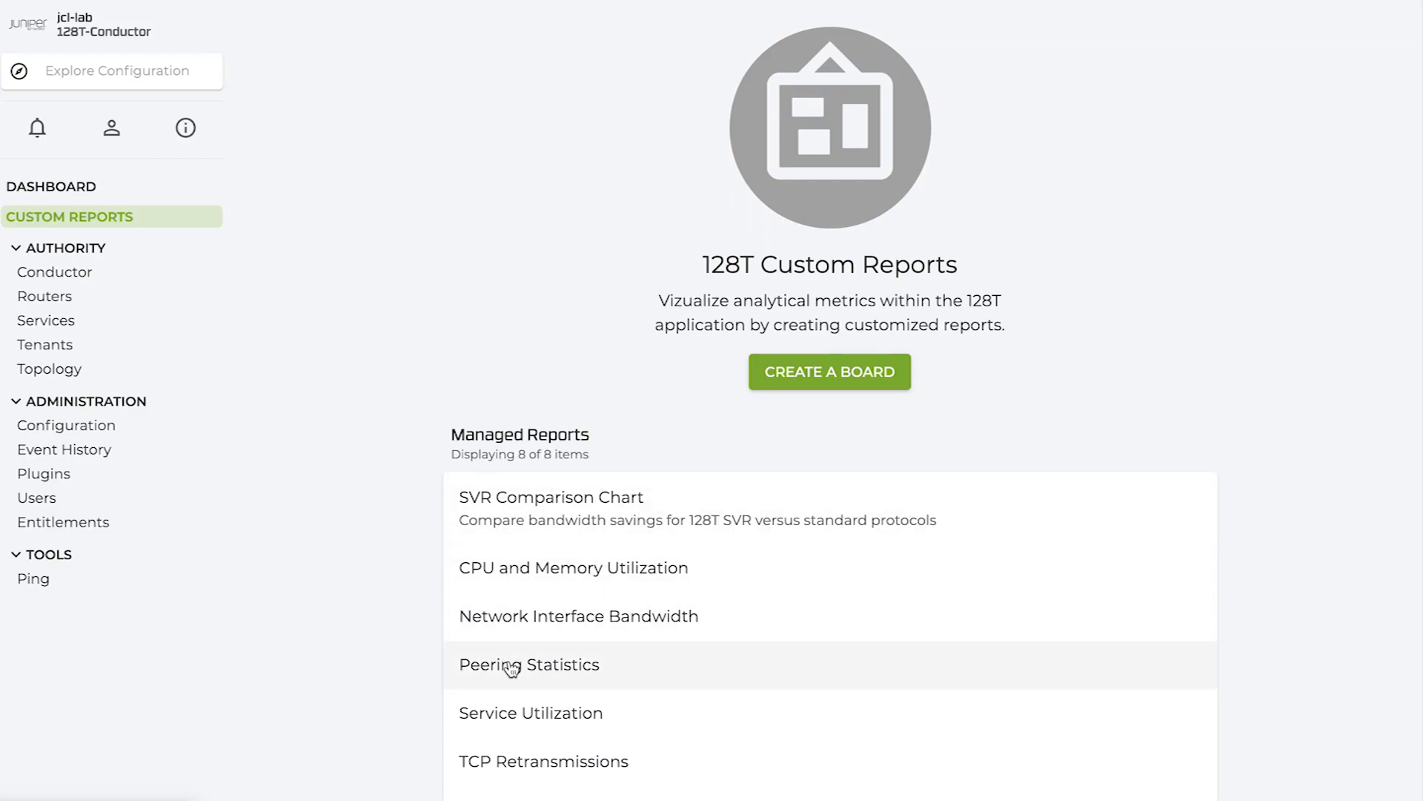
- Open Peering Statistics and review seattle-branch1's latency, loss and jitter charts
click(530, 664)
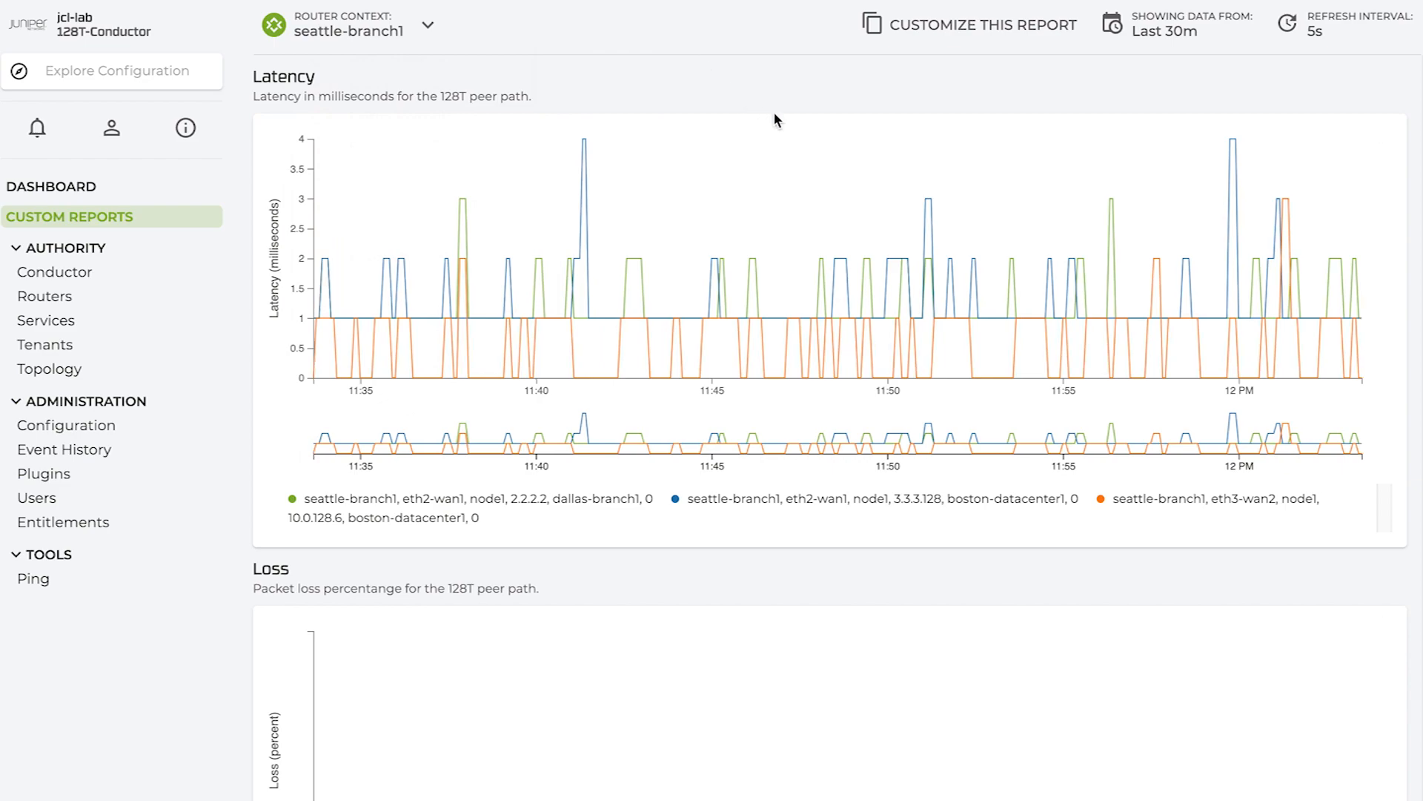
mouse_move(926, 234)
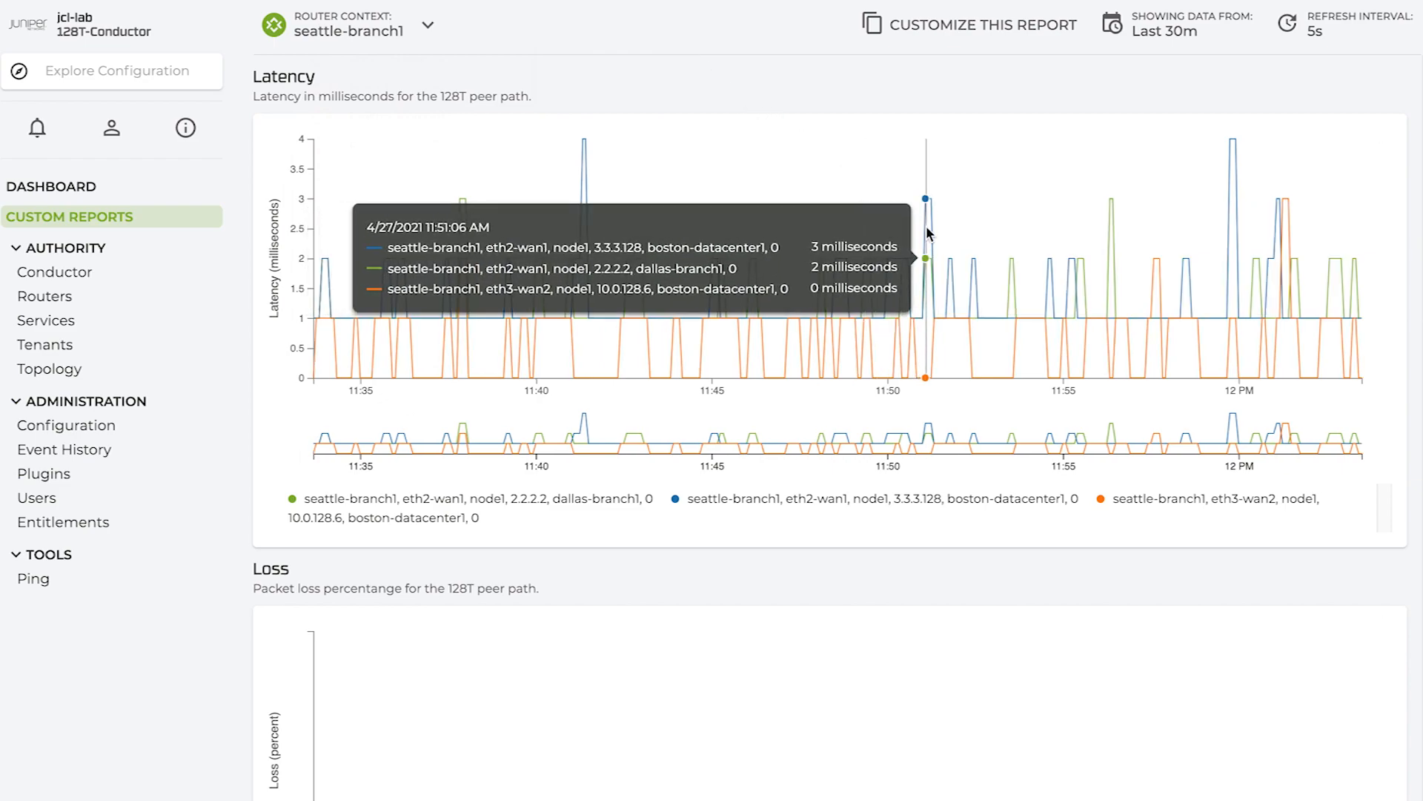
scroll(down, 3)
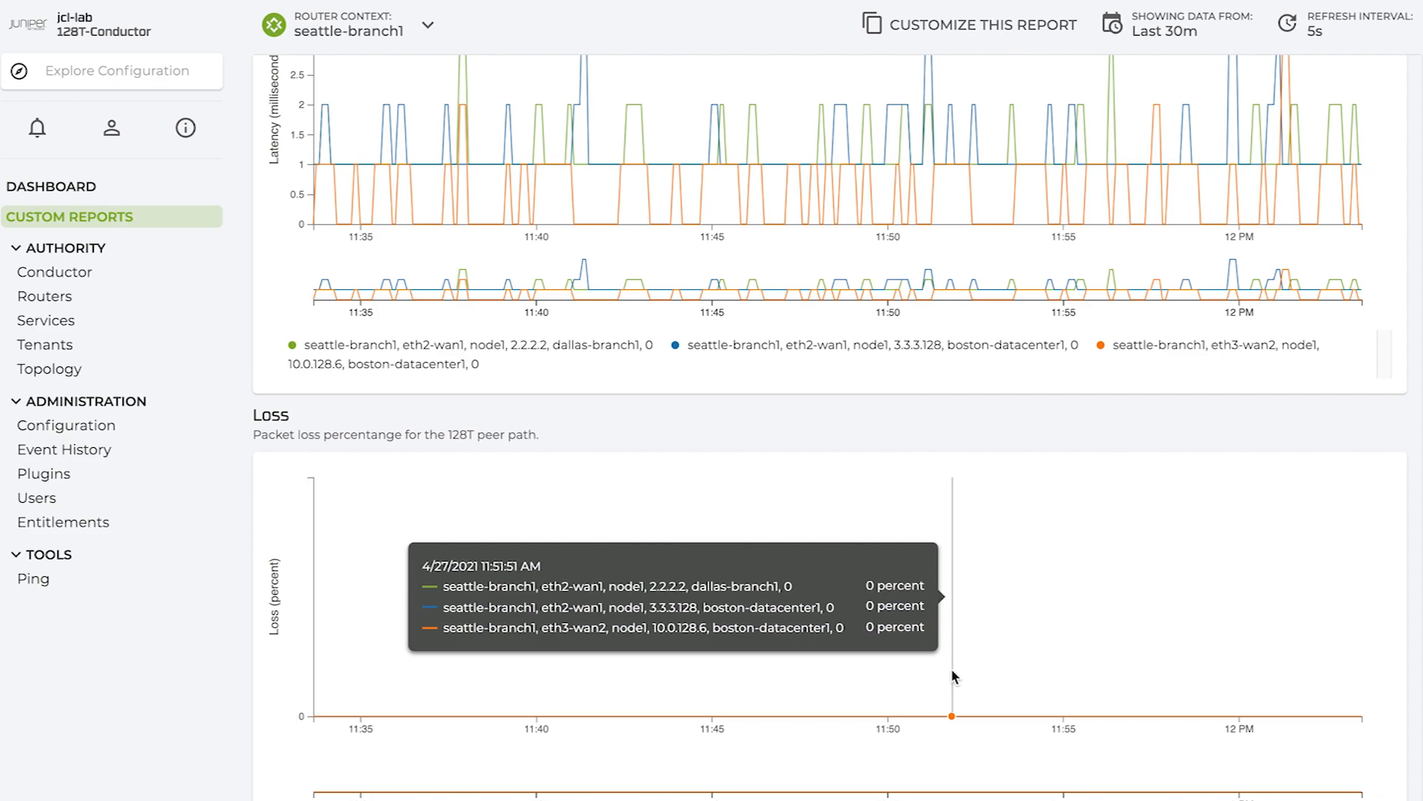
scroll(down, 3)
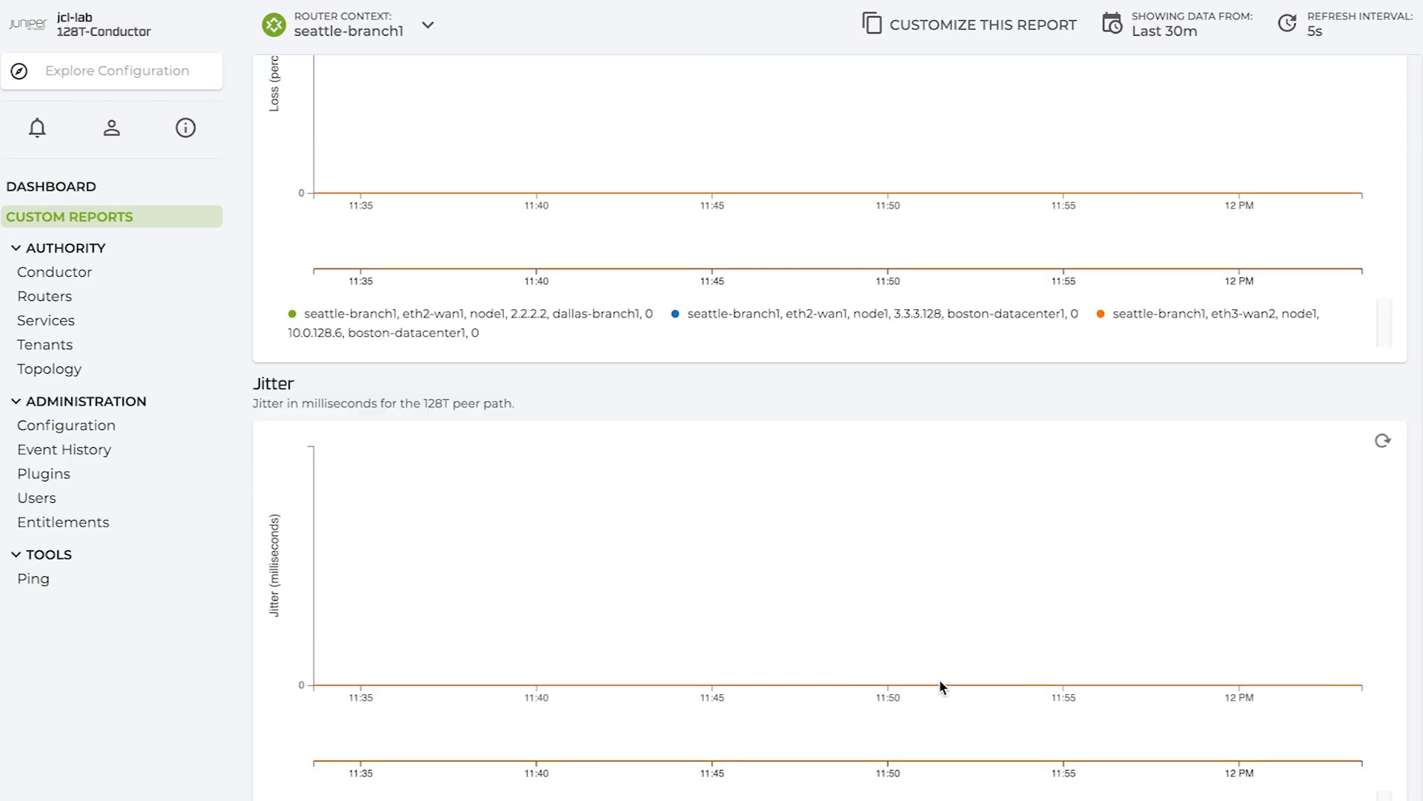
mouse_move(937, 683)
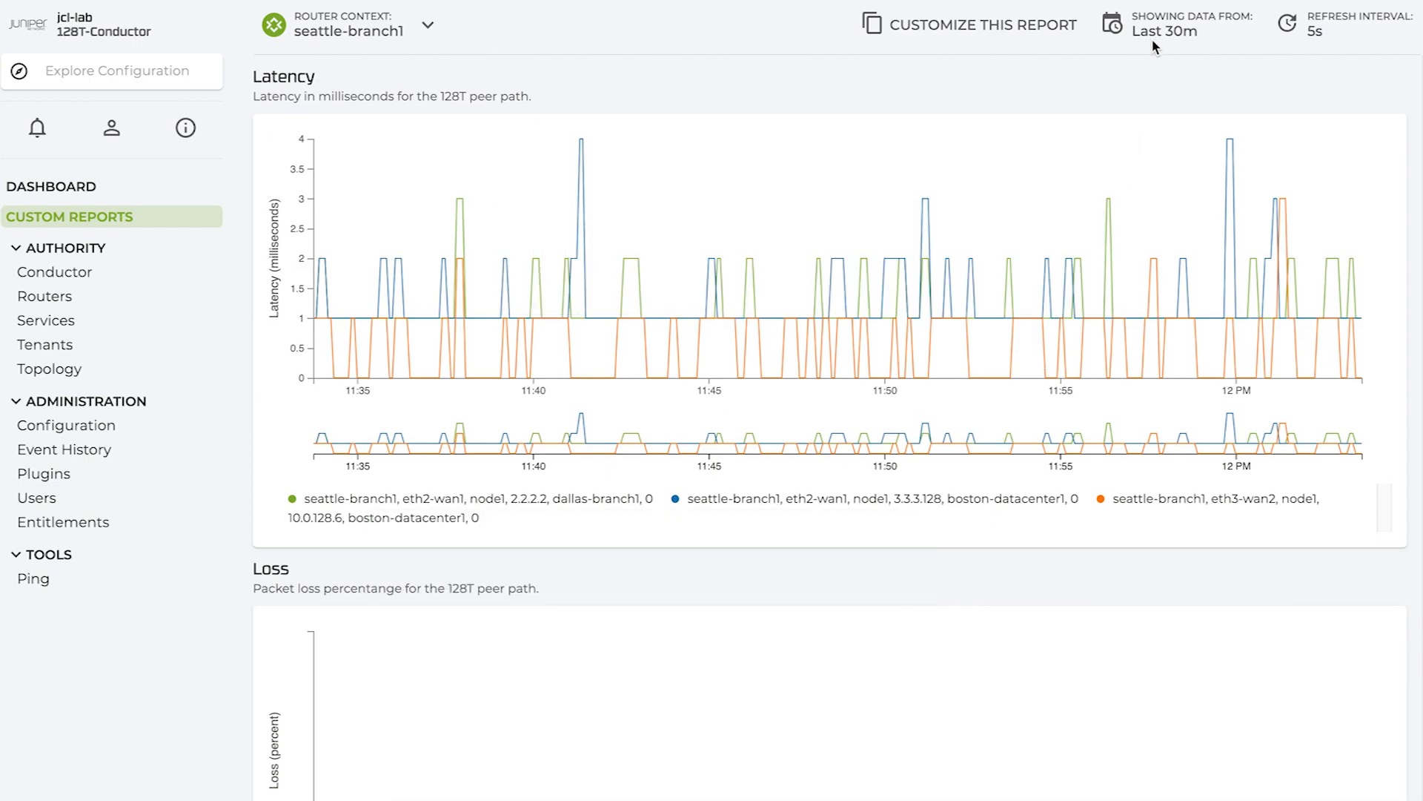
click(1165, 32)
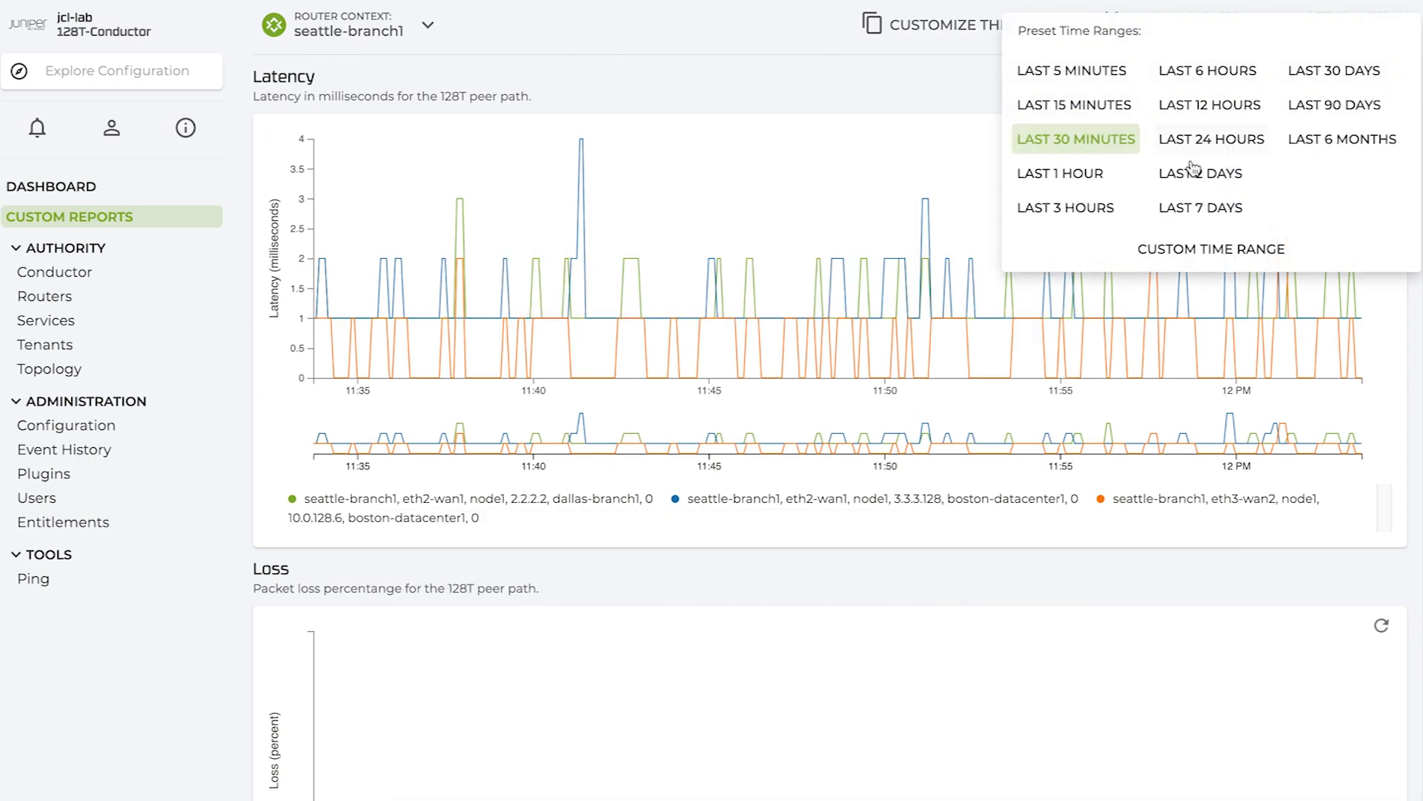
- Set the range to Last 2 Days and chart only the eth2-wan1 boston-datacenter1 path
click(1200, 173)
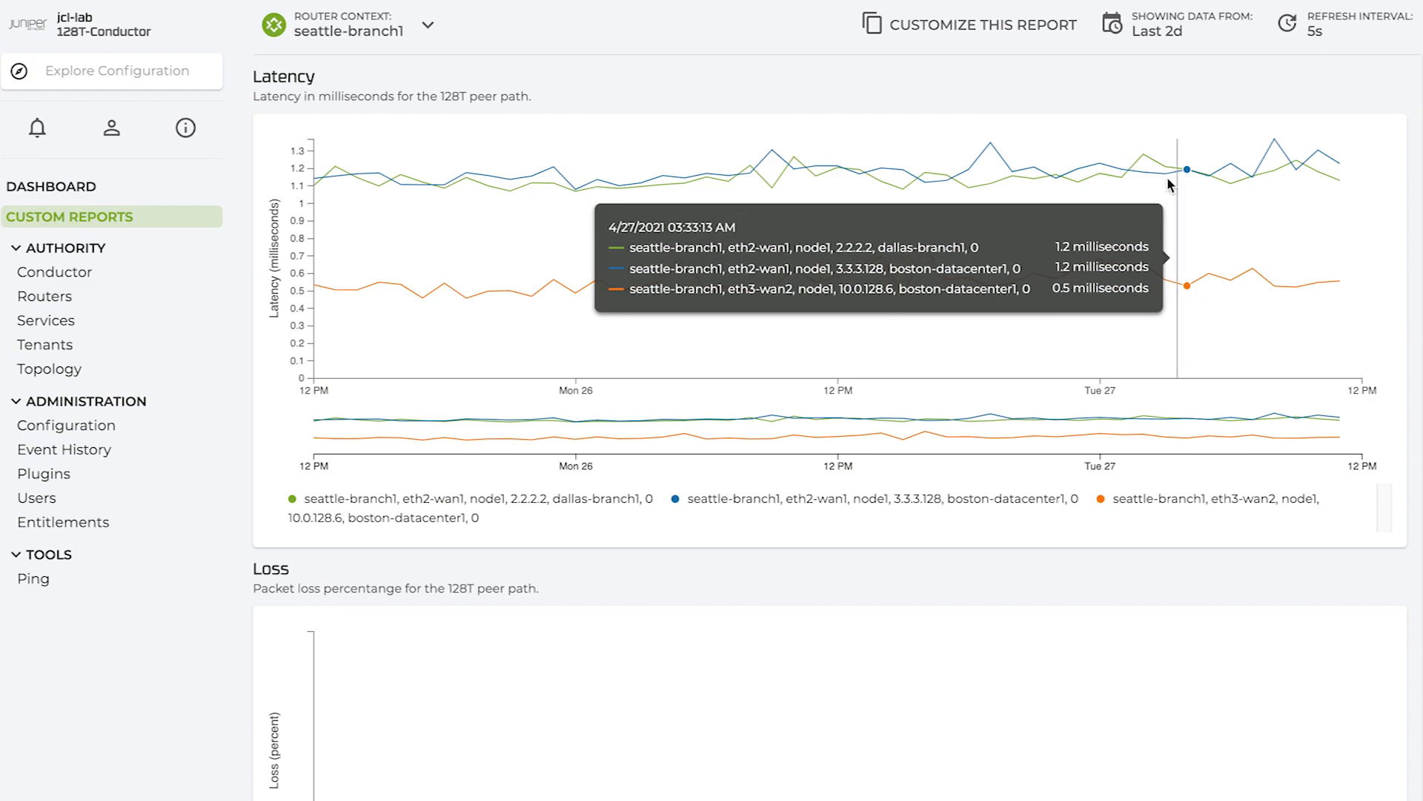
mouse_move(988, 172)
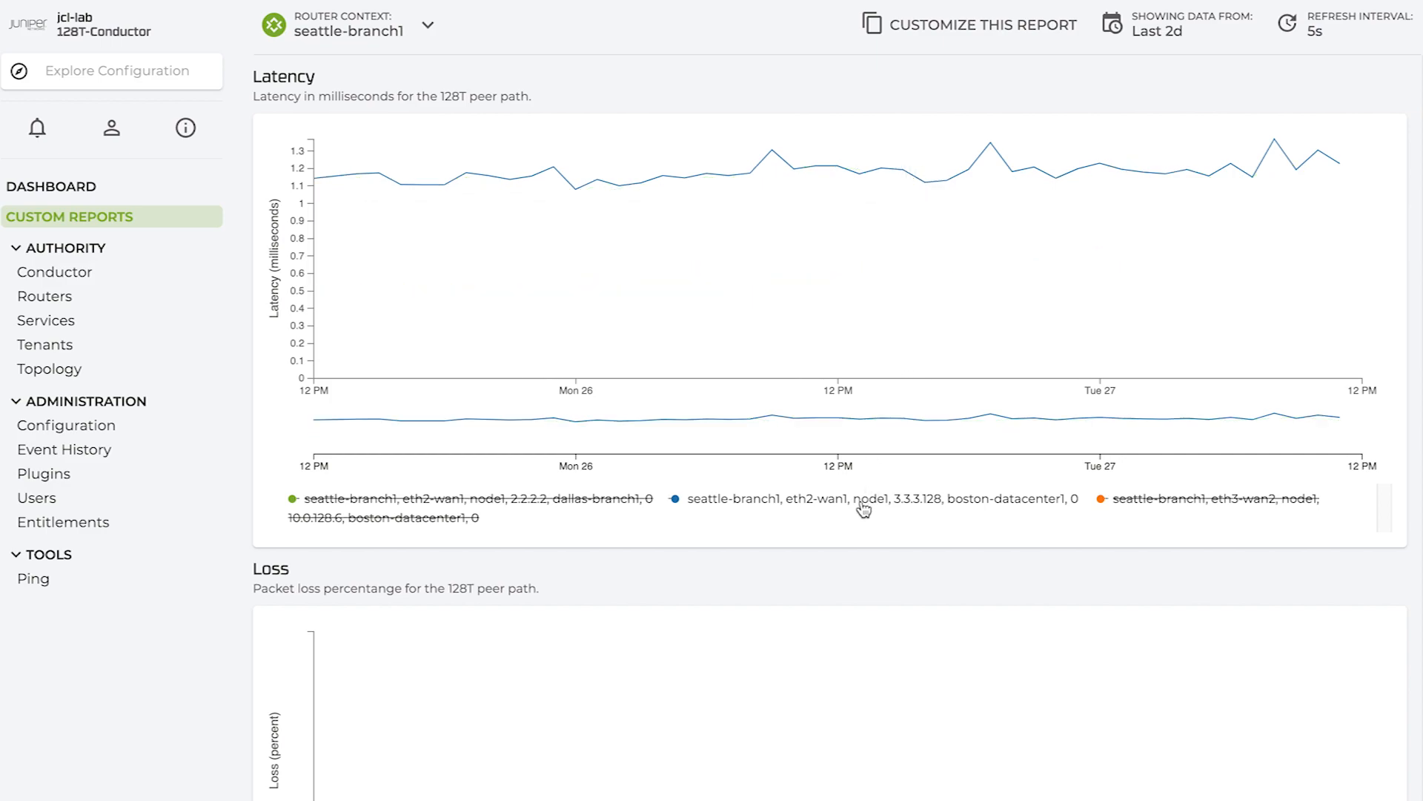
click(981, 25)
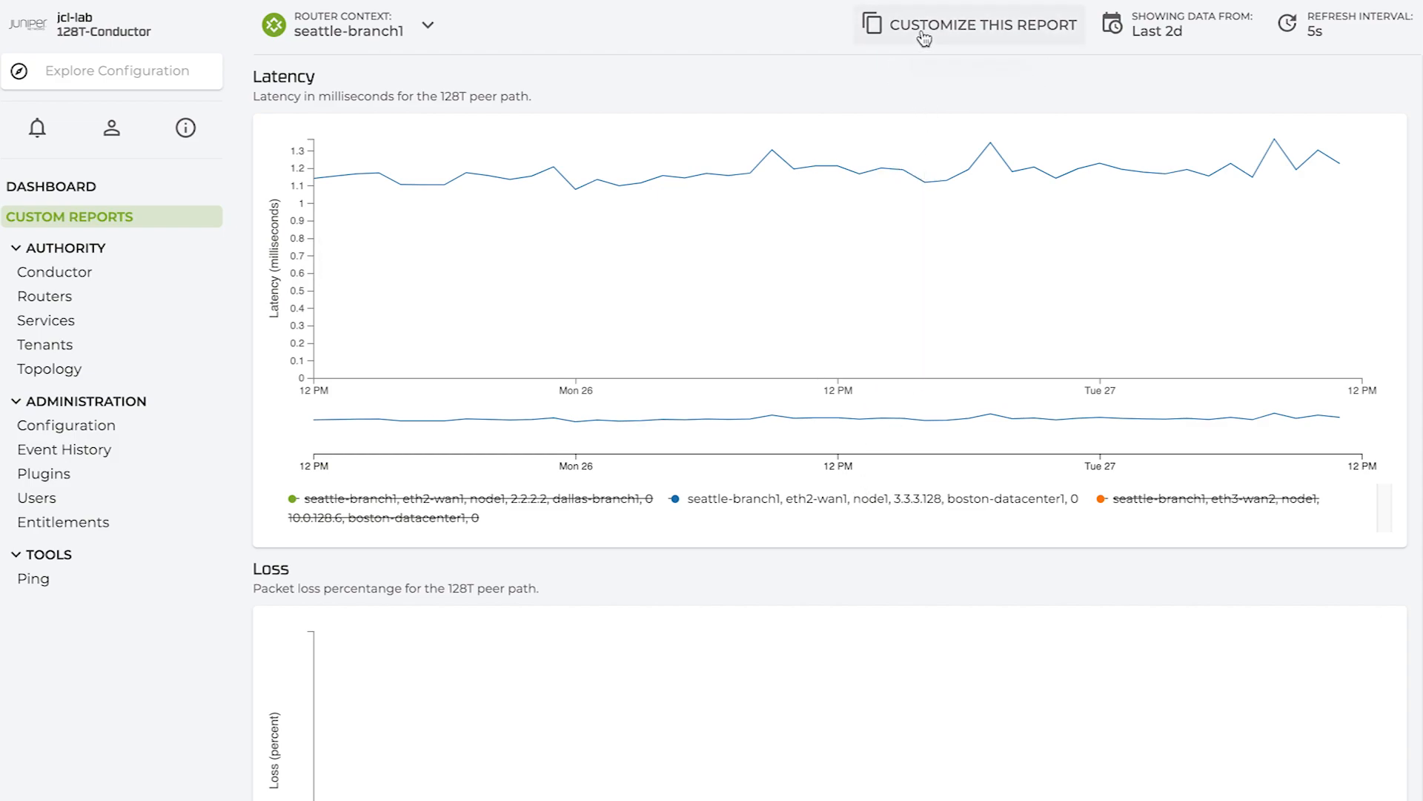
- Make a custom copy of Peering Statistics, then return to the Custom Reports list
click(982, 25)
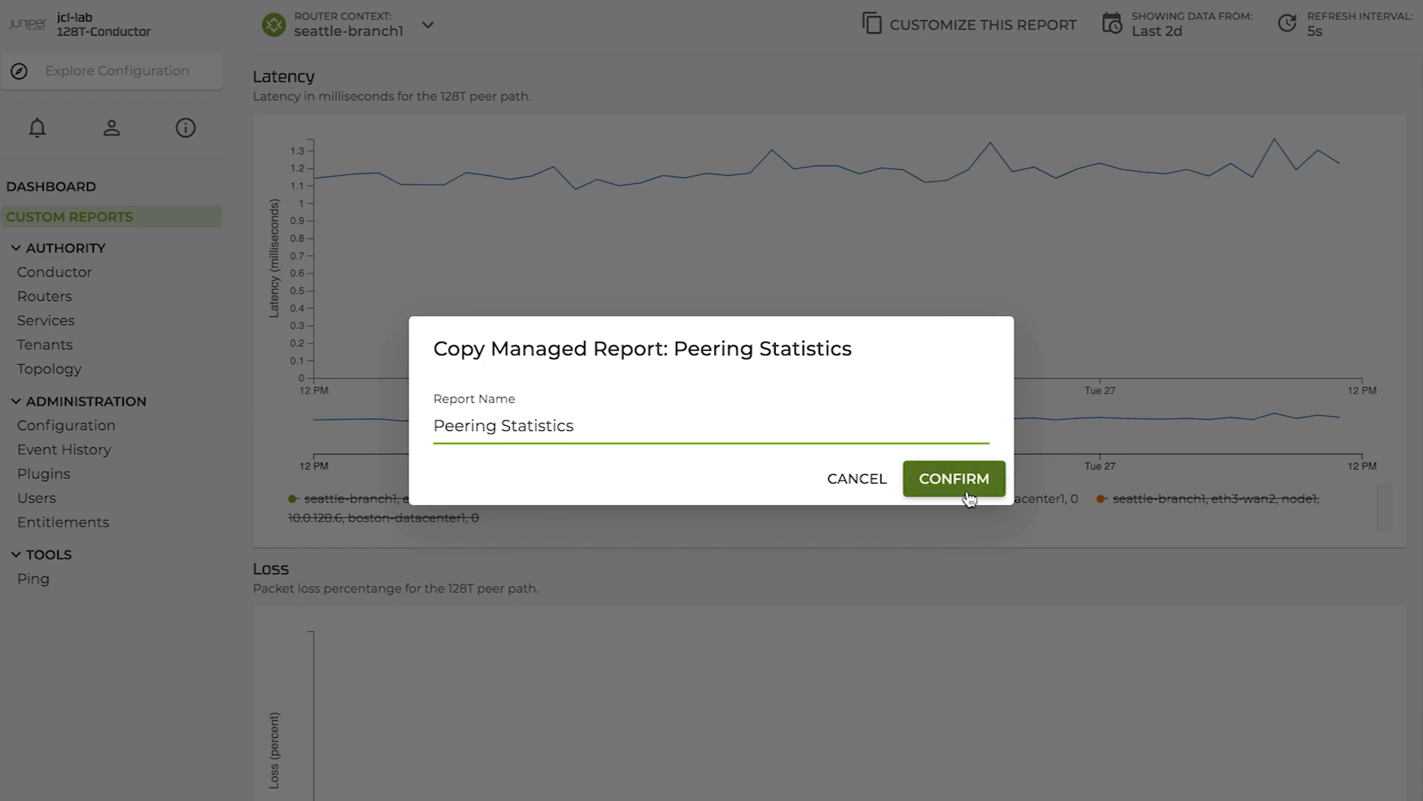
click(953, 478)
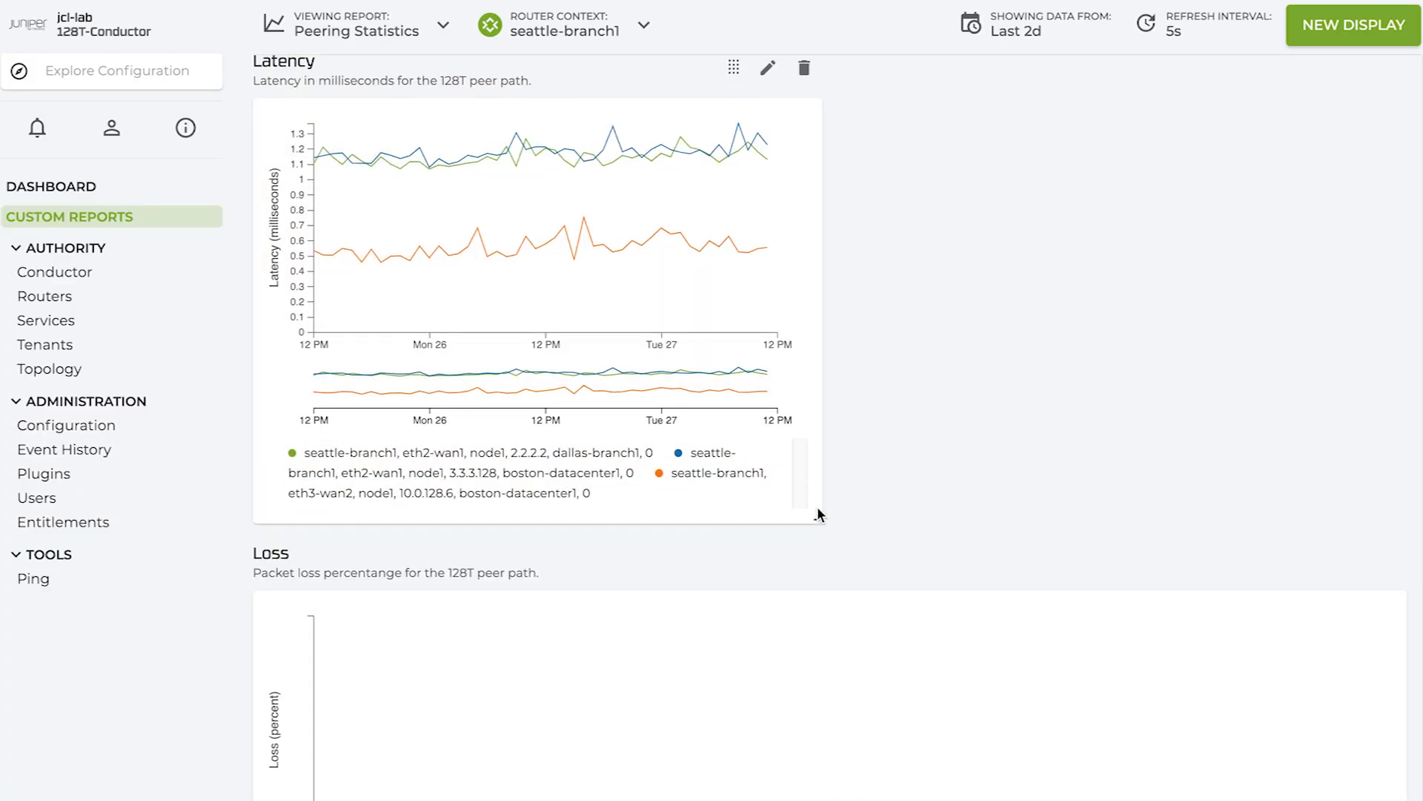
scroll(down, 3)
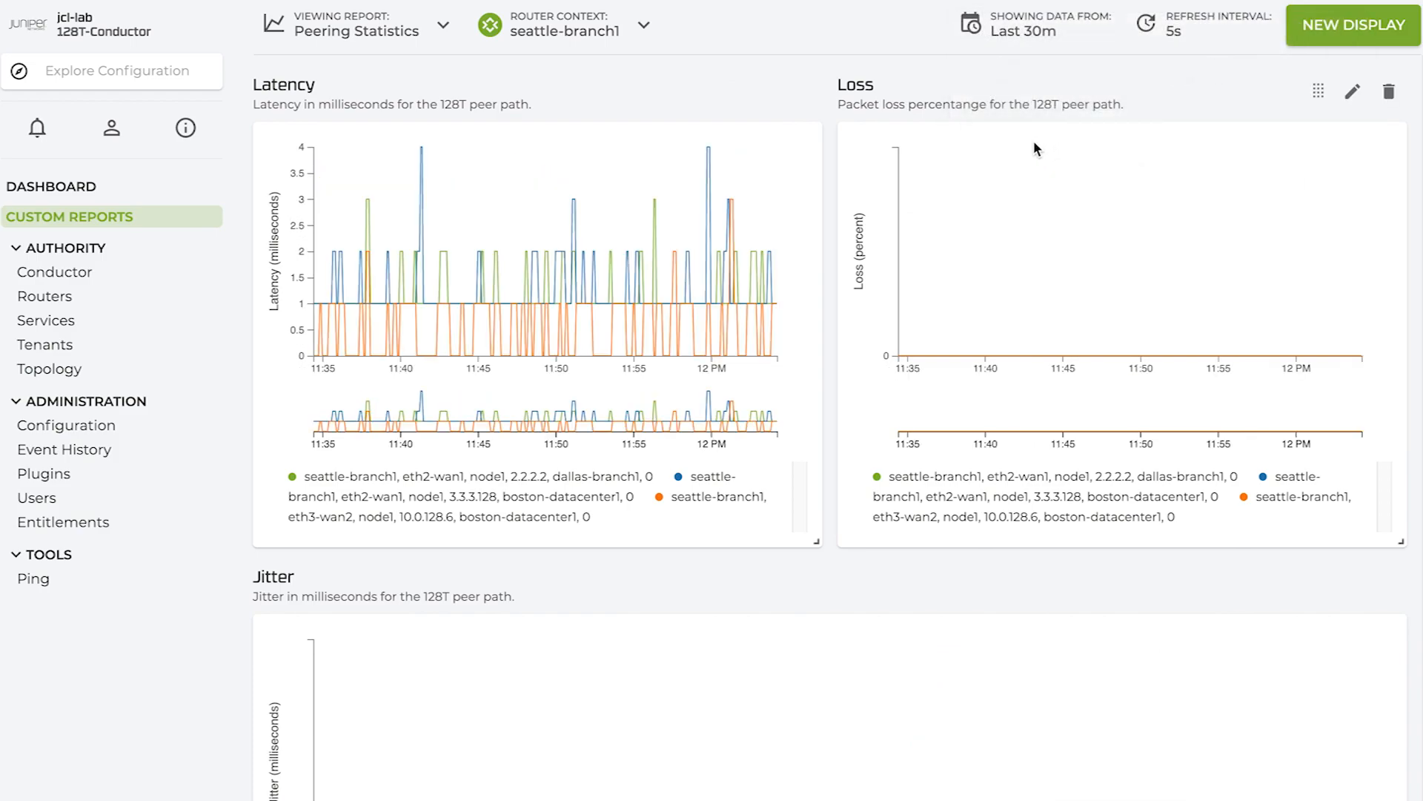
click(70, 217)
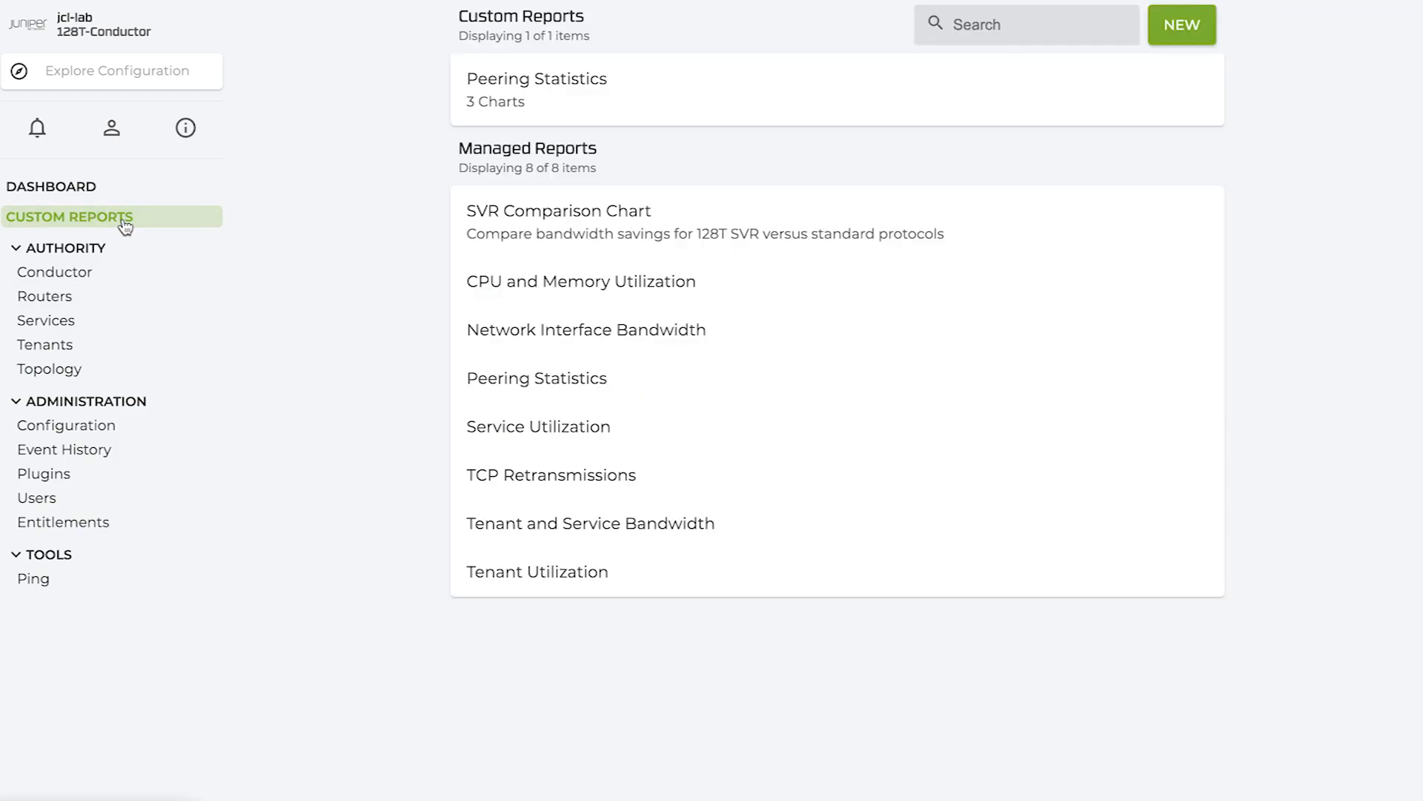
- Create an empty custom report named 'MOS Score', open it and begin a new chart
click(1181, 24)
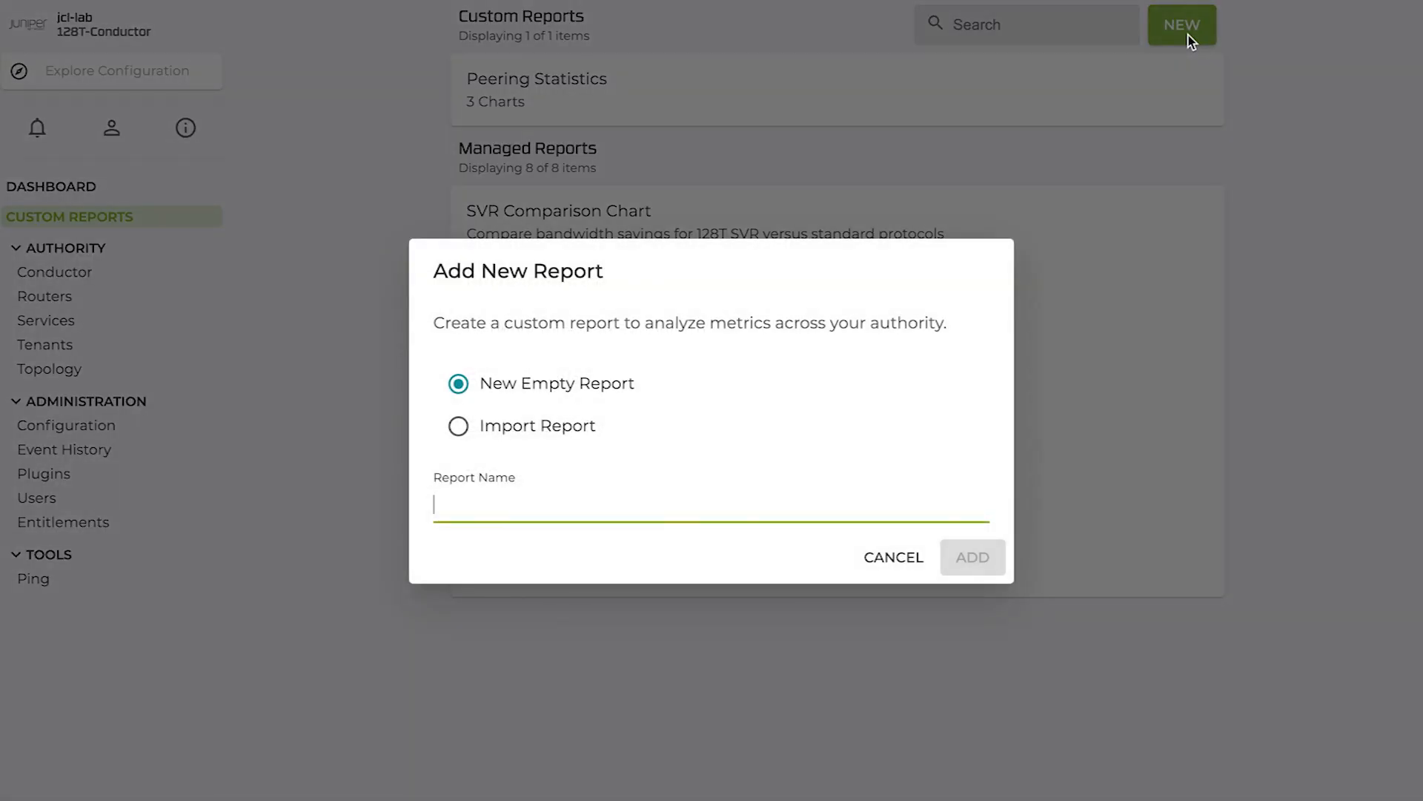
text(MOS Scor)
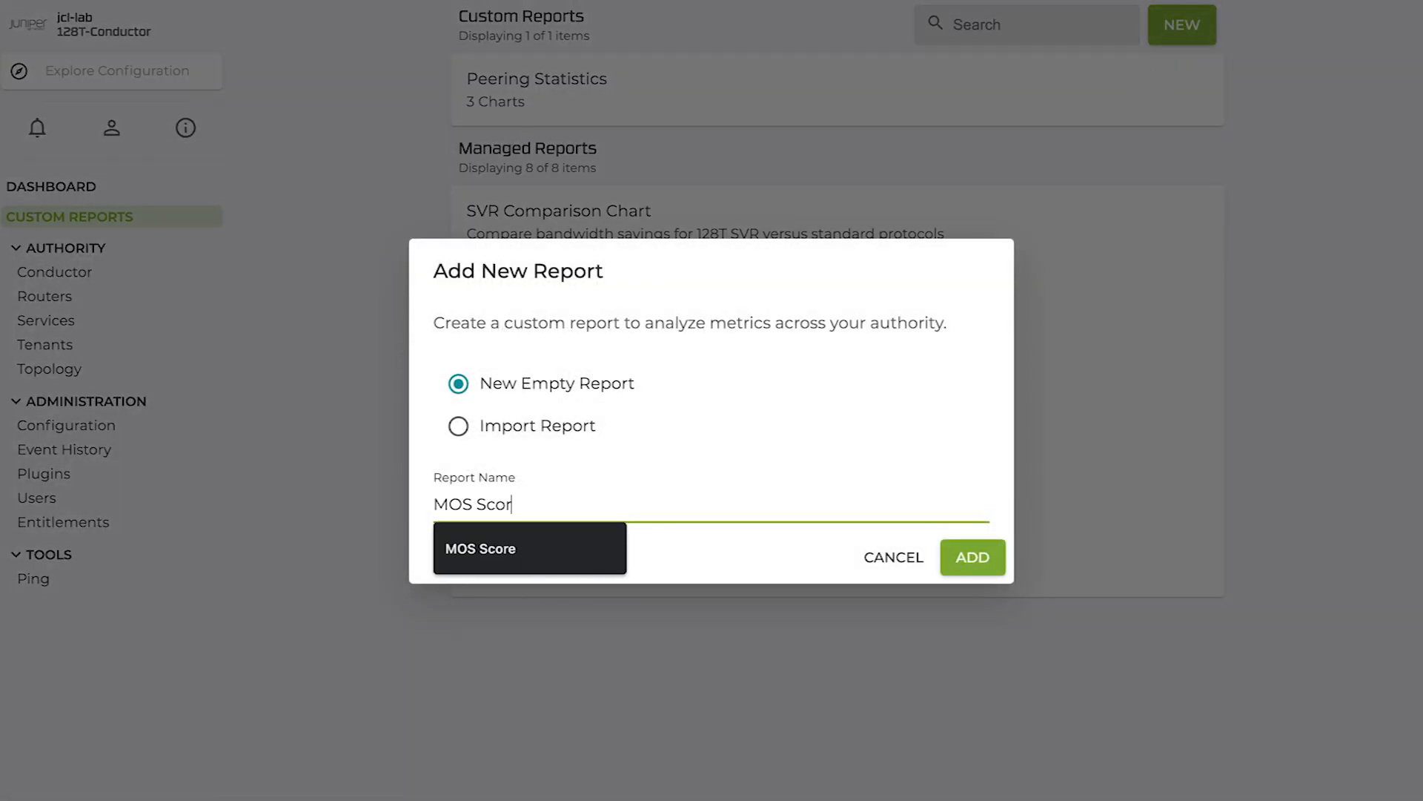
click(971, 557)
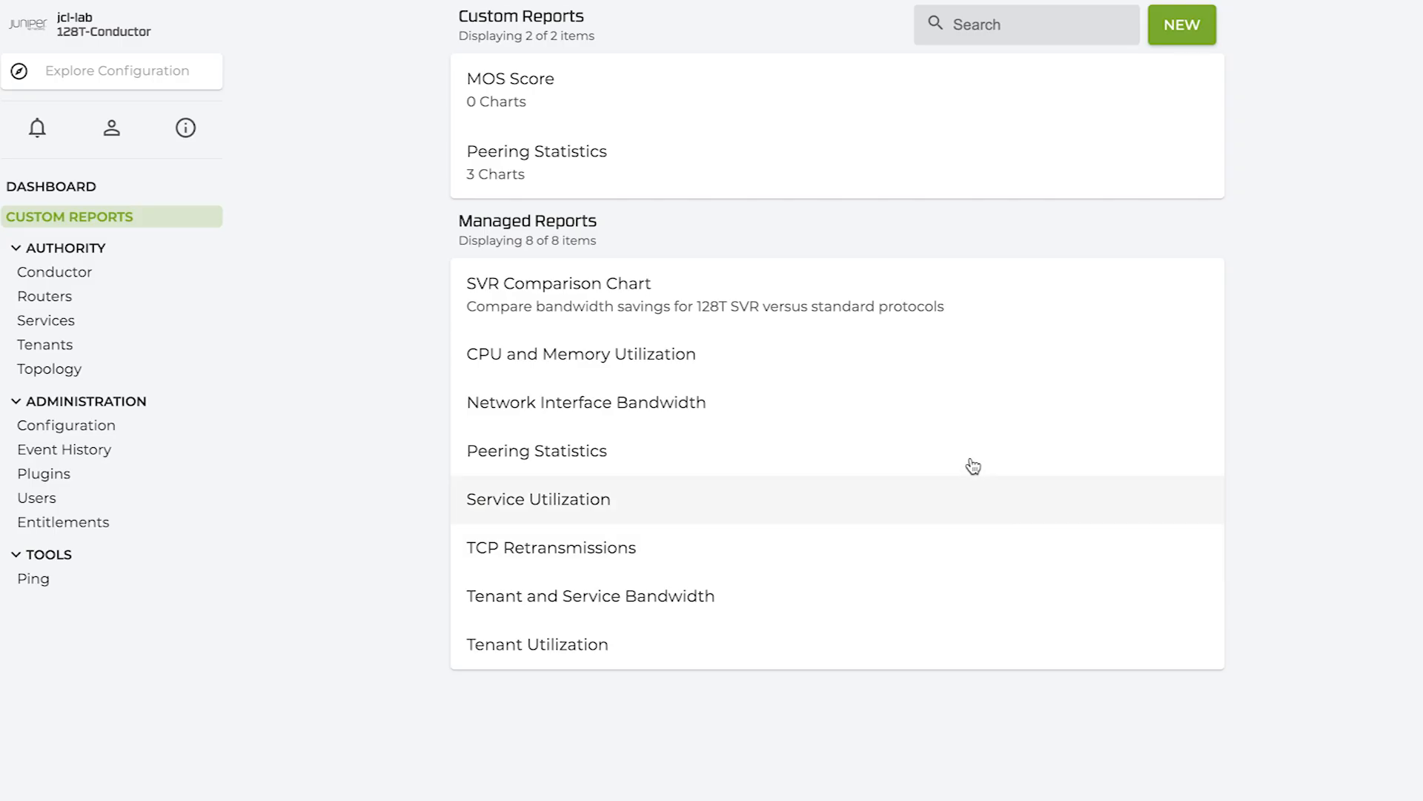
click(510, 78)
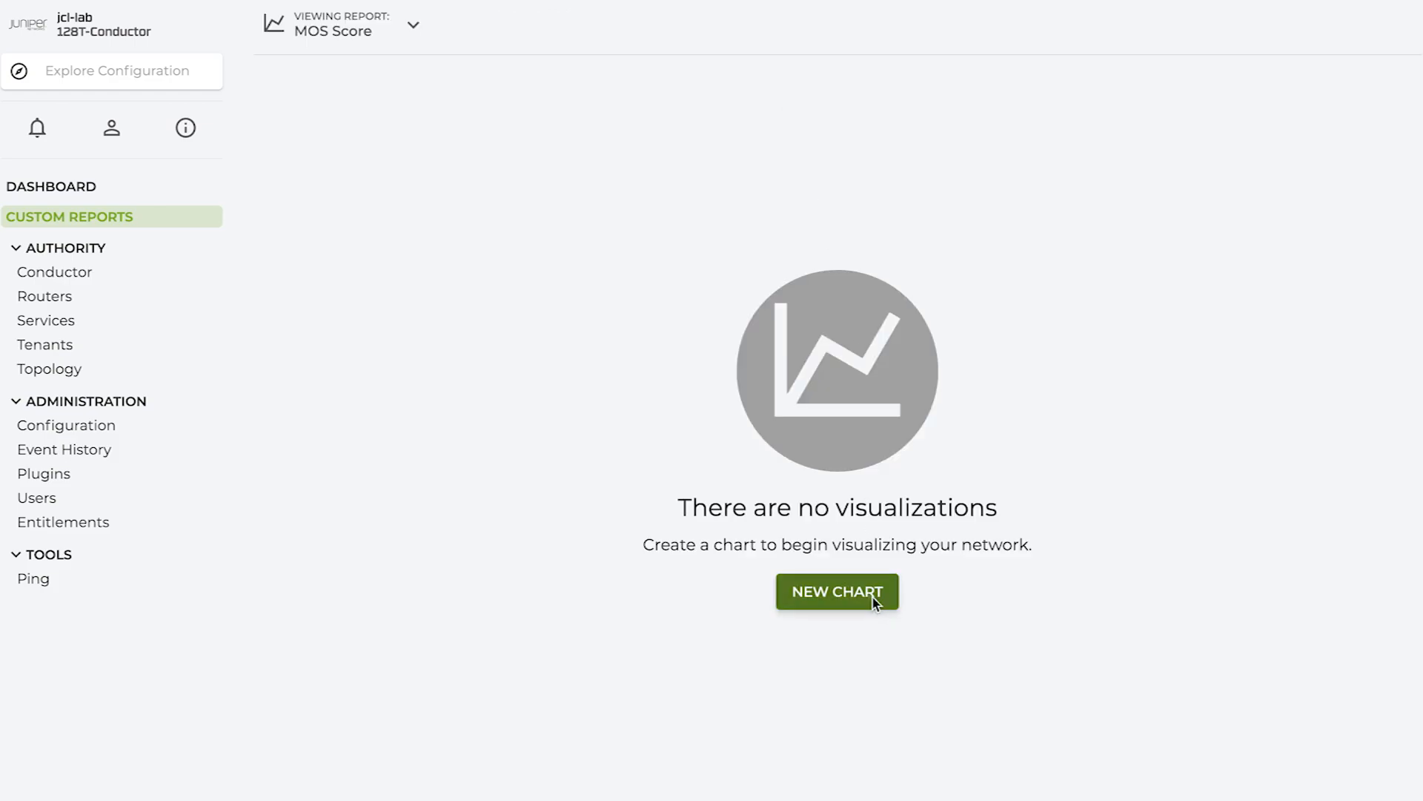
click(837, 591)
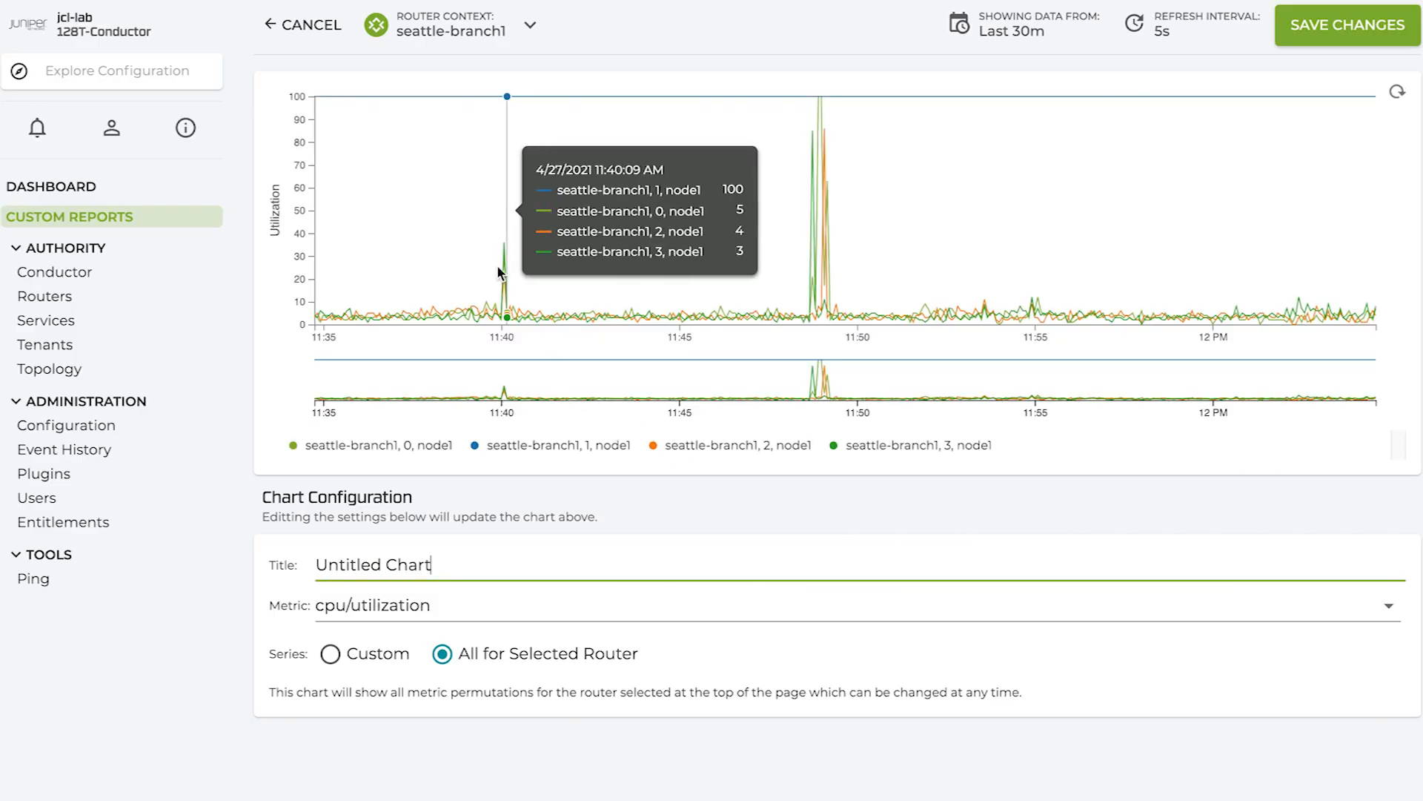
- Save a chart titled 'MOS Score per Peer Path' plotting the bfd/peer-path/mos metric
text(MOS Score per)
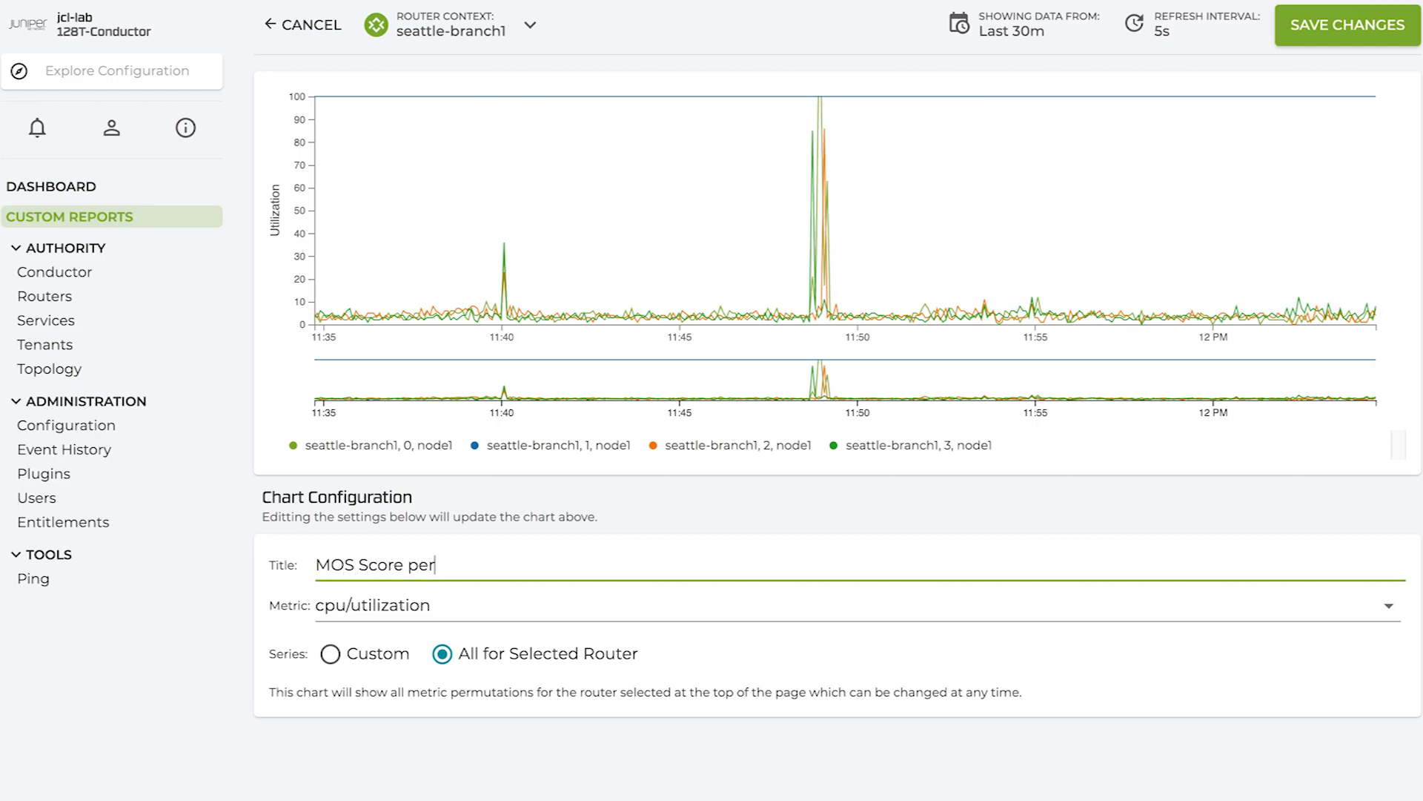
text(Peer Pat)
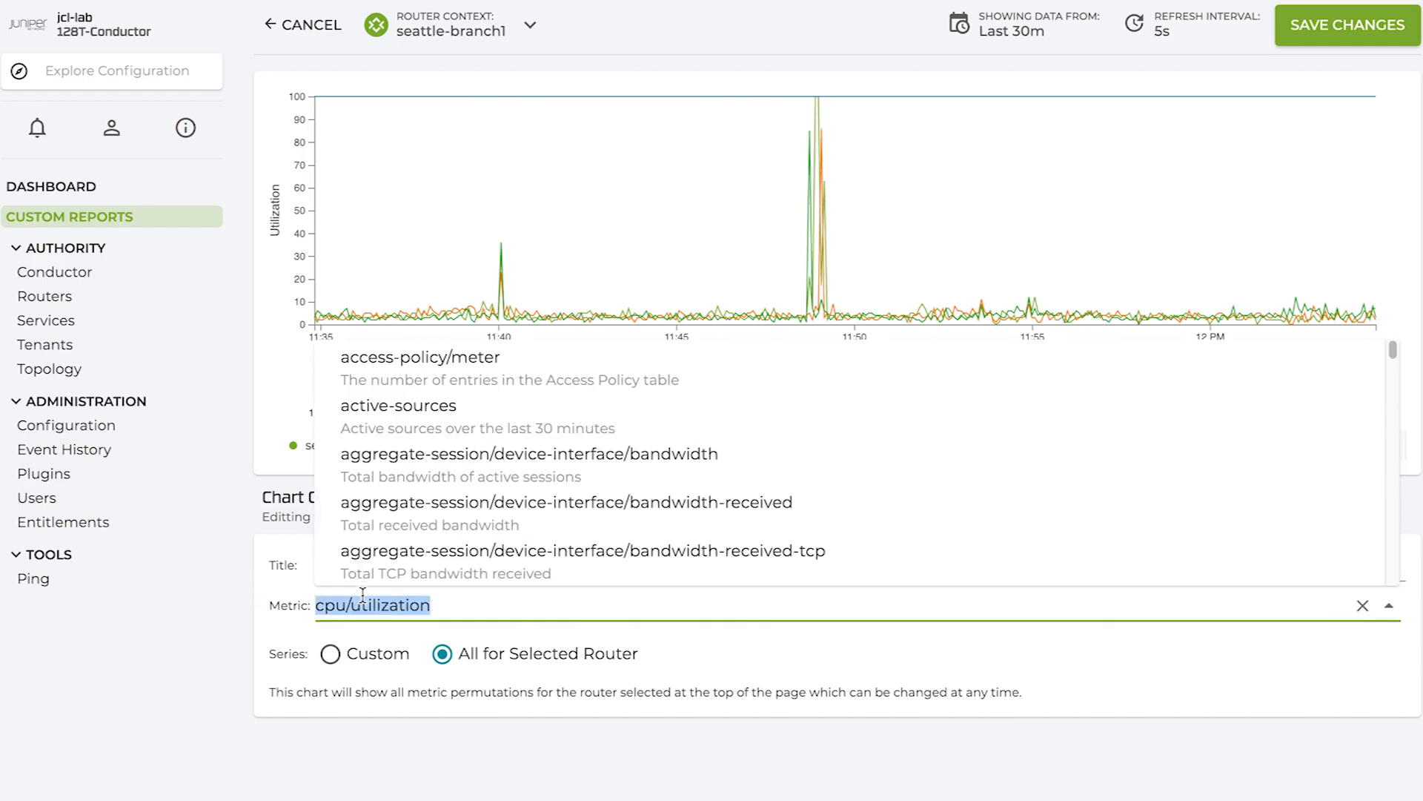
text(mos)
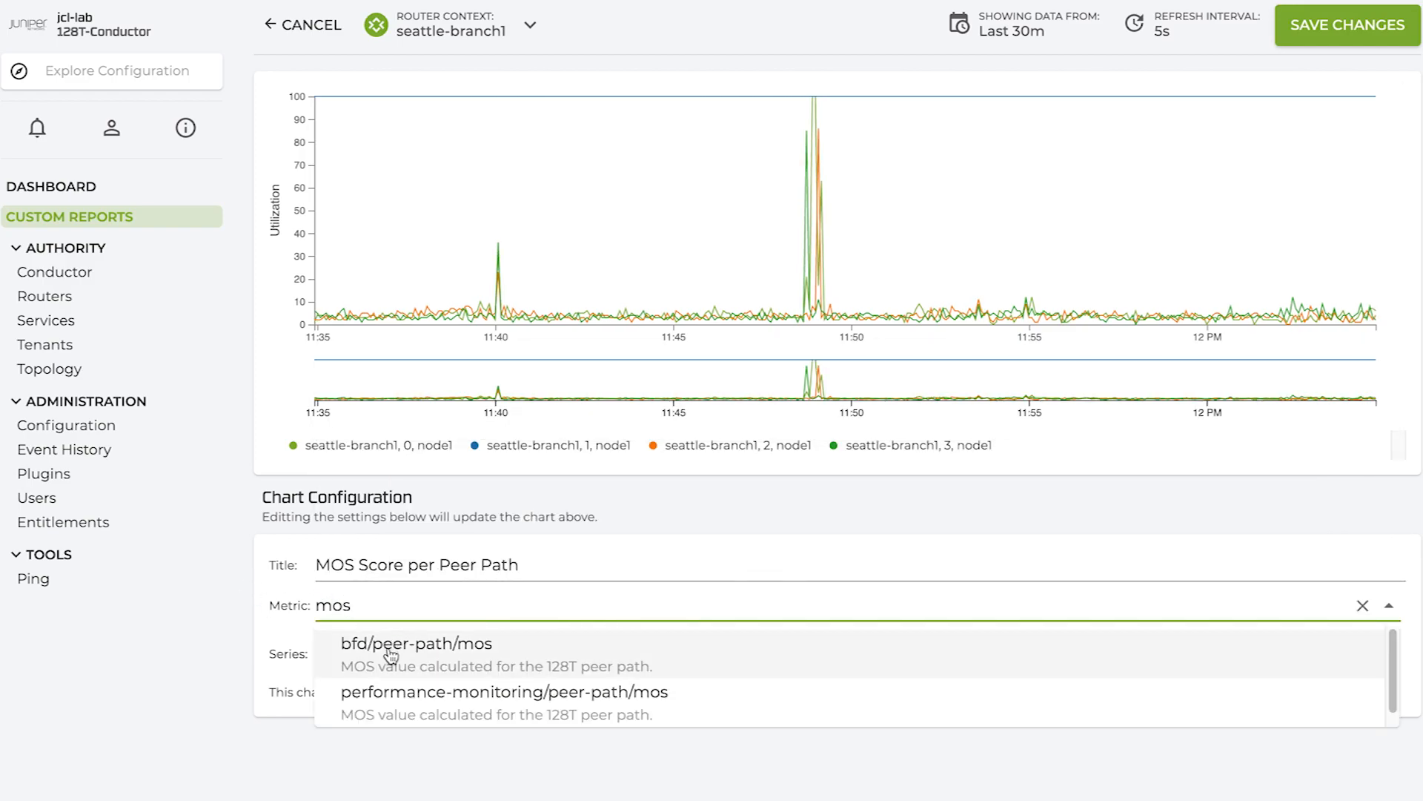
click(415, 643)
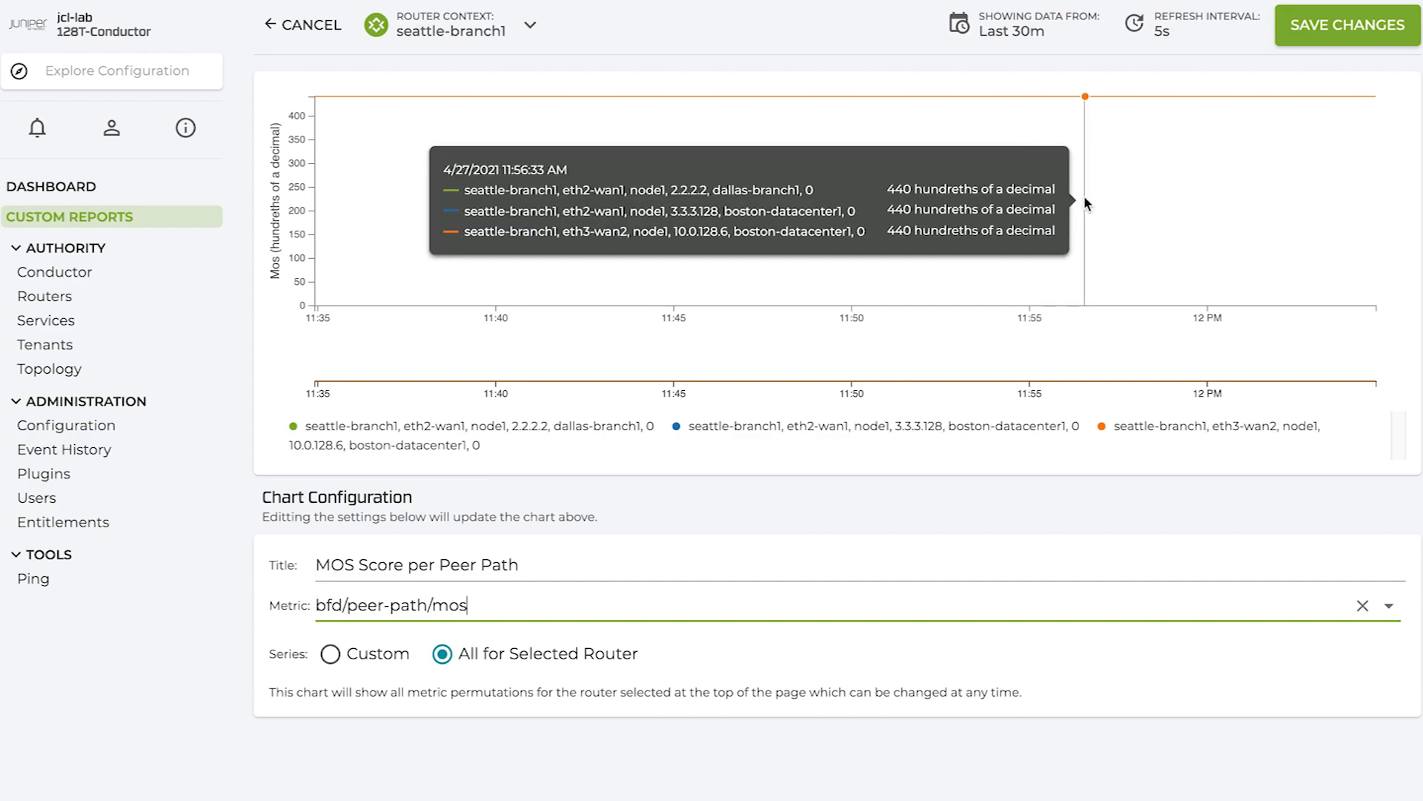
mouse_move(1319, 60)
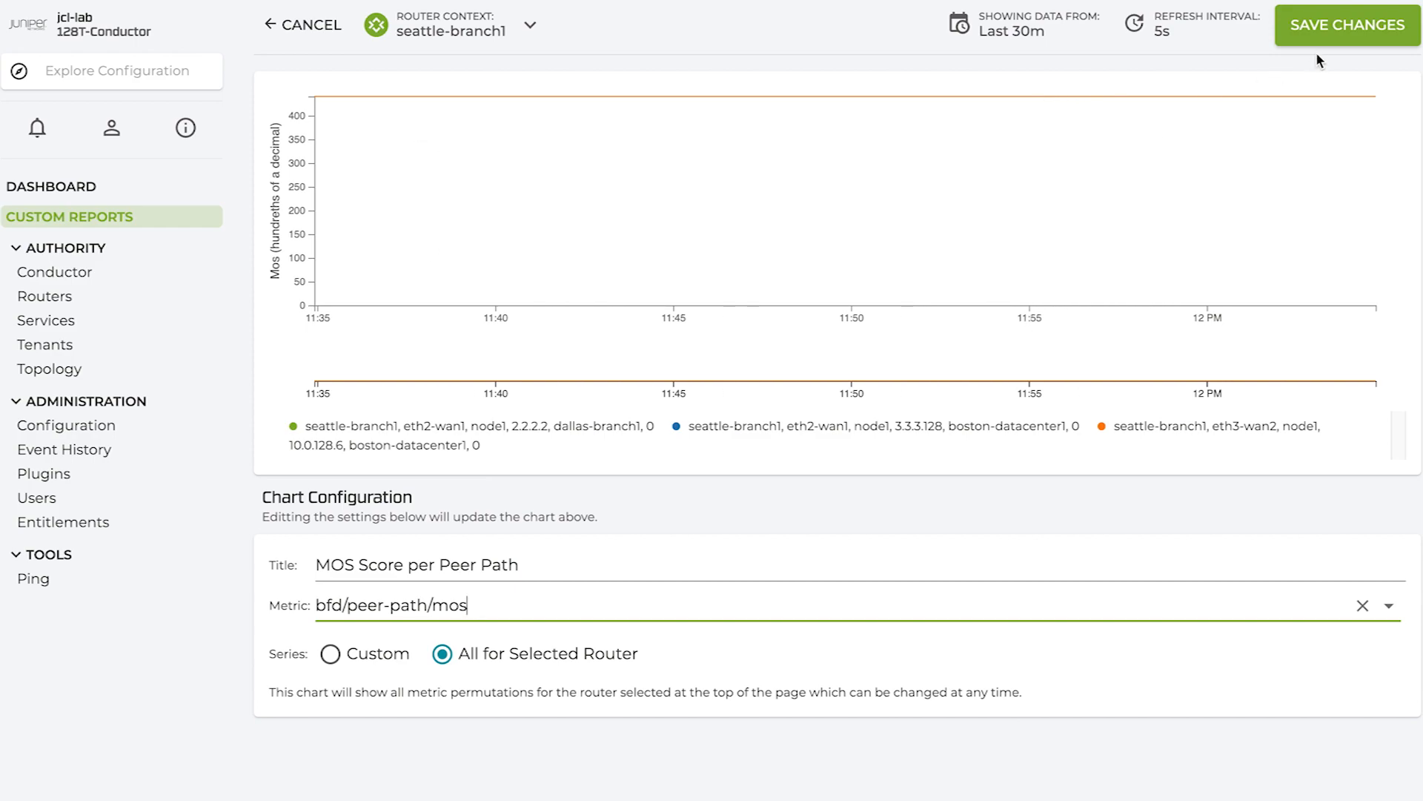
click(1347, 24)
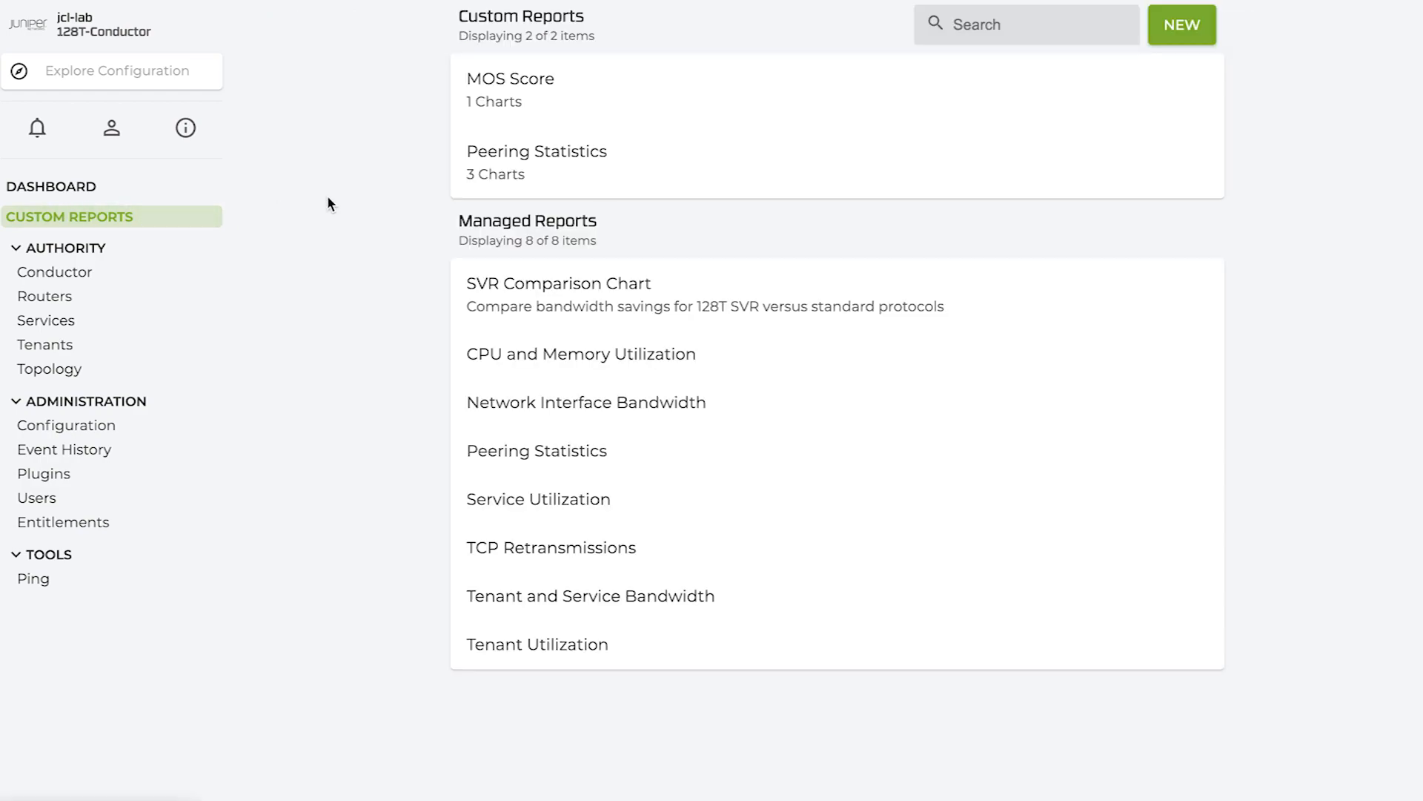
mouse_move(46, 321)
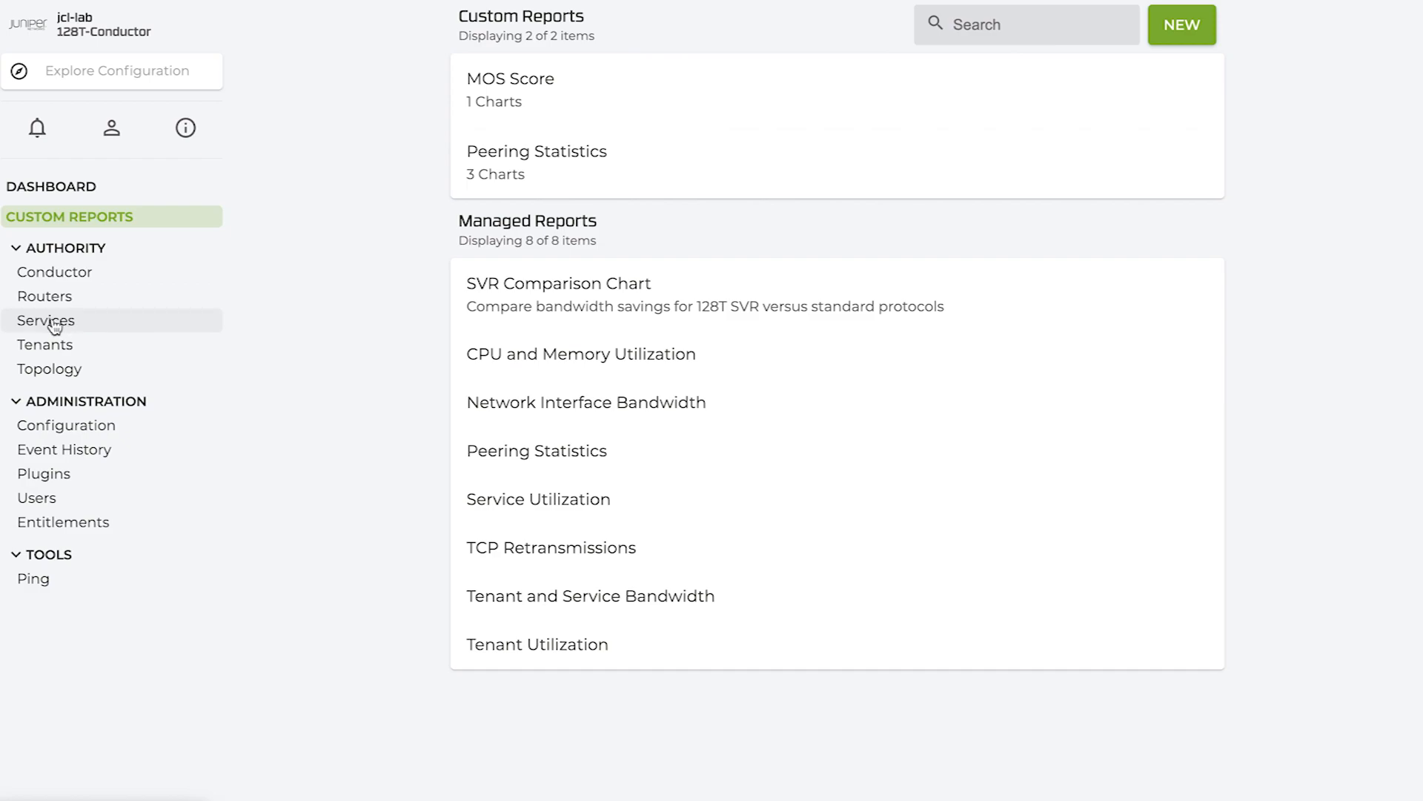
- In the router list, select 5.1.1-1.el7 as the software upgrade version
click(45, 296)
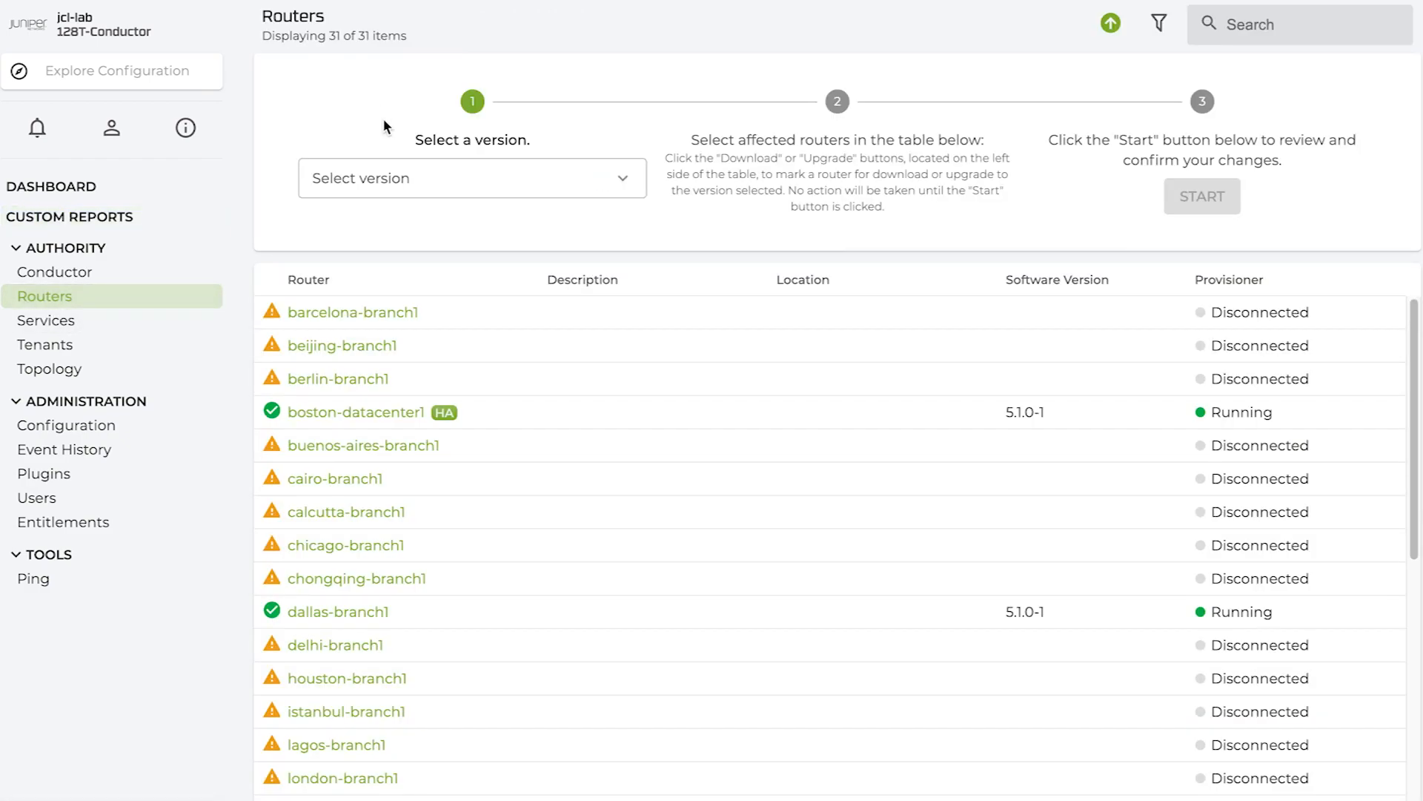
click(472, 178)
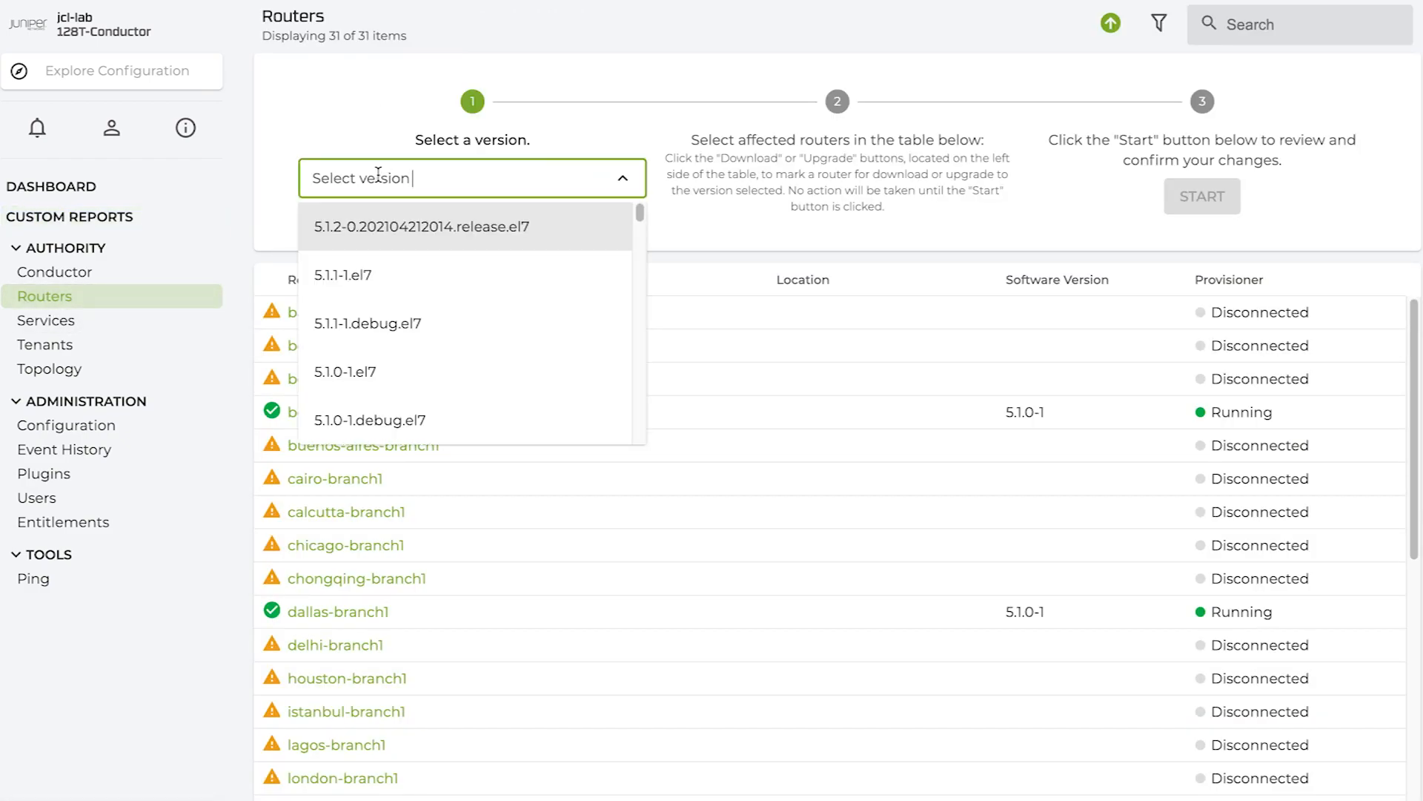
text(5.1.1-1.el7)
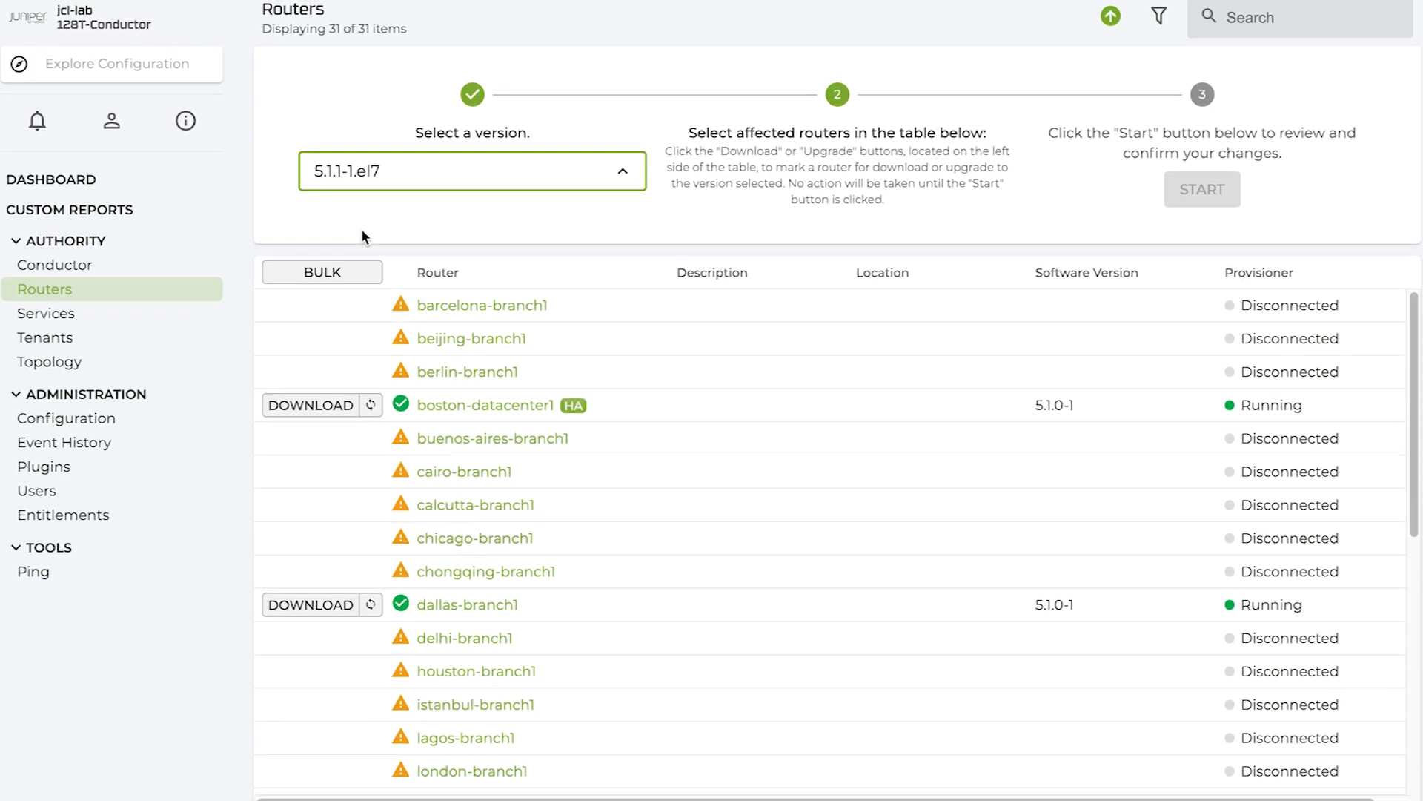
scroll(down, 3)
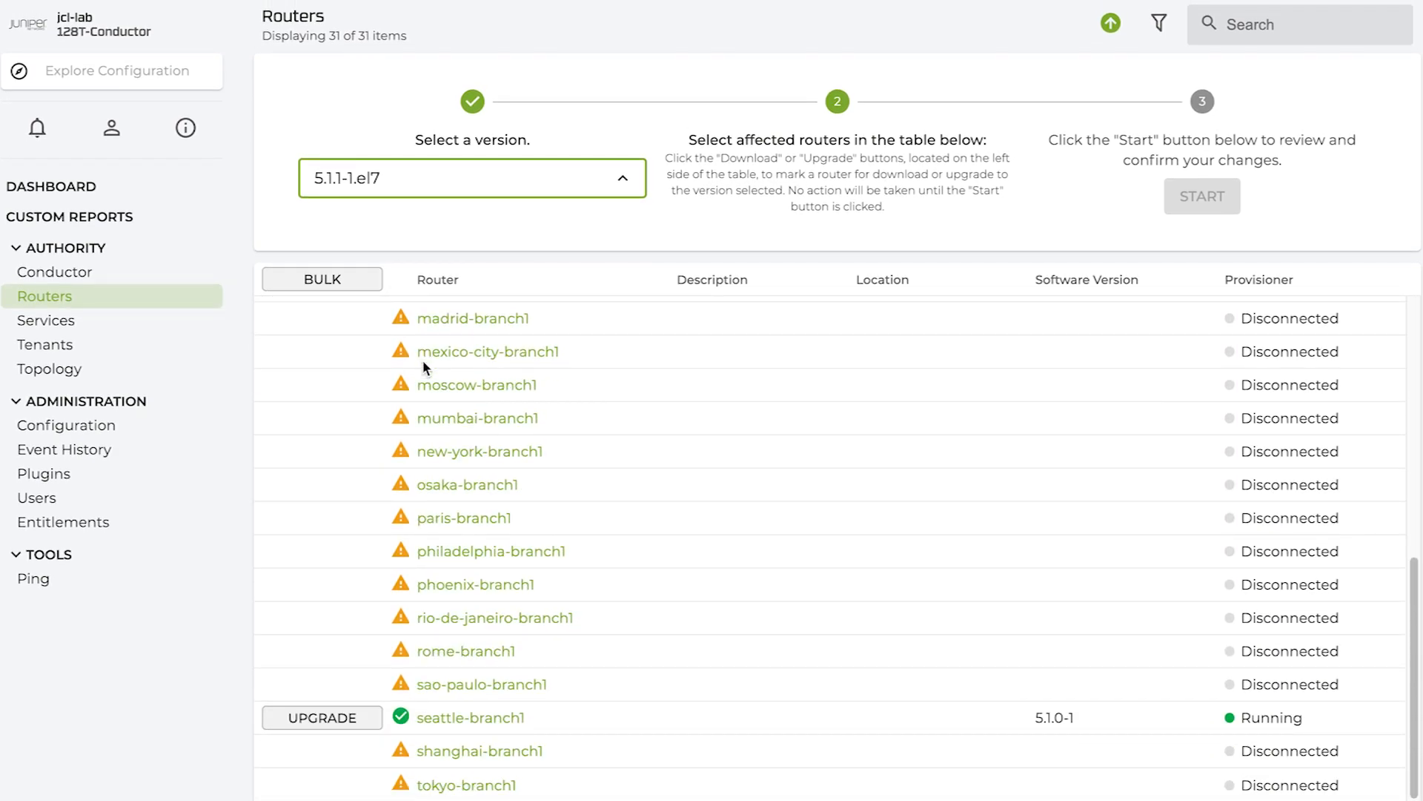
mouse_move(323, 717)
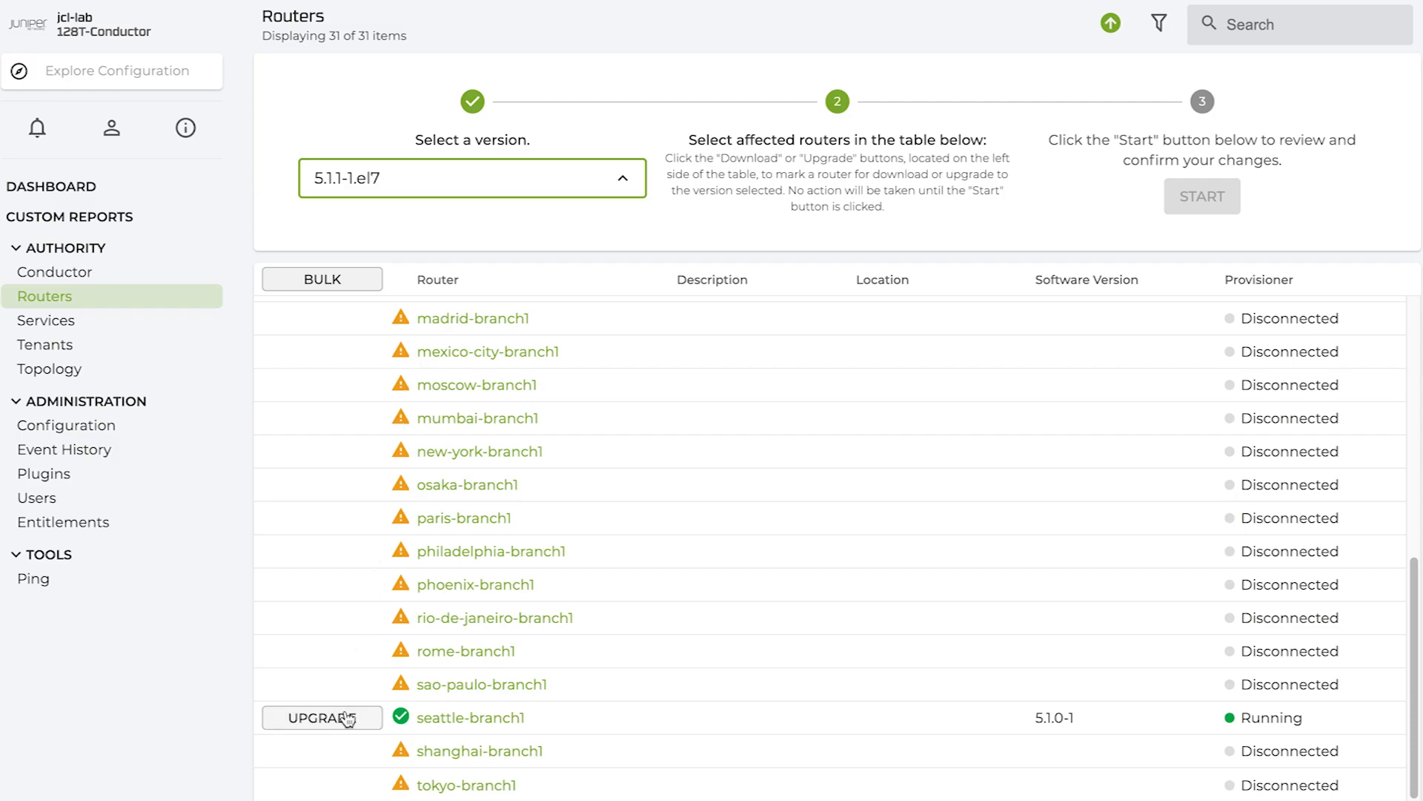
click(321, 717)
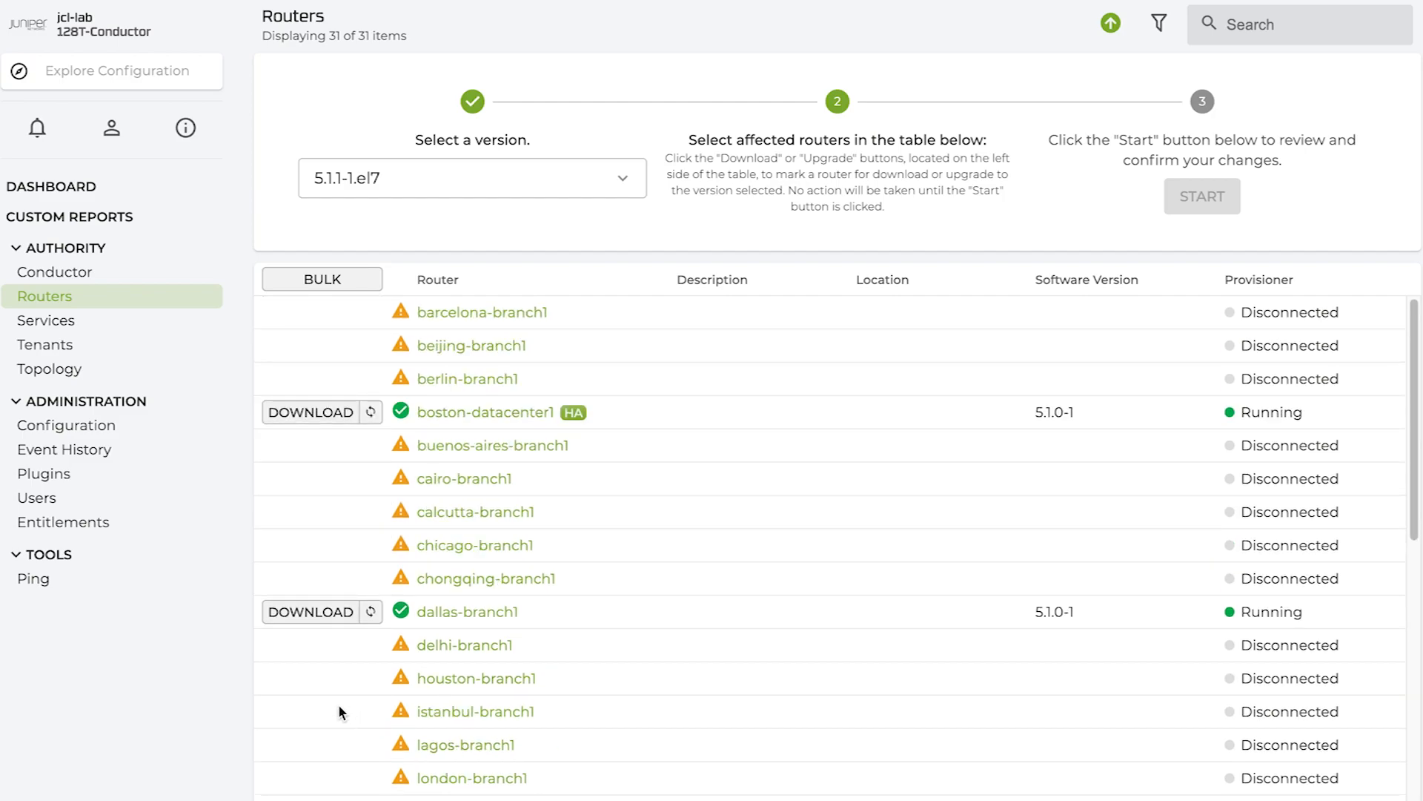
click(312, 611)
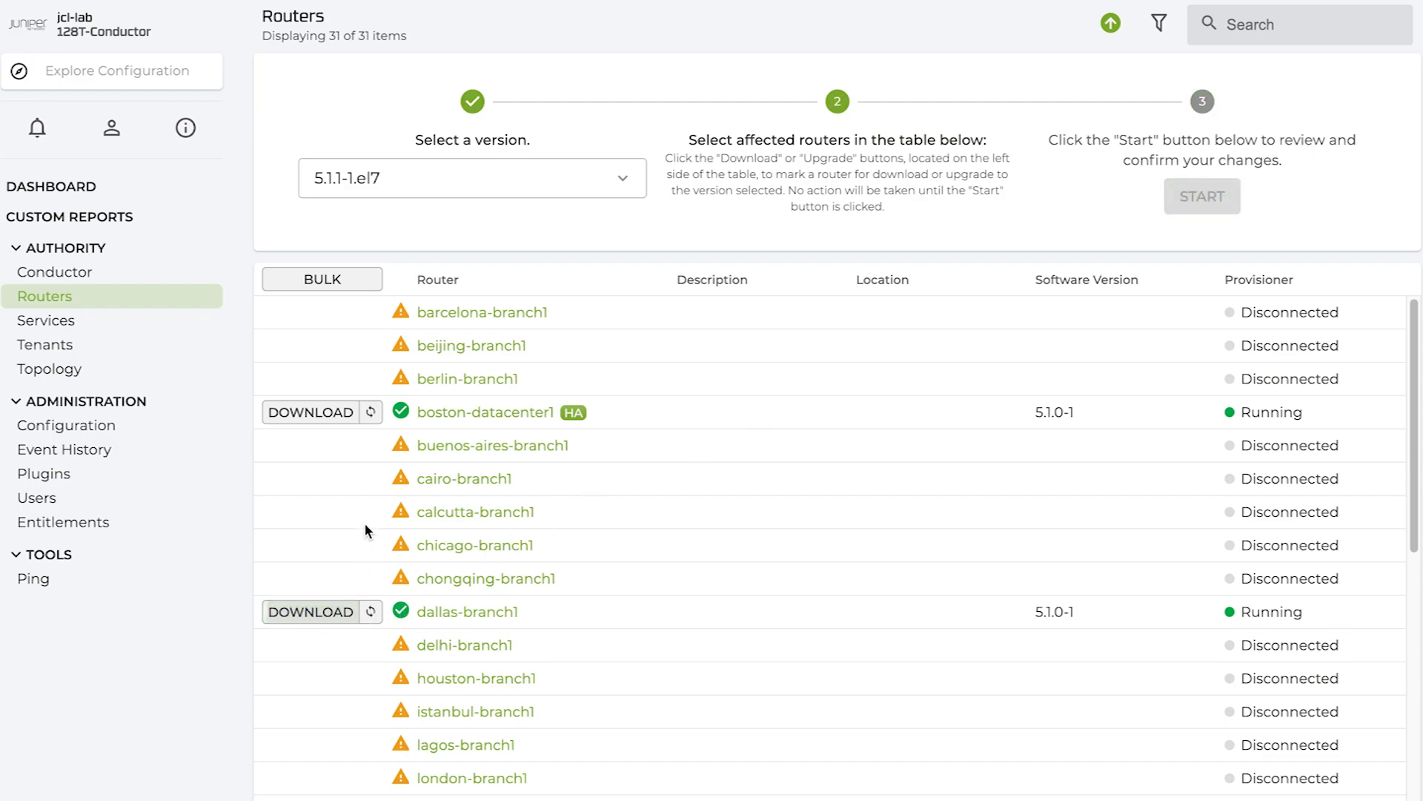
- Bulk-mark all applicable routers to download 5.1.1-1.el7, then hide the upgrade wizard
click(321, 278)
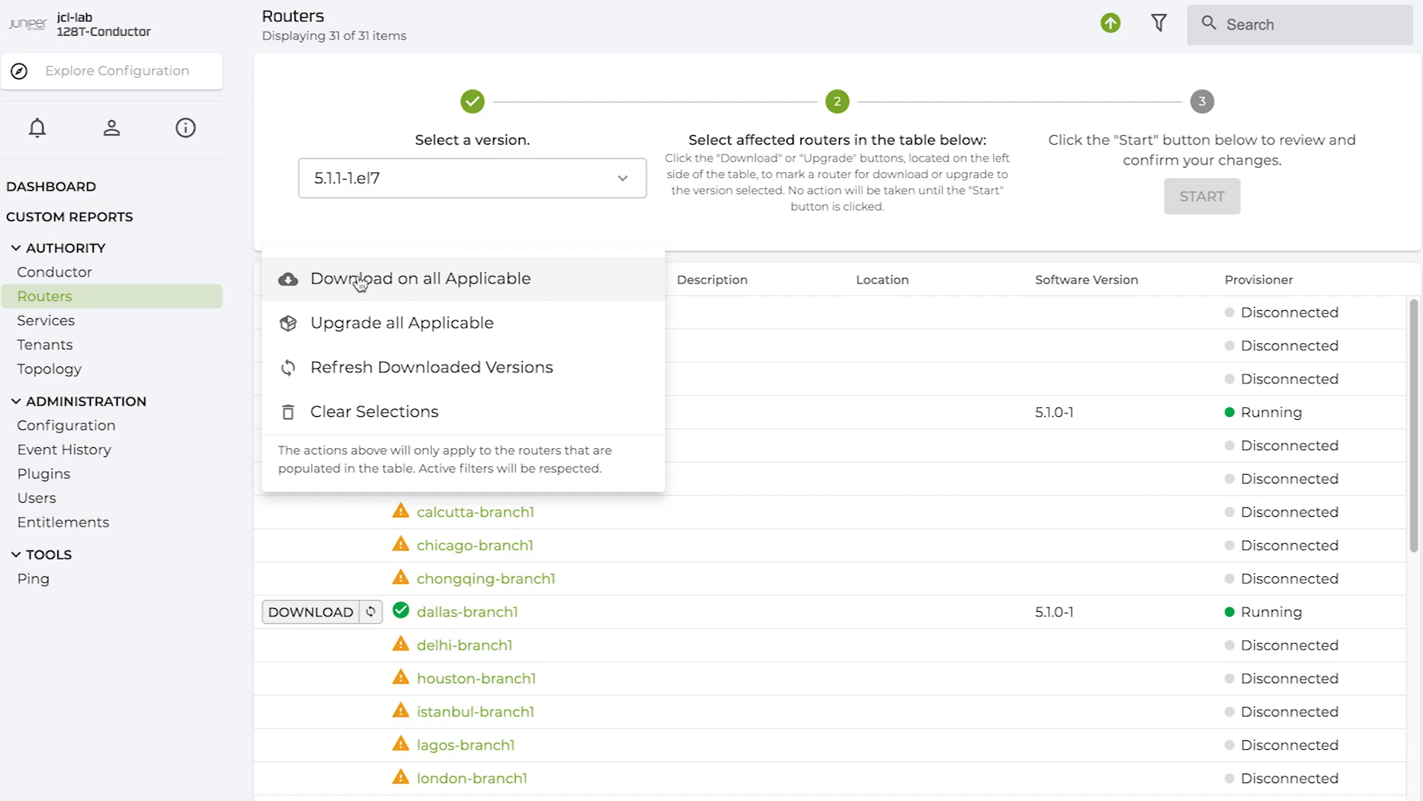
mouse_move(393, 286)
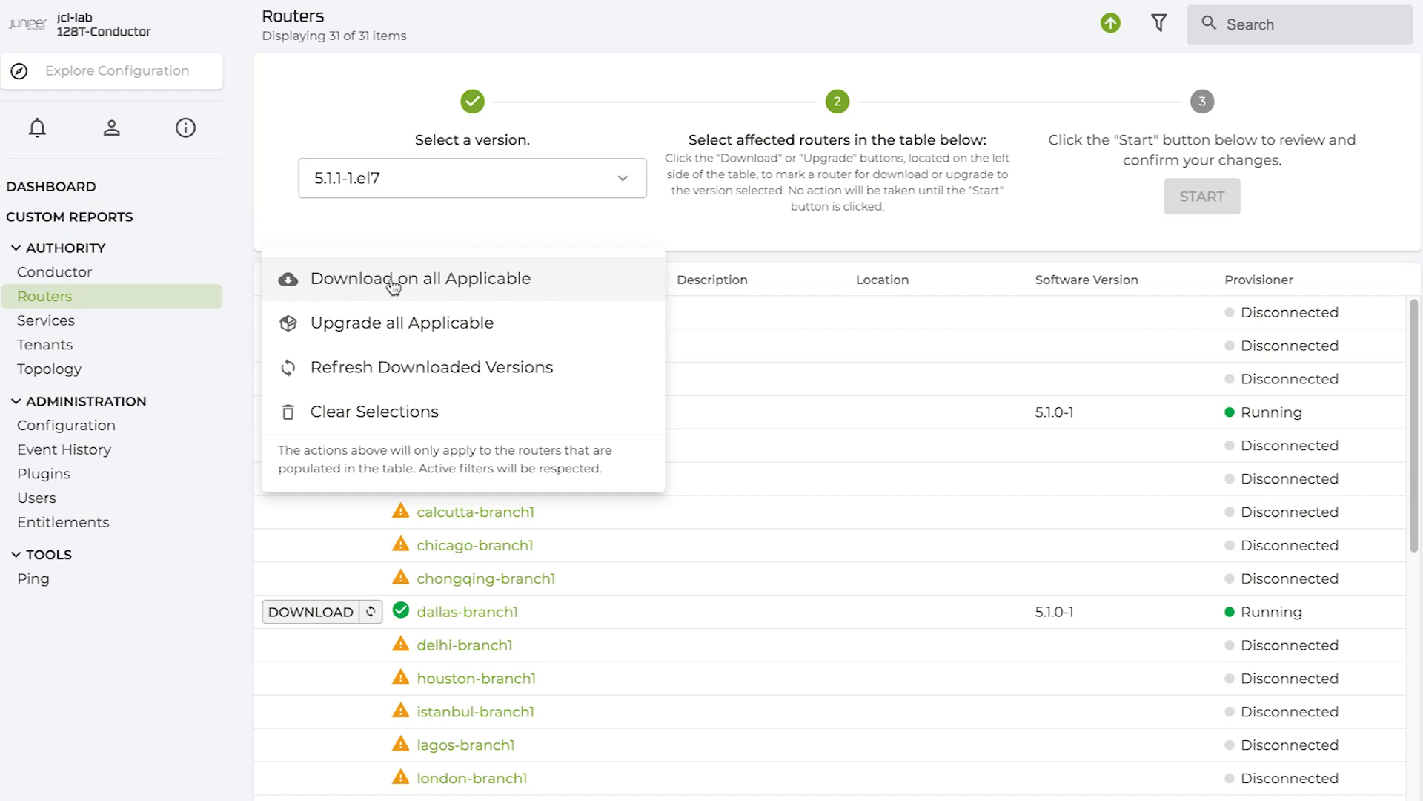
click(420, 278)
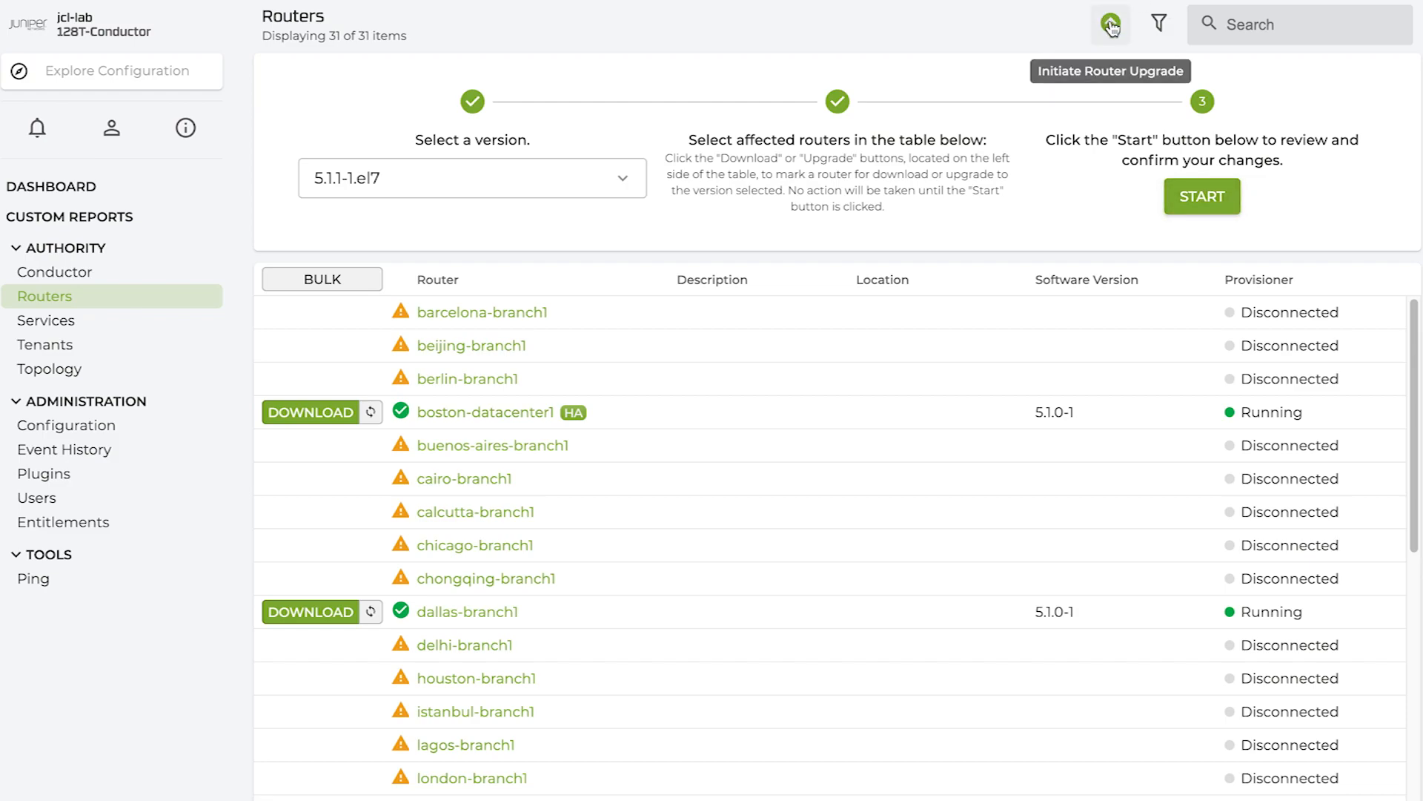
click(1111, 24)
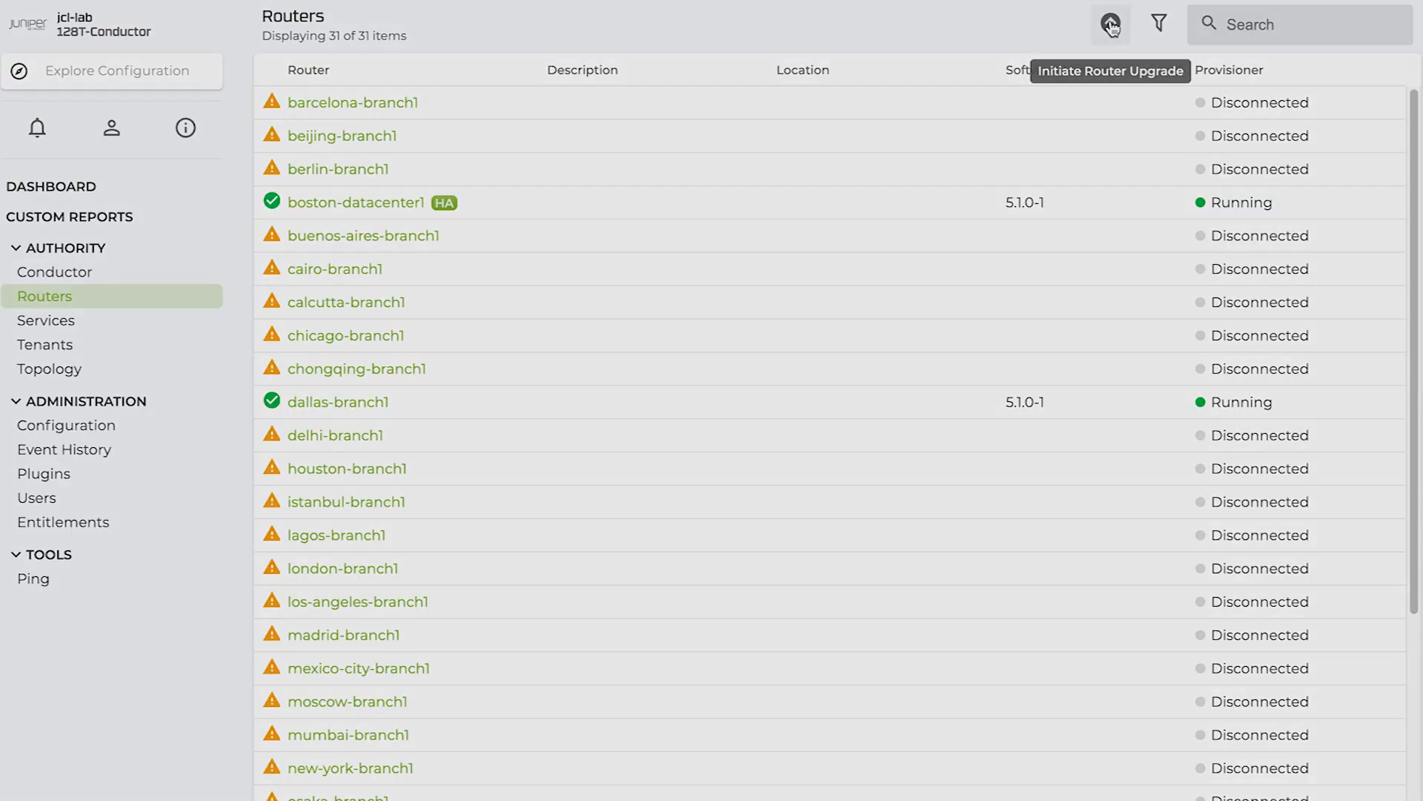